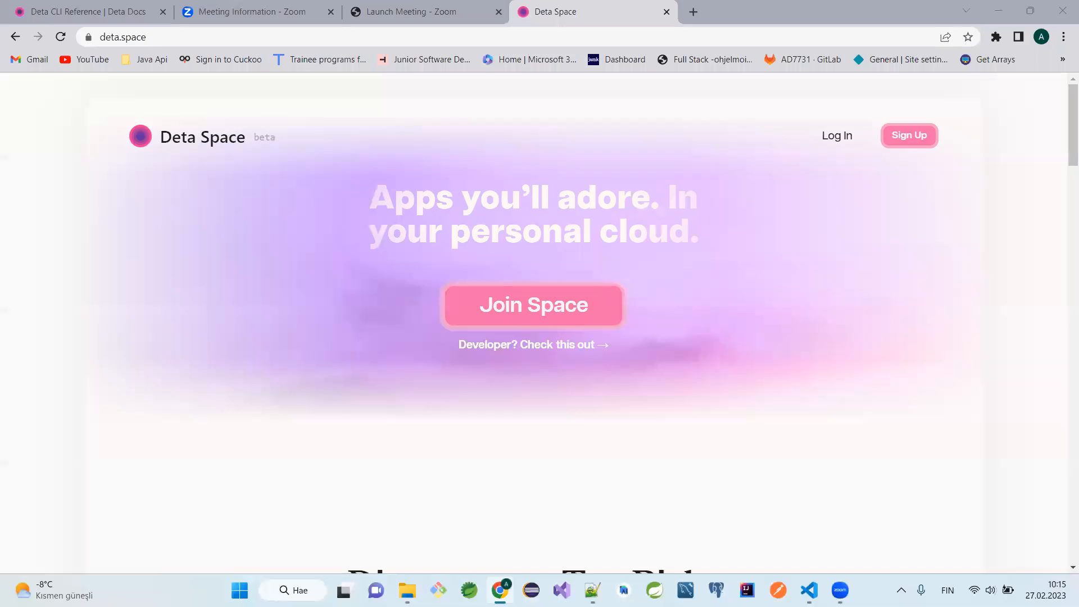
mouse_move(699, 420)
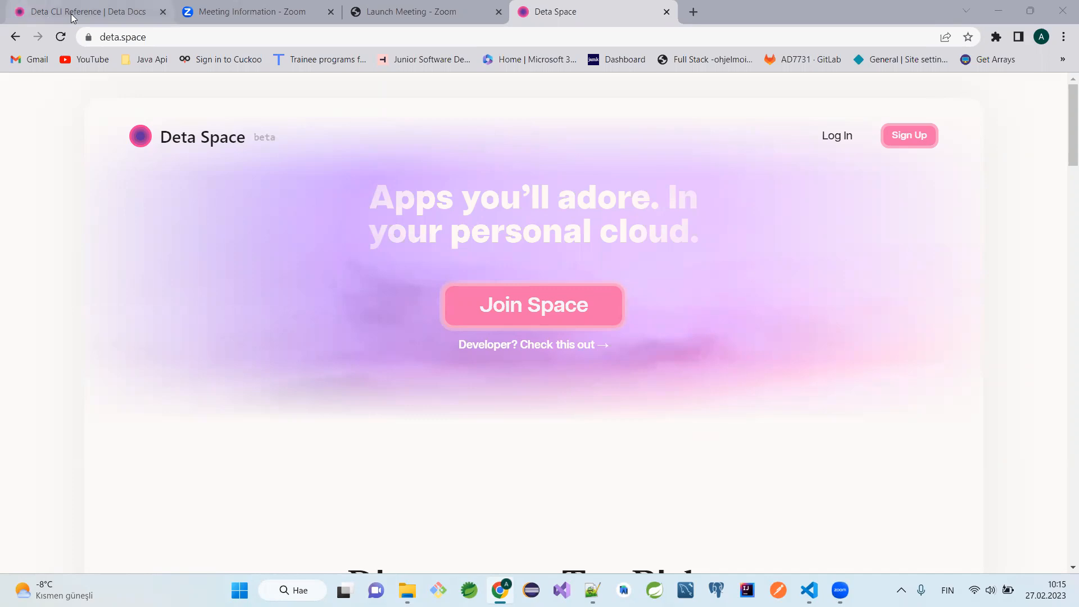
Switch to the Deta CLI Reference tab and read down to 'deta version upgrade'
left_click(82, 12)
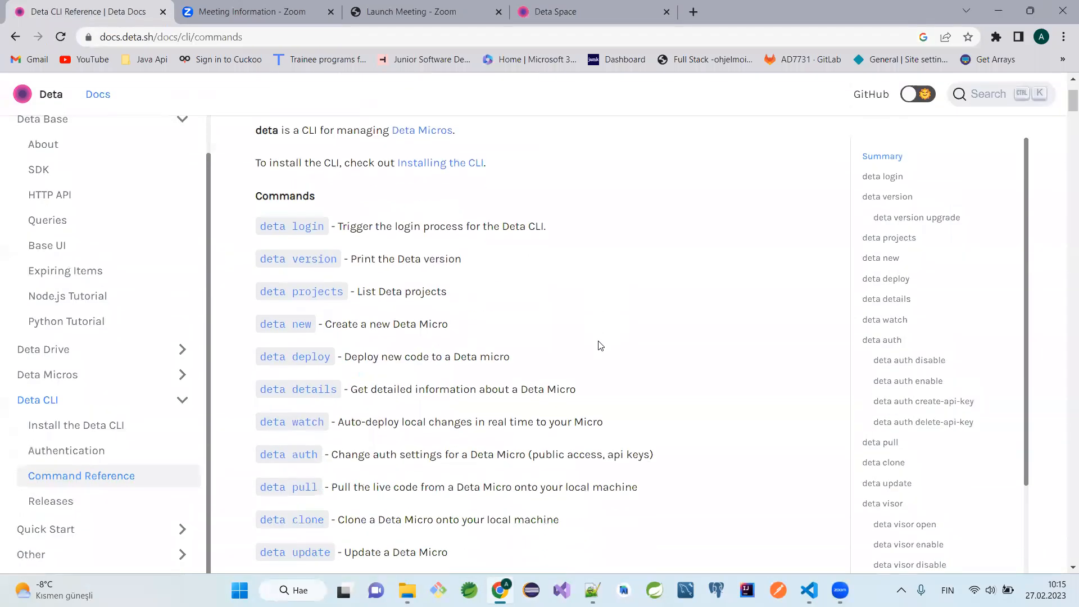
scroll("down", 3)
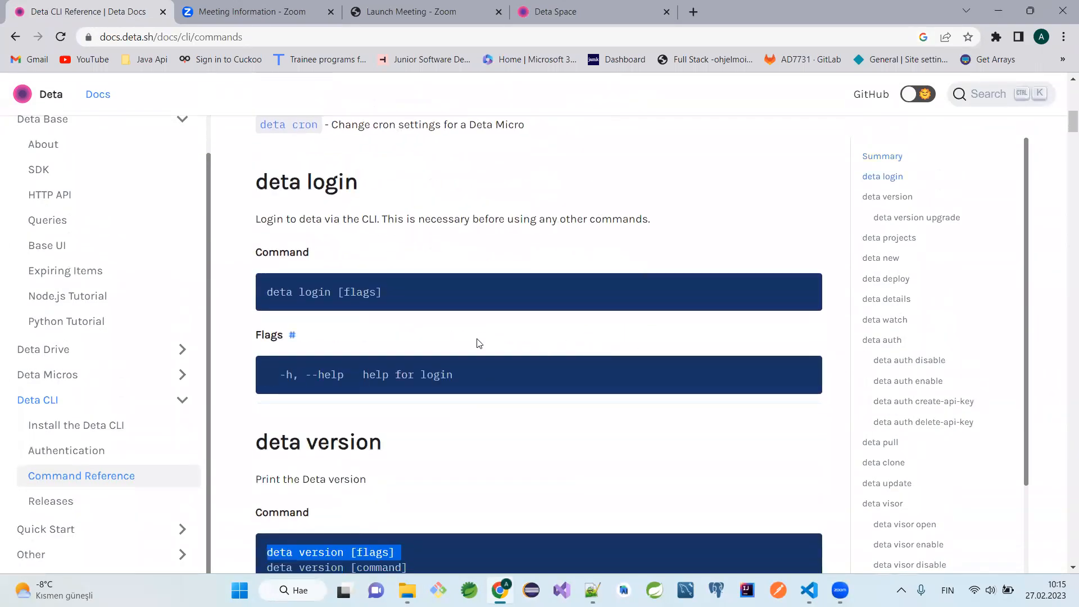
scroll("down", 3)
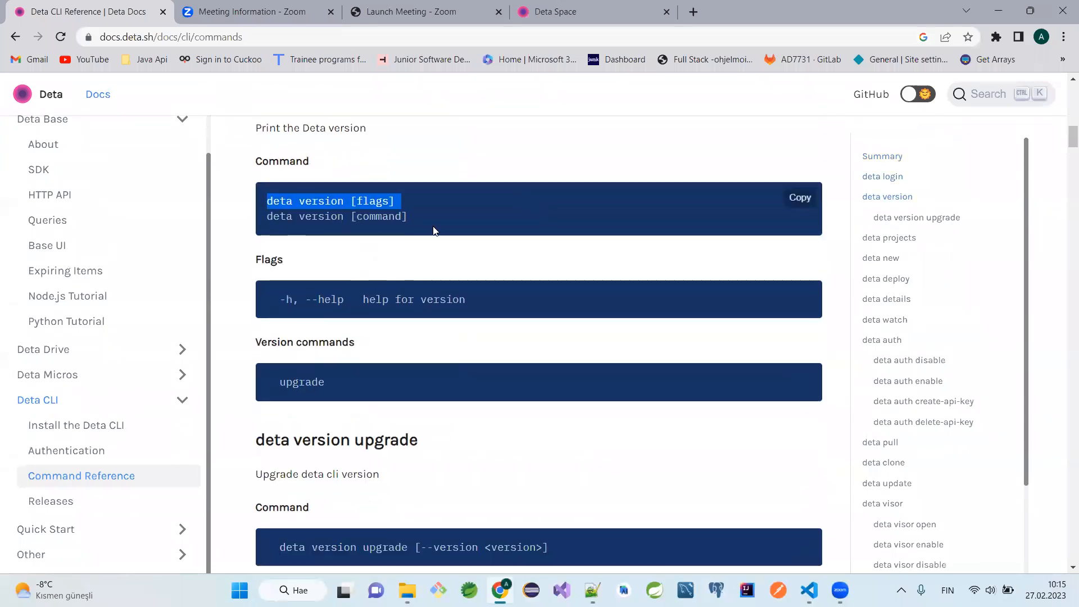
scroll("down", 3)
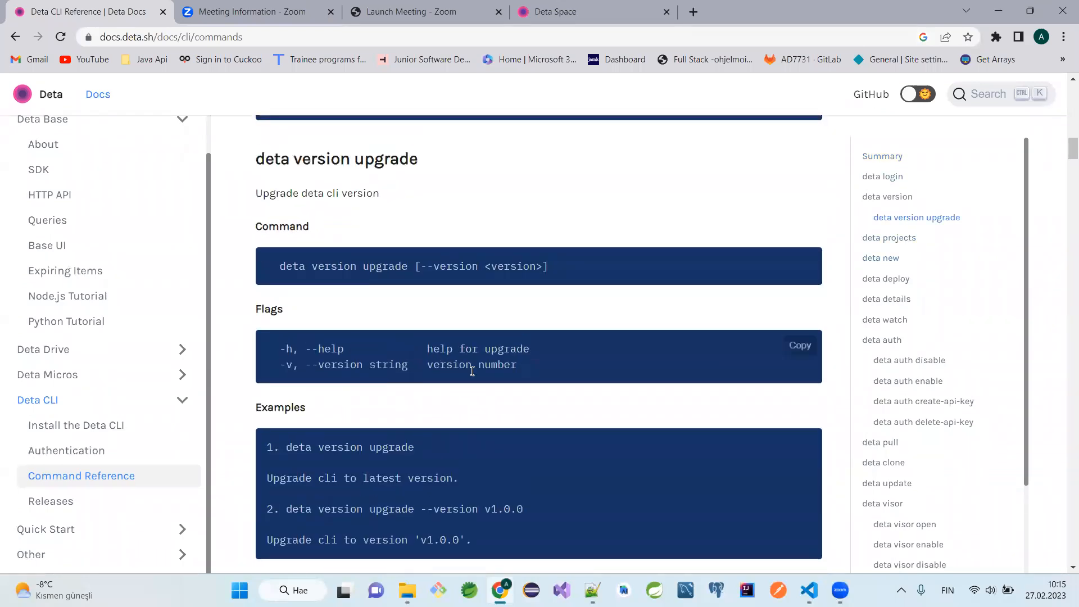
mouse_move(454, 130)
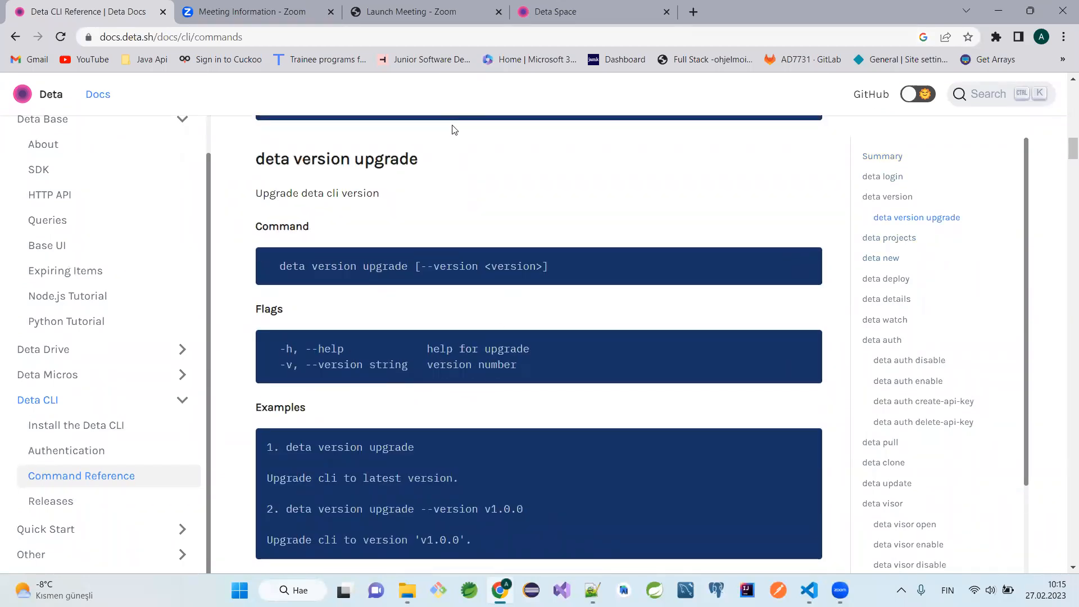
mouse_move(426, 211)
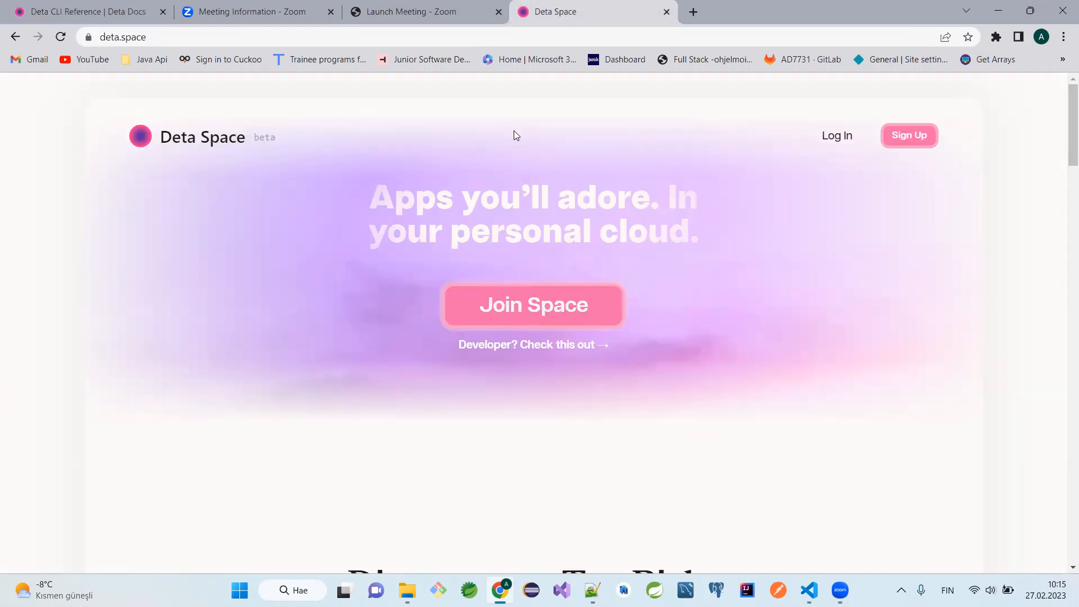
mouse_move(643, 240)
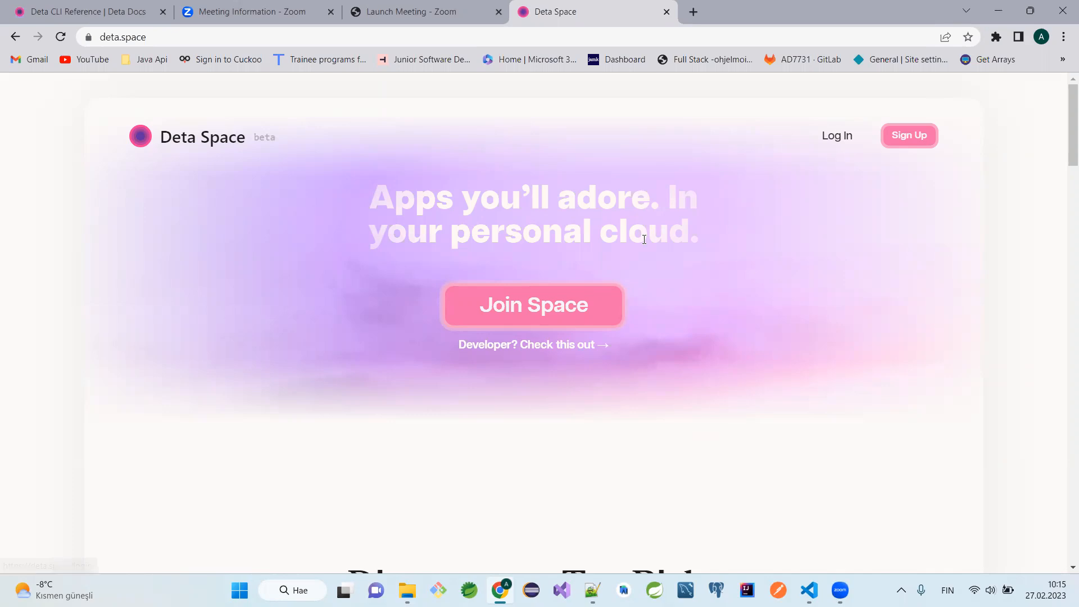
mouse_move(533, 305)
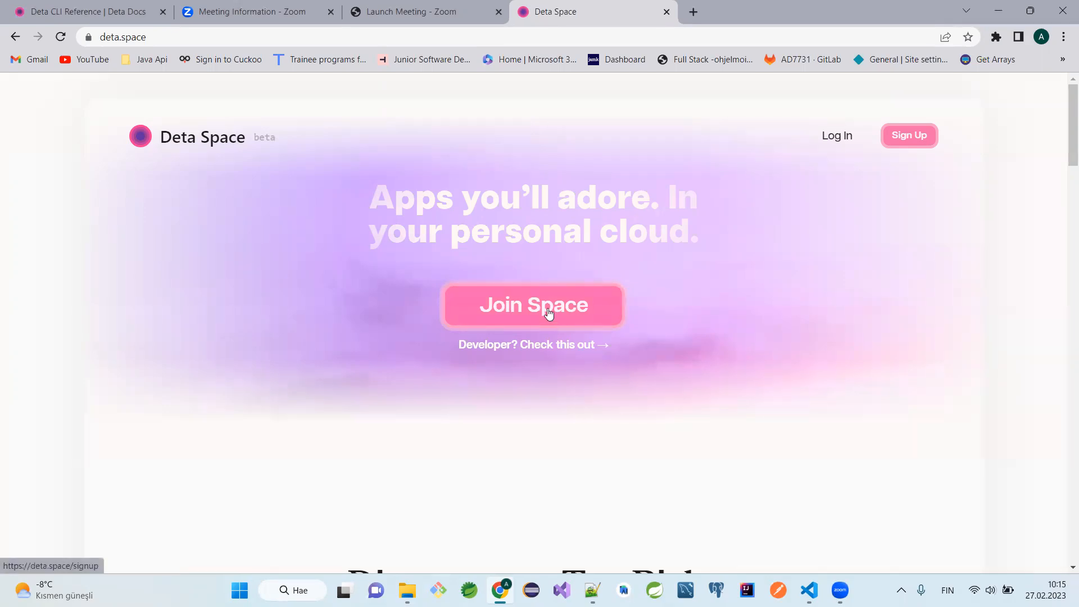
Sign in through Join Space and the Sign In link to reach the Canvas
left_click(532, 304)
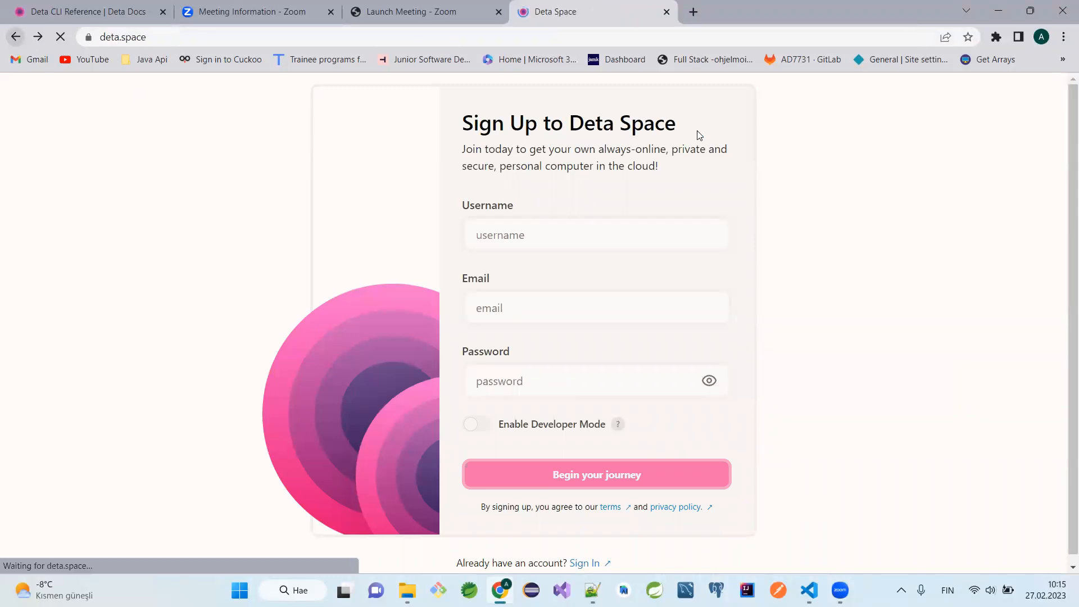
left_click(583, 562)
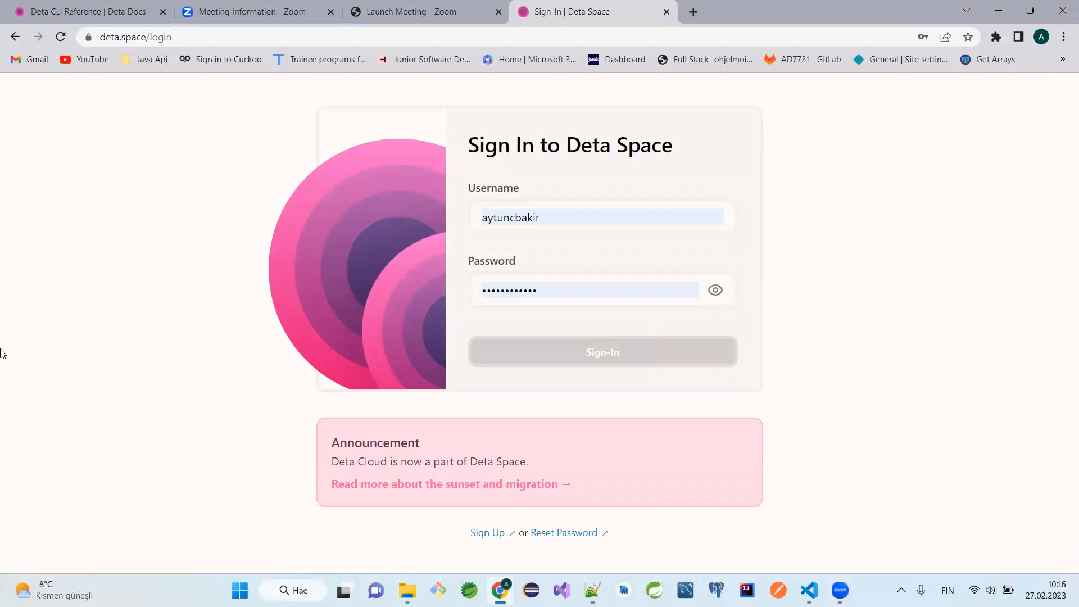
left_click(601, 352)
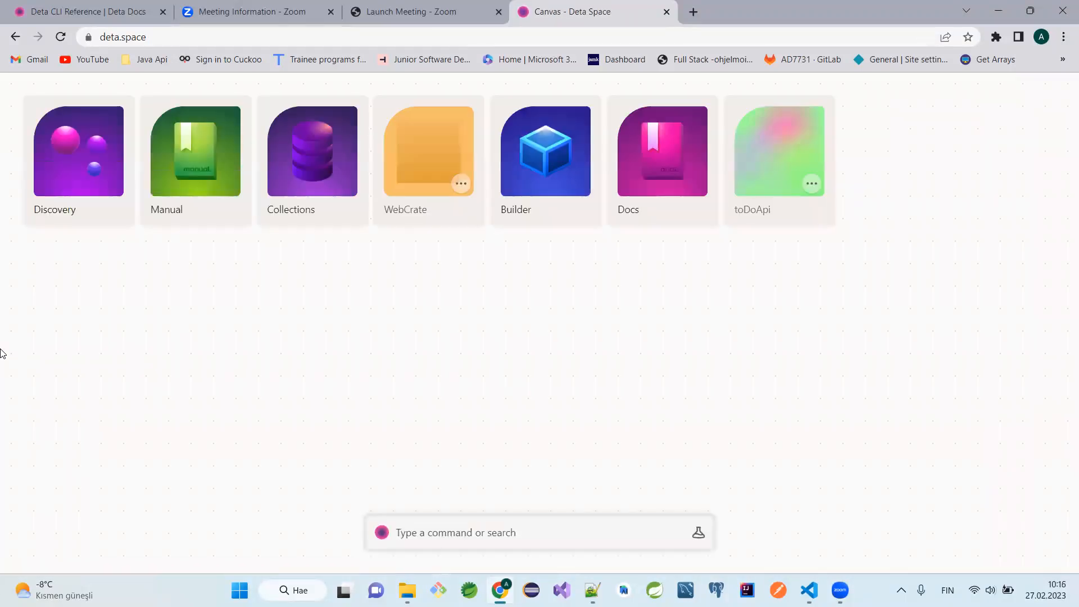
mouse_move(473, 158)
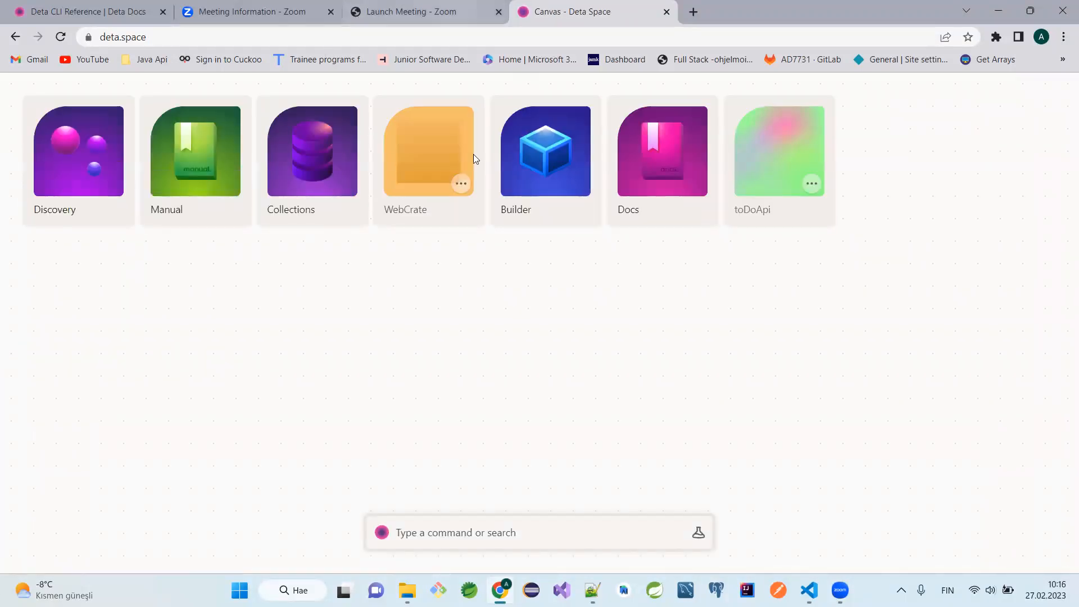
mouse_move(558, 336)
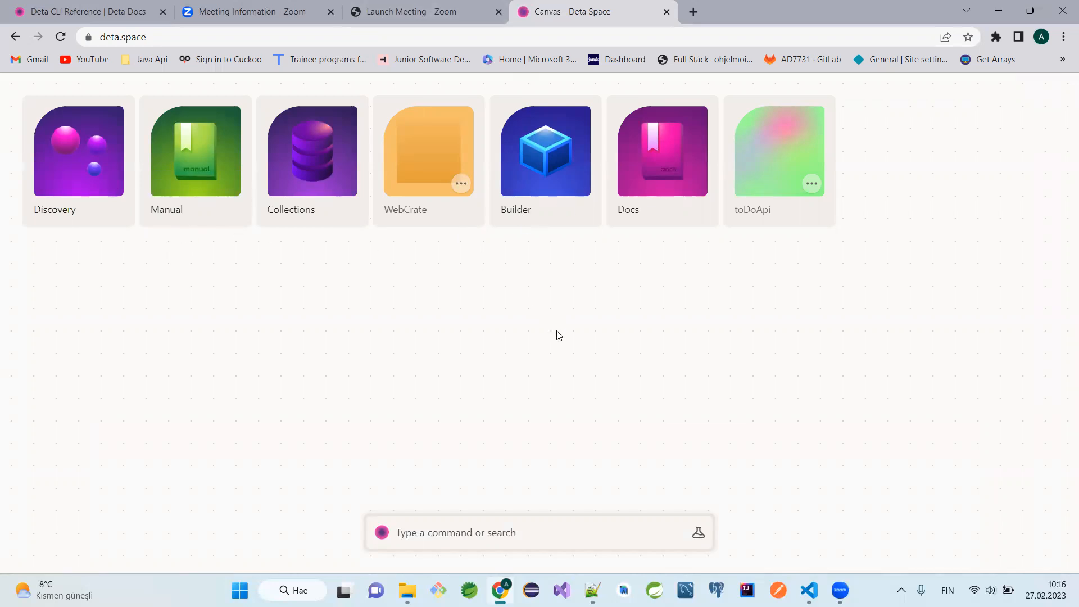
mouse_move(618, 385)
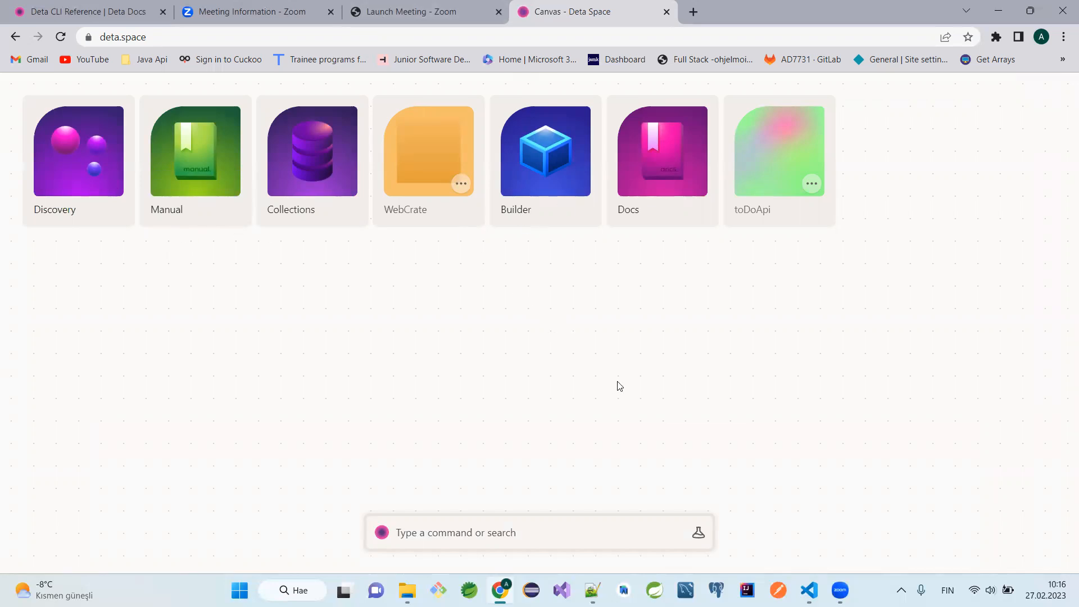
mouse_move(589, 261)
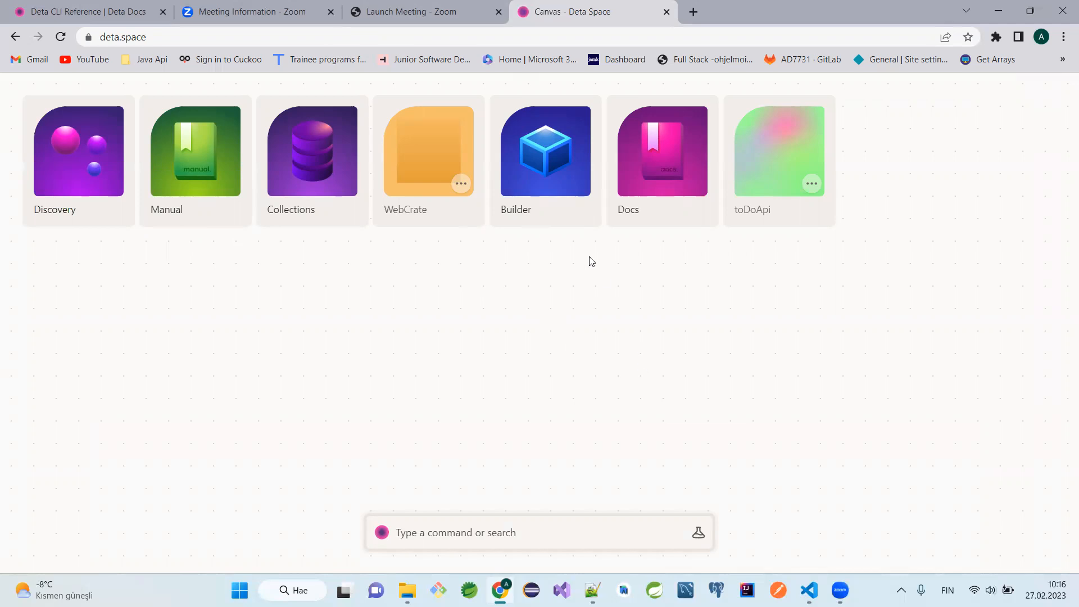
Show Builder's Windows Space CLI install command for a new project, then bring up VS Code
left_click(545, 150)
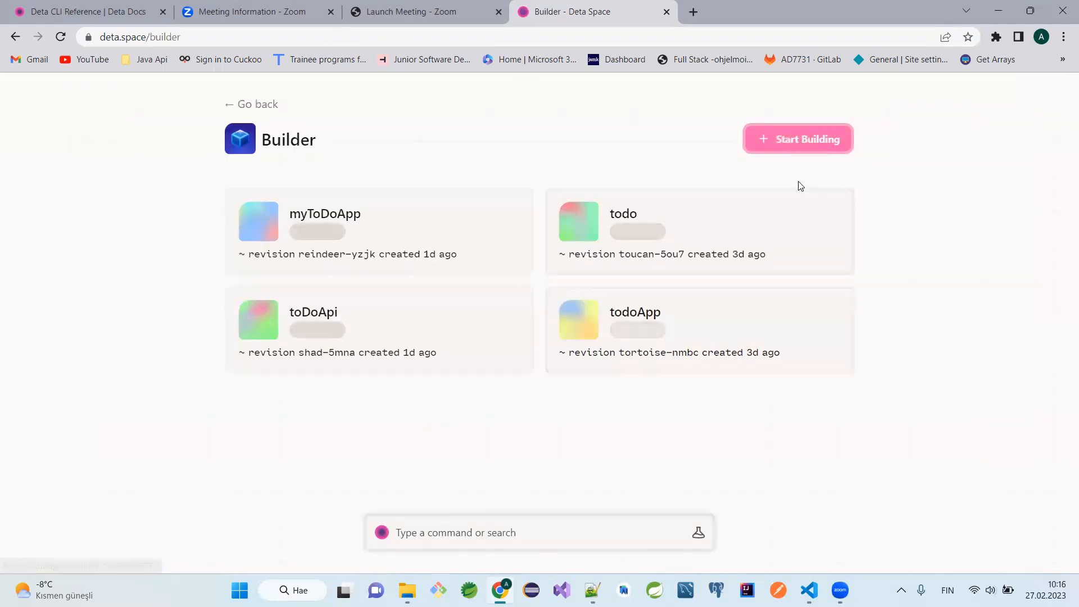
left_click(798, 139)
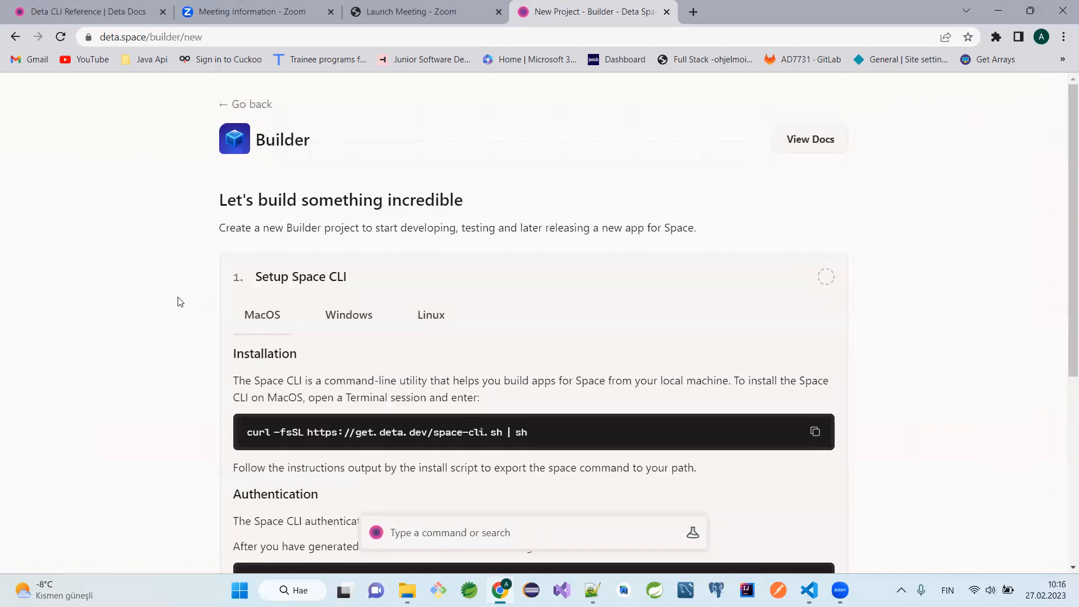
scroll("down", 3)
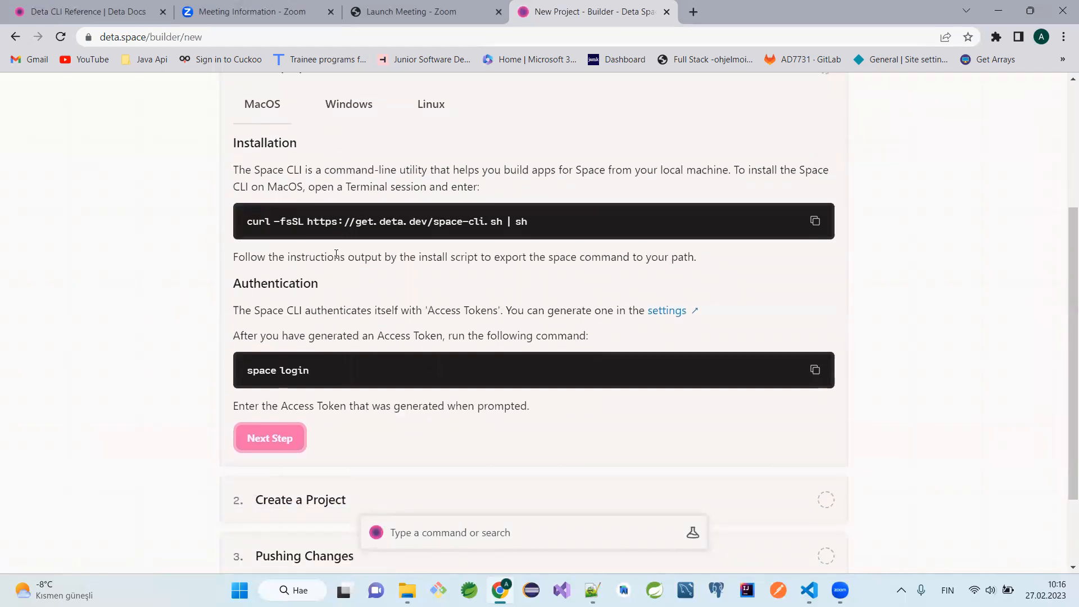
mouse_move(401, 113)
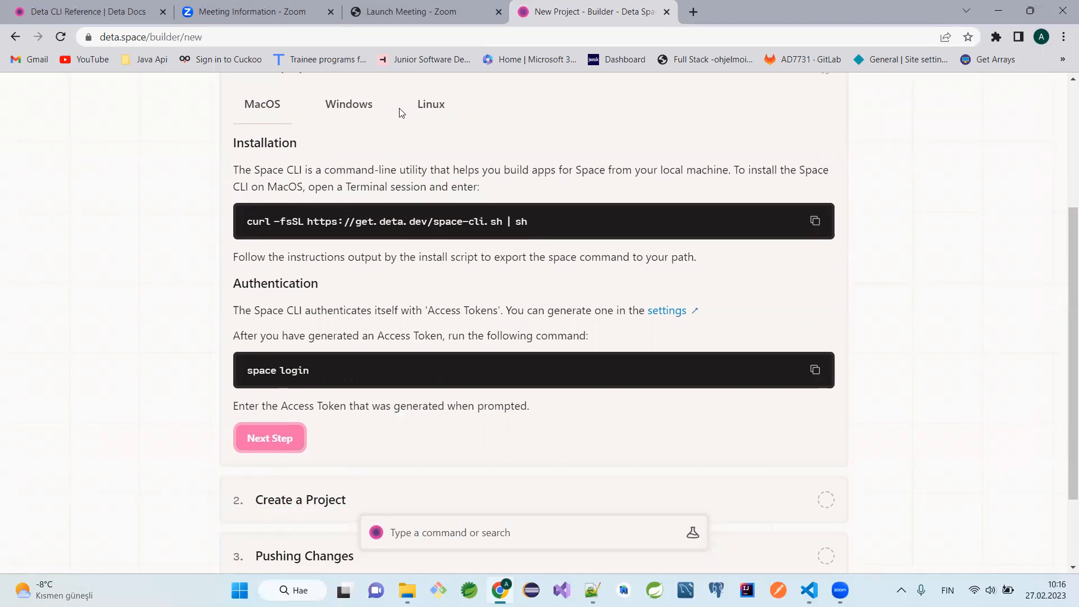
mouse_move(338, 181)
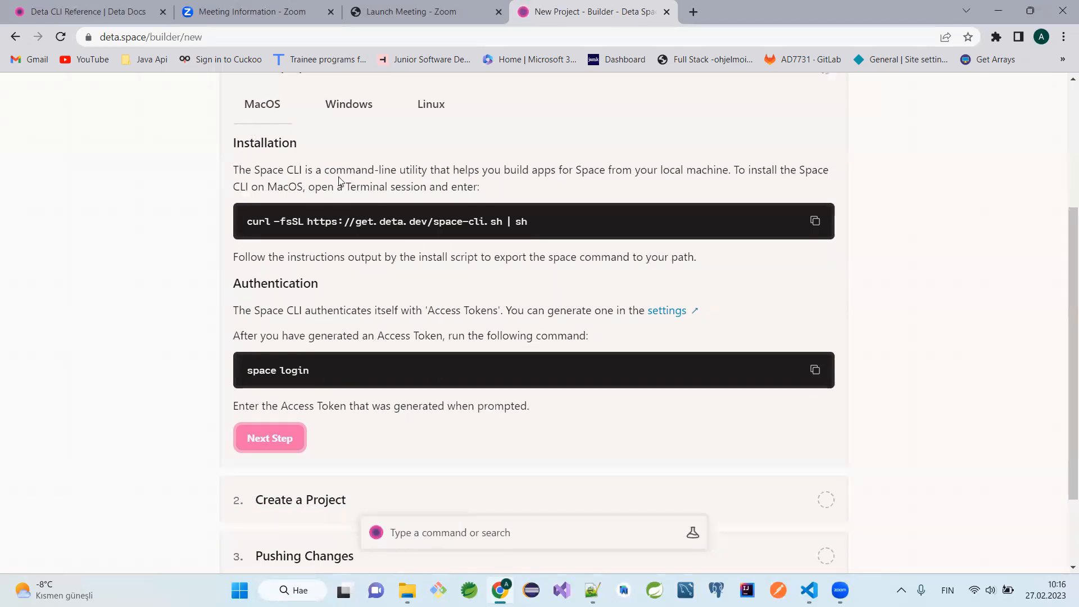
mouse_move(300, 122)
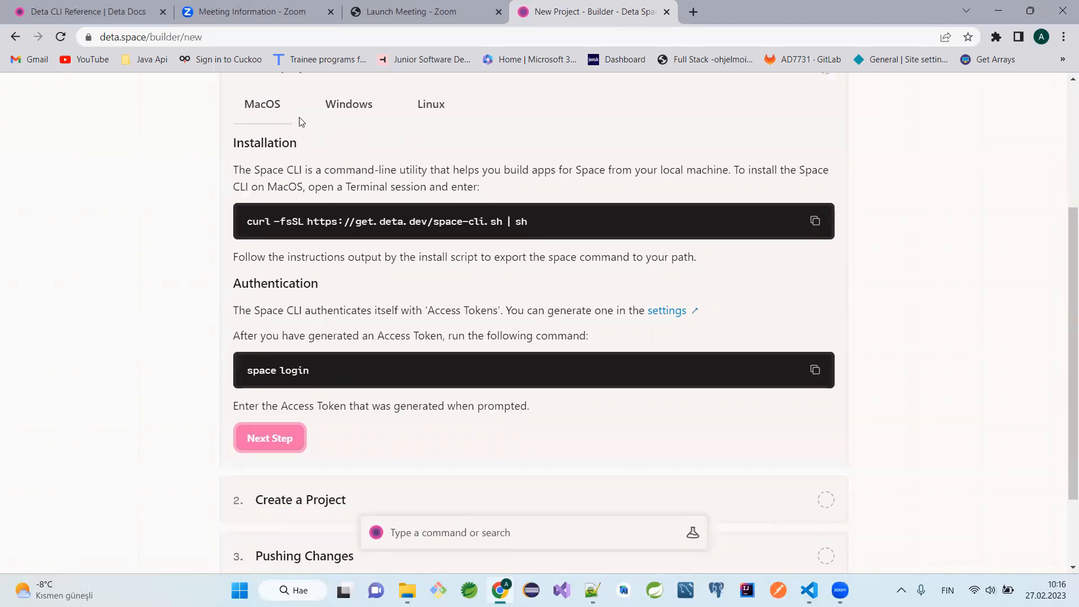
mouse_move(269, 113)
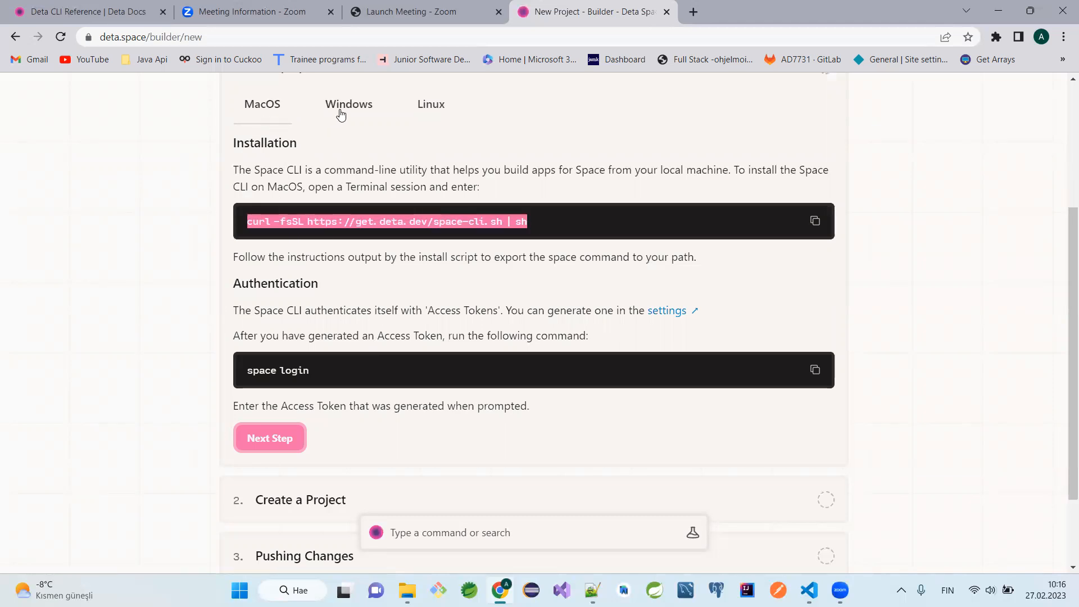
left_click(348, 104)
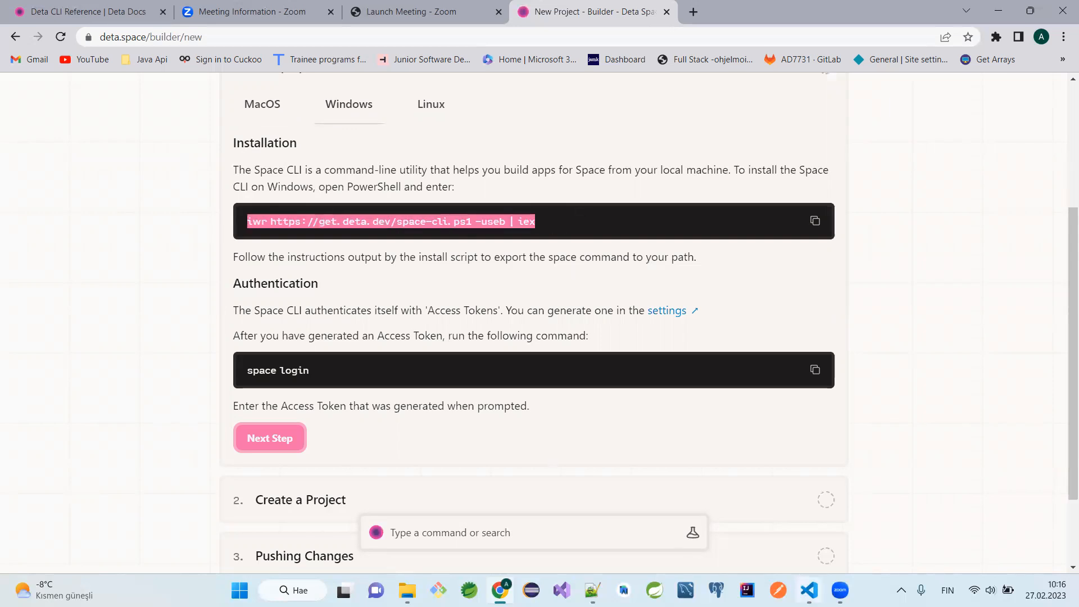
left_click(809, 590)
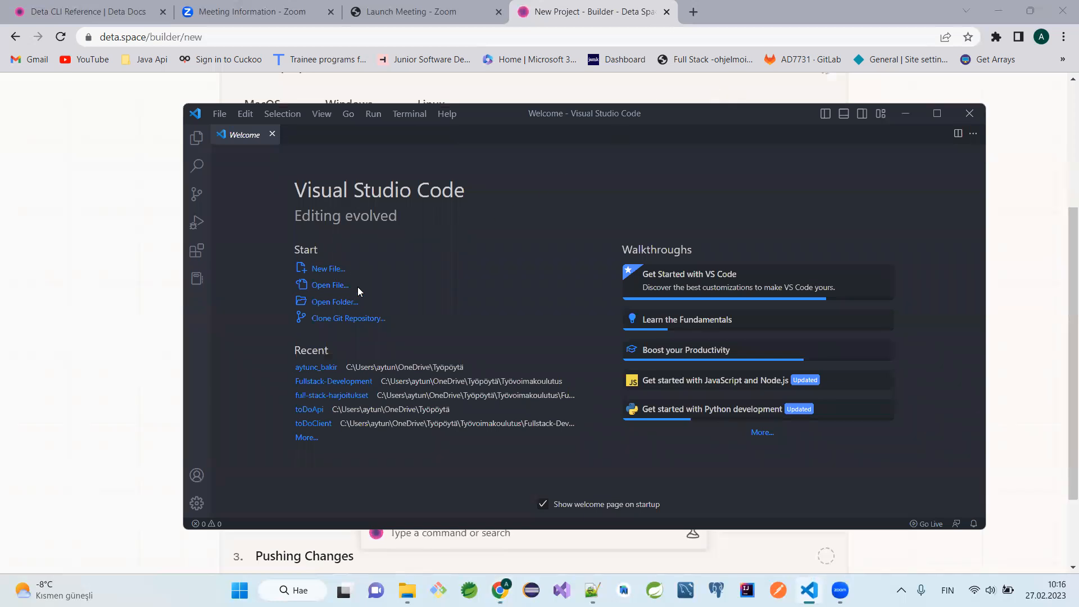
Browse to the Työpöytä desktop folder in the Open Folder dialog
left_click(337, 302)
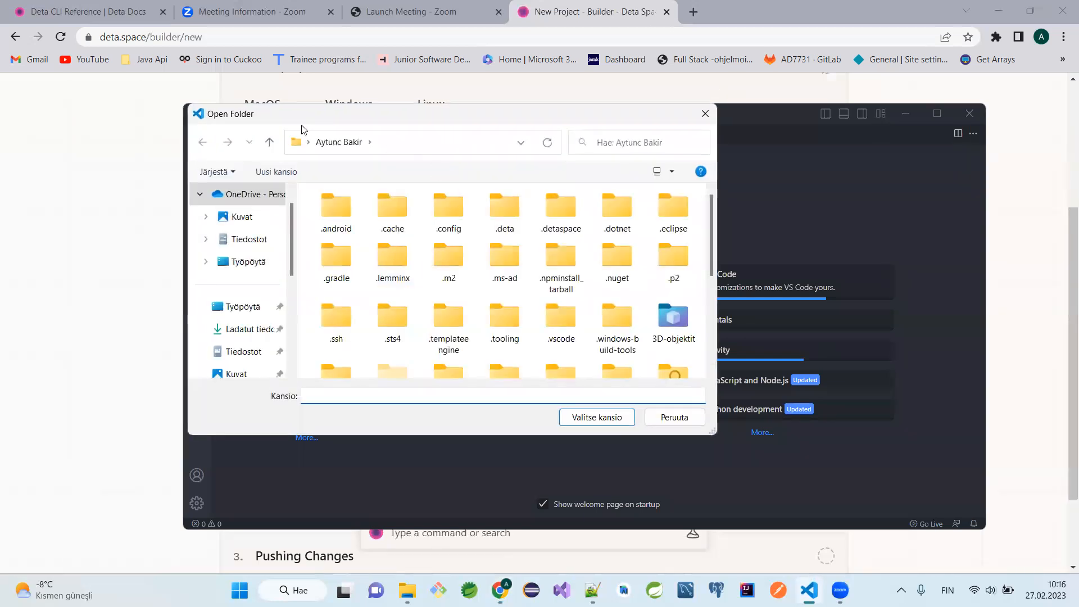
left_click(245, 261)
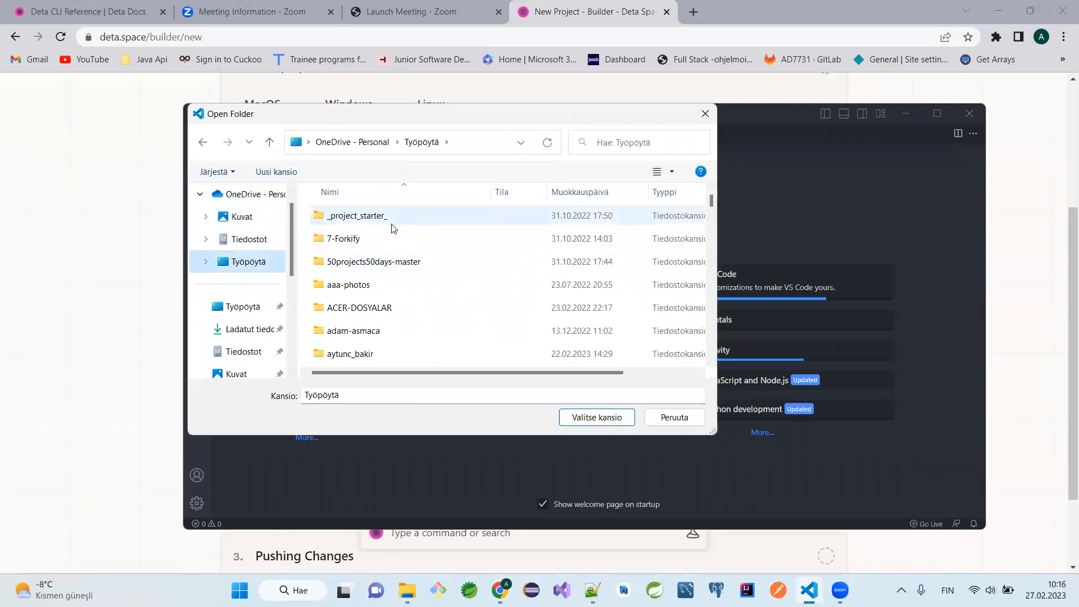
scroll("down", 3)
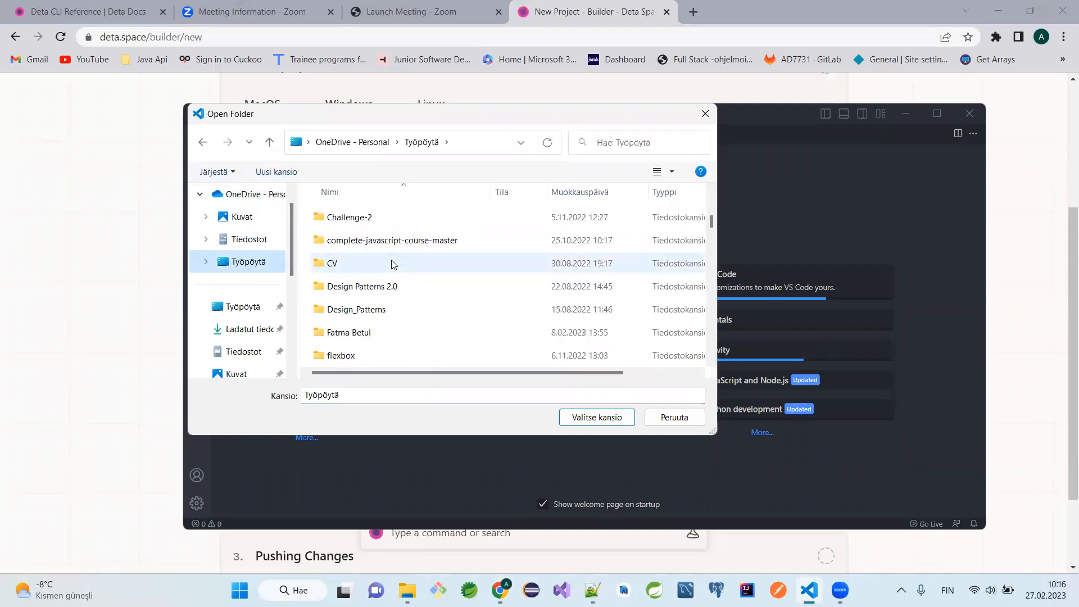
scroll("down", 3)
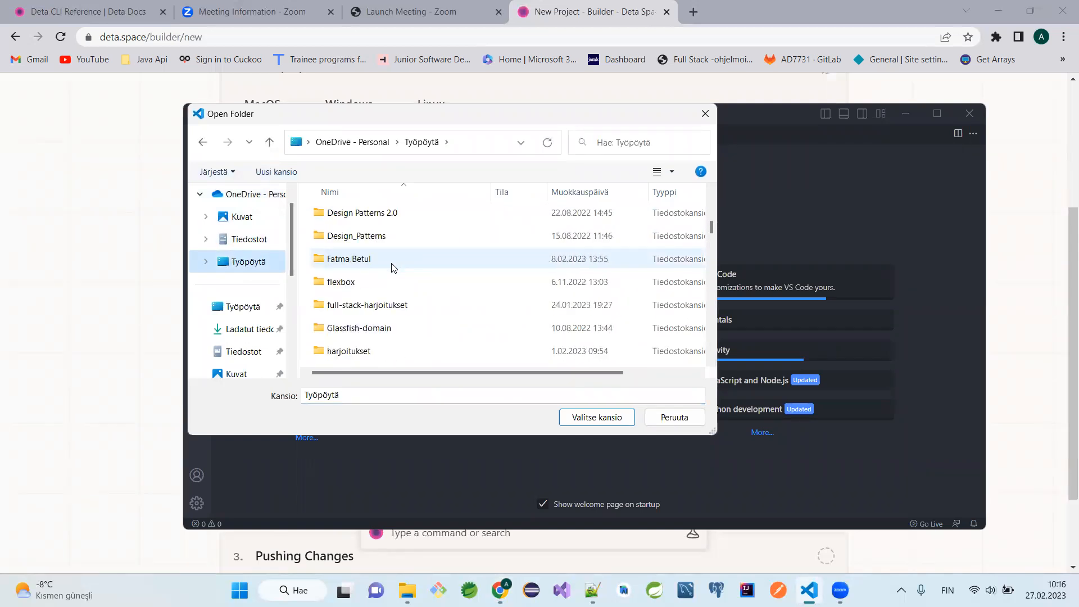
scroll("down", 3)
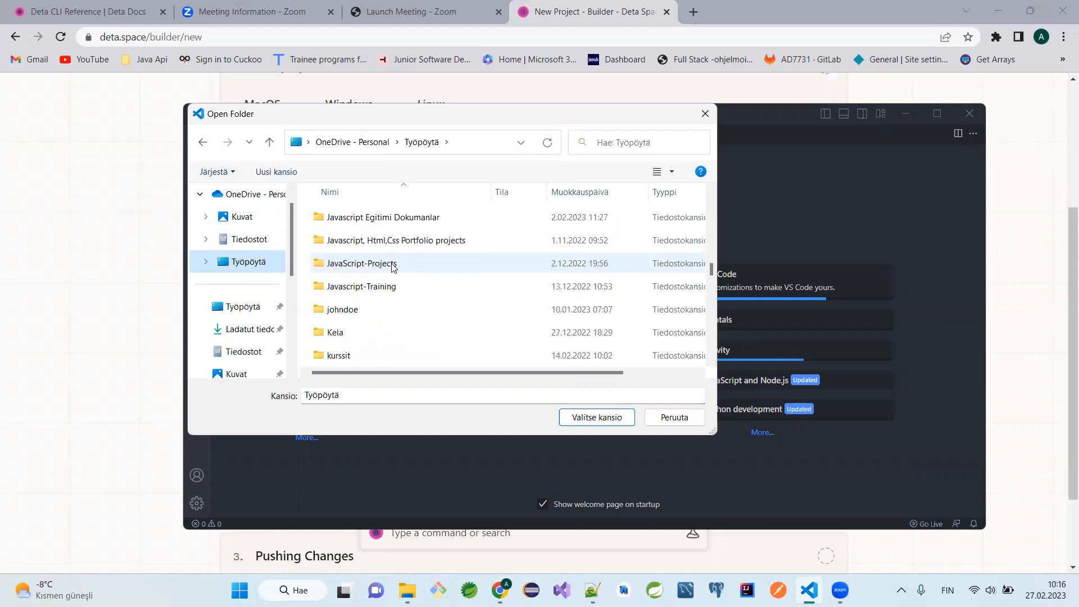
scroll("down", 3)
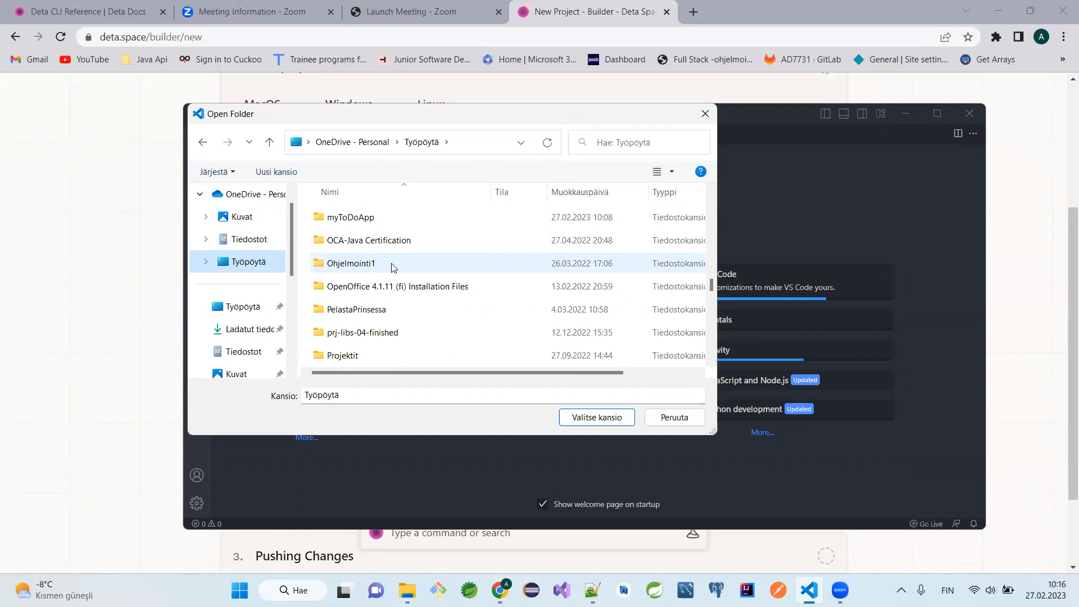
scroll("up", 3)
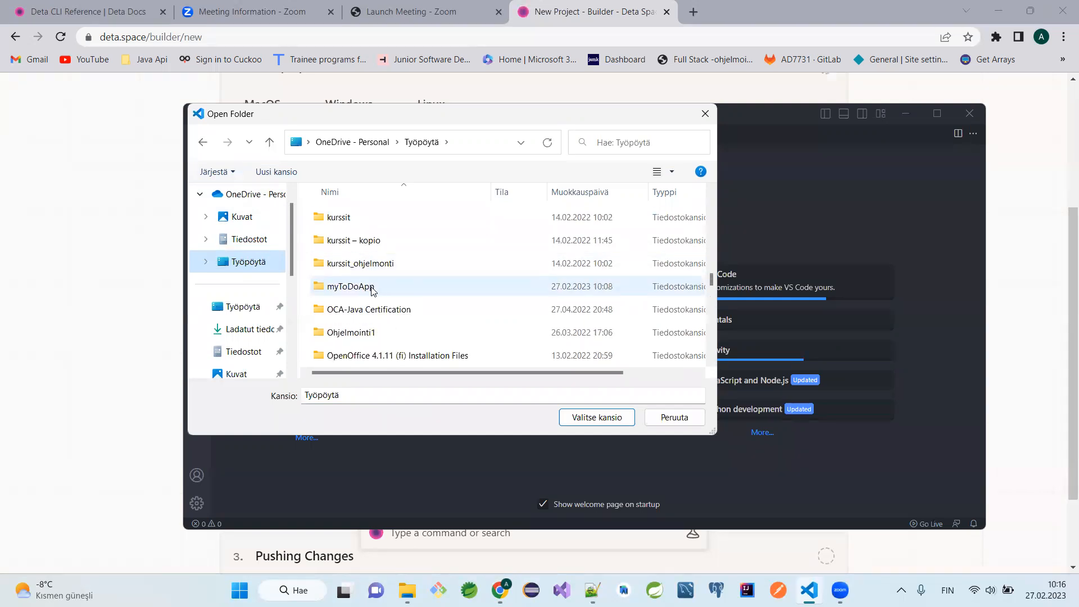
mouse_move(414, 282)
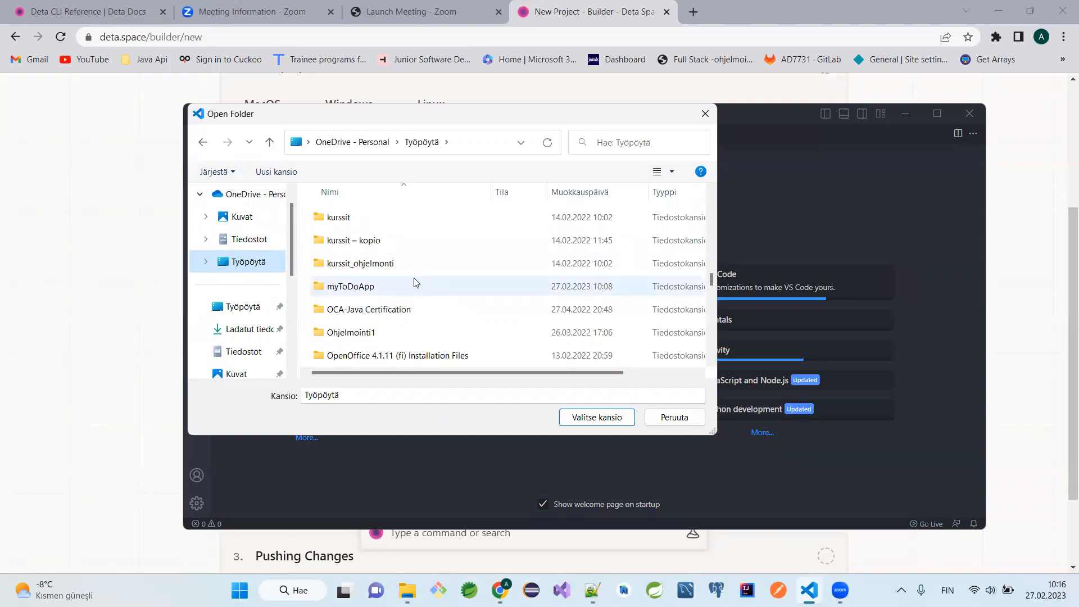
left_click(350, 286)
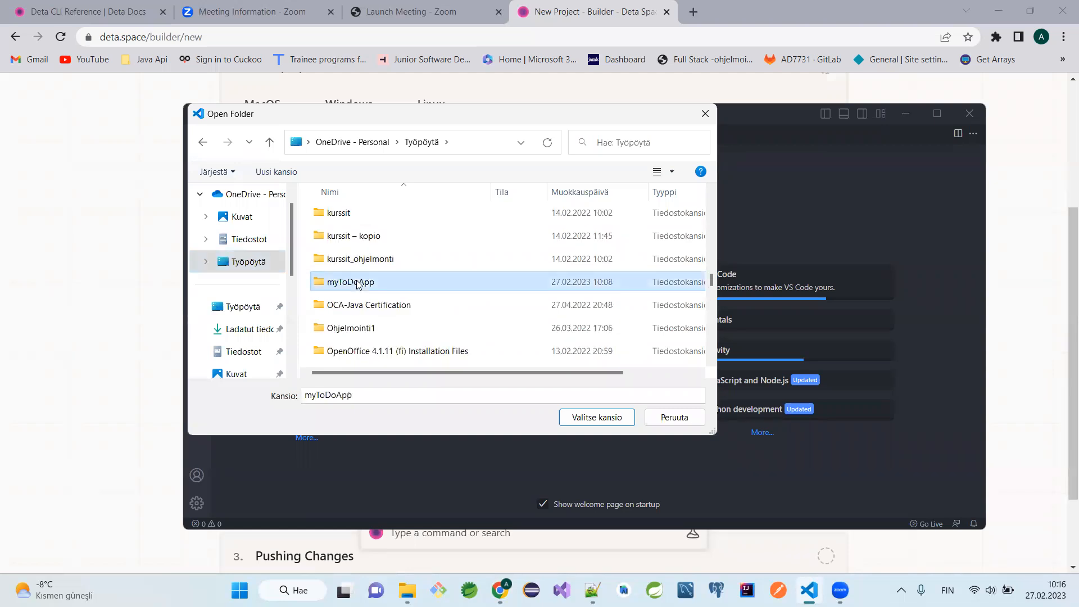
Enter todoApiProject and choose myToDoApiProject as the workspace folder
scroll("up", 3)
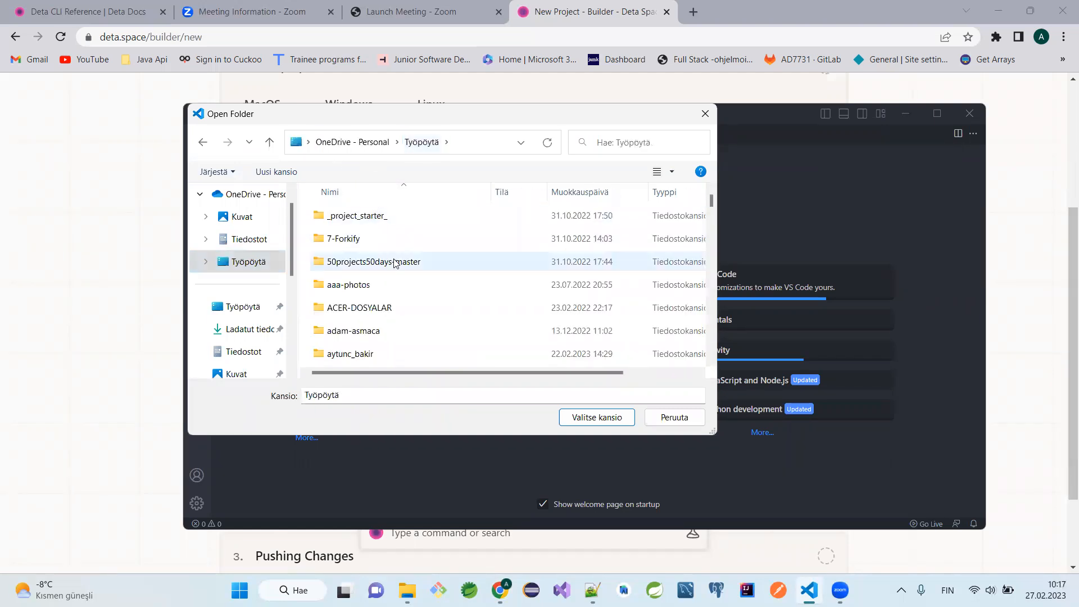
mouse_move(722, 162)
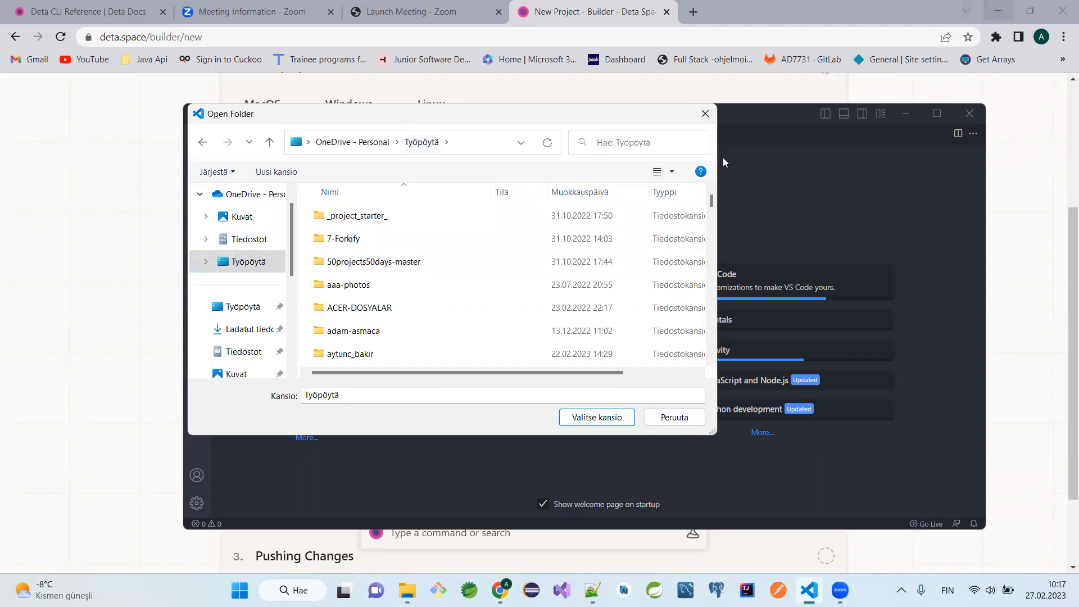
mouse_move(377, 238)
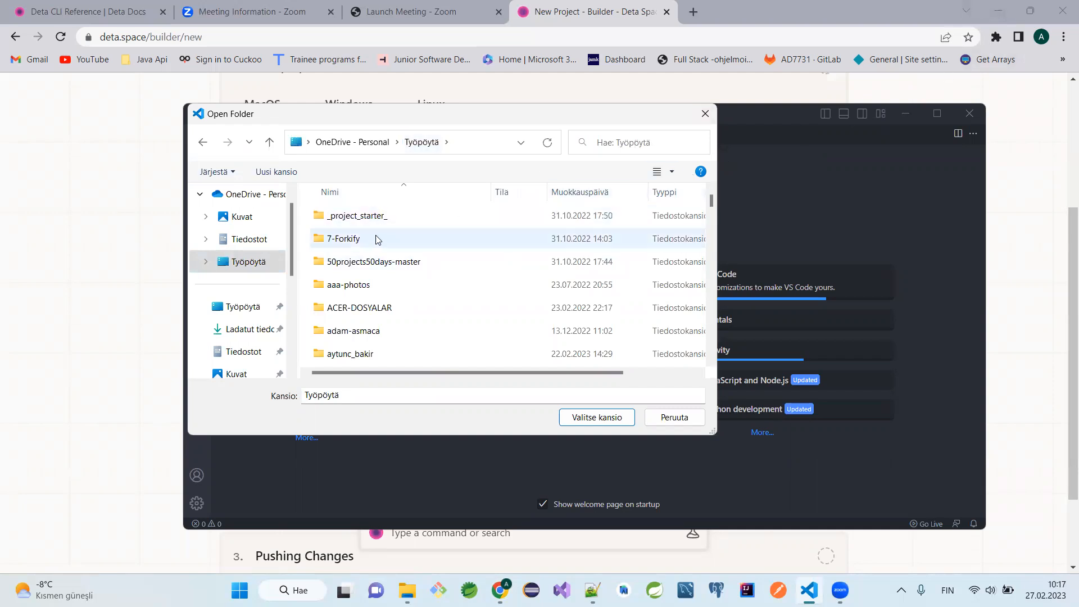
scroll("down", 3)
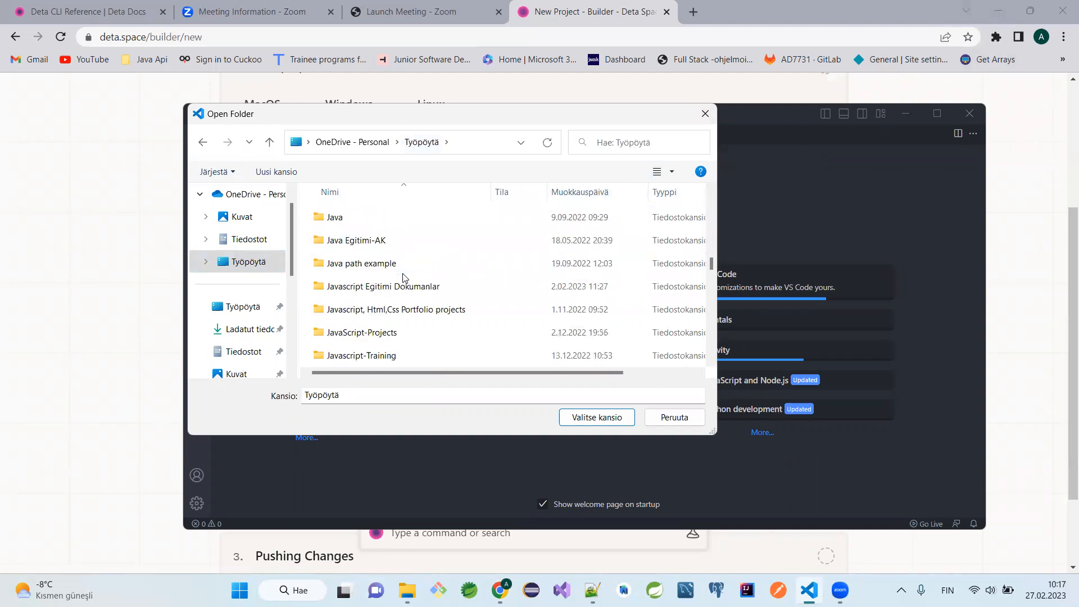
scroll("down", 3)
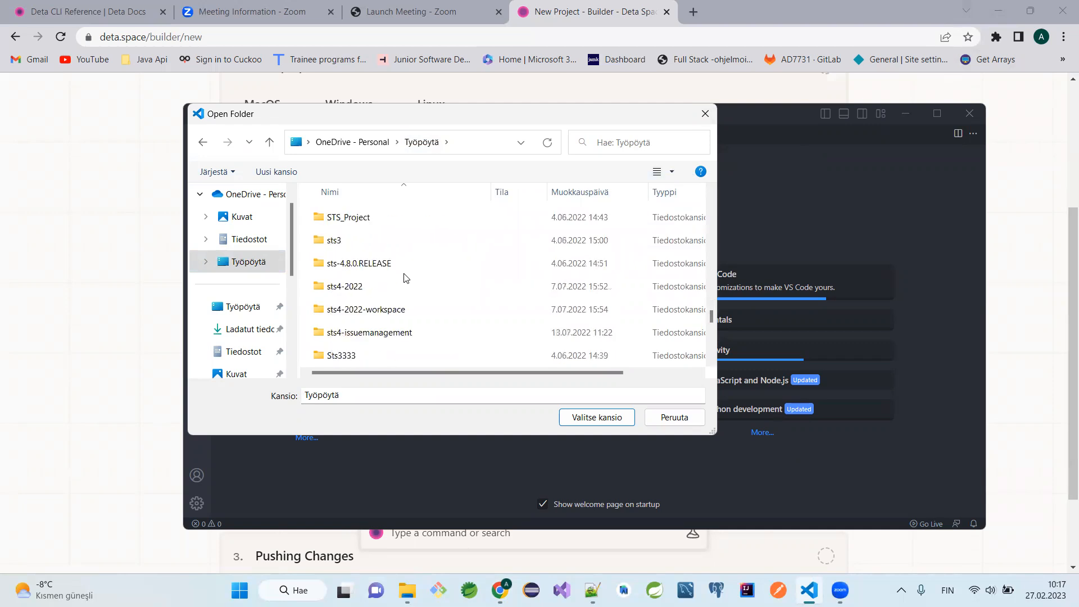
scroll("down", 3)
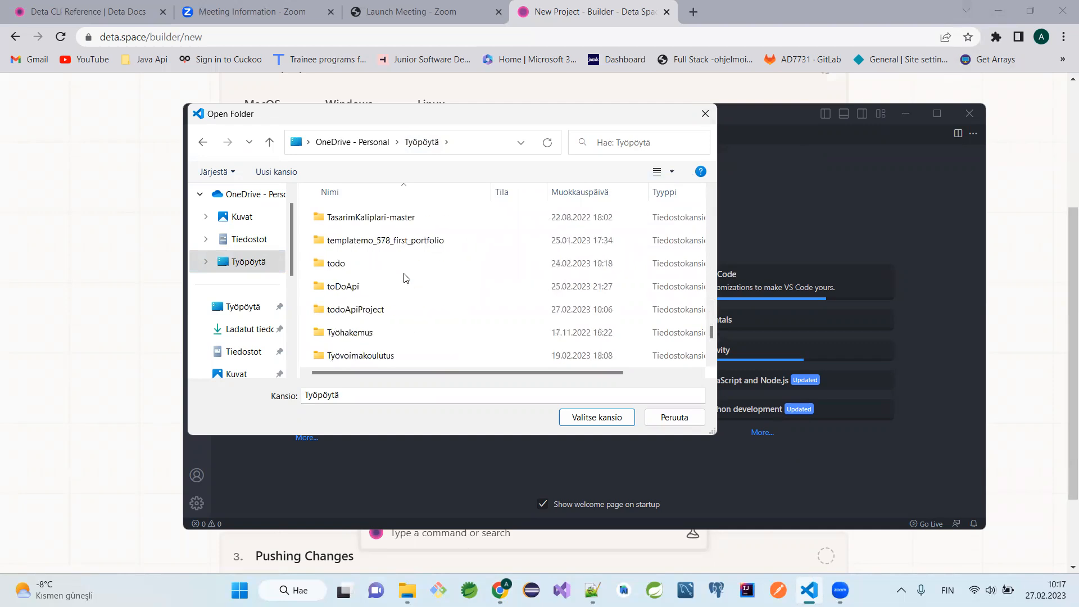
left_click(354, 309)
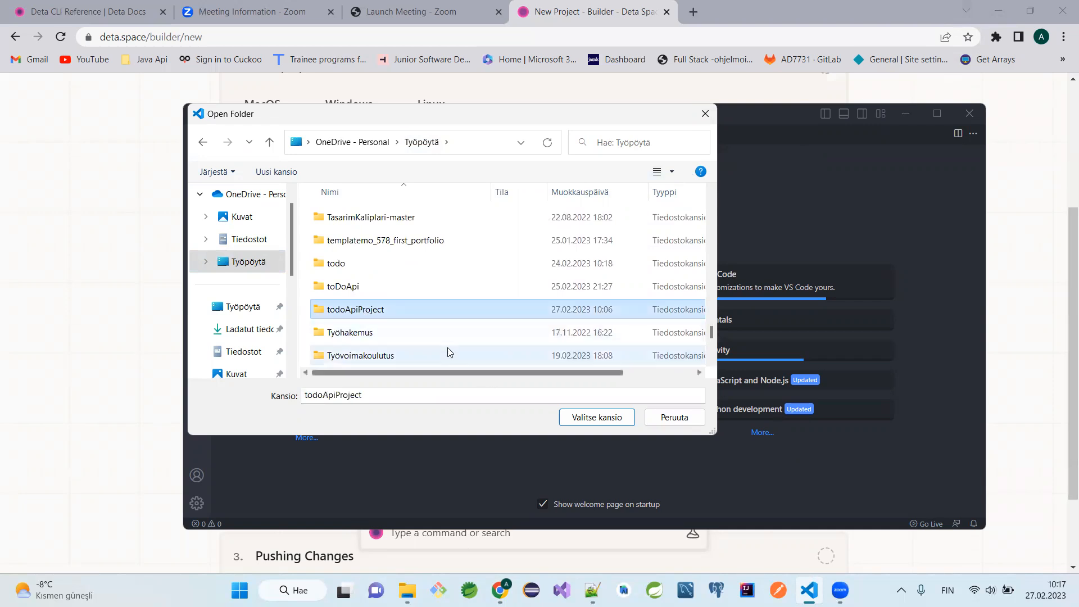
double_click(355, 309)
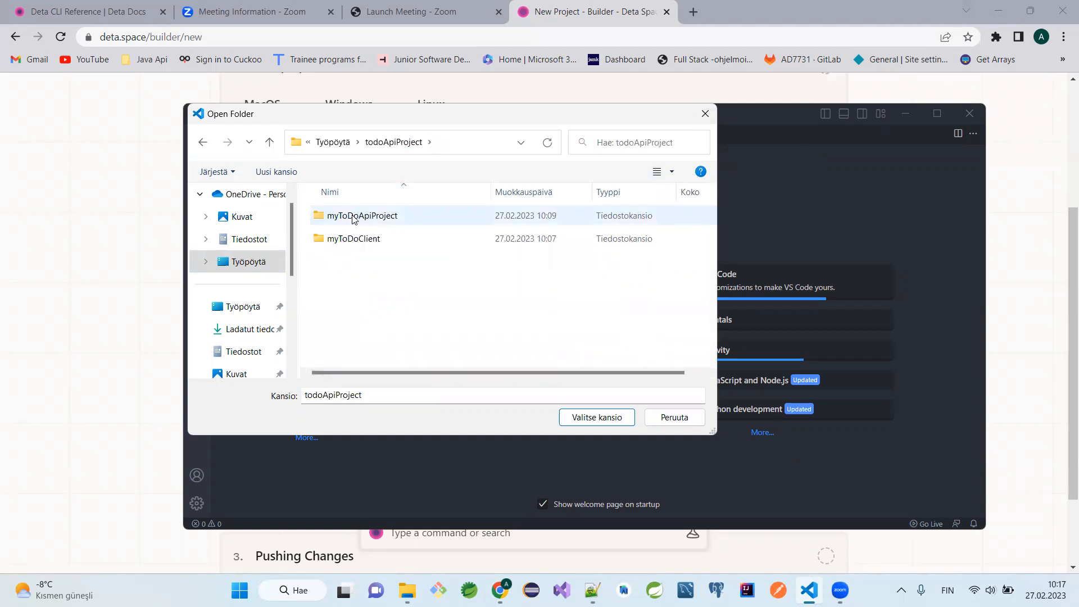
left_click(362, 215)
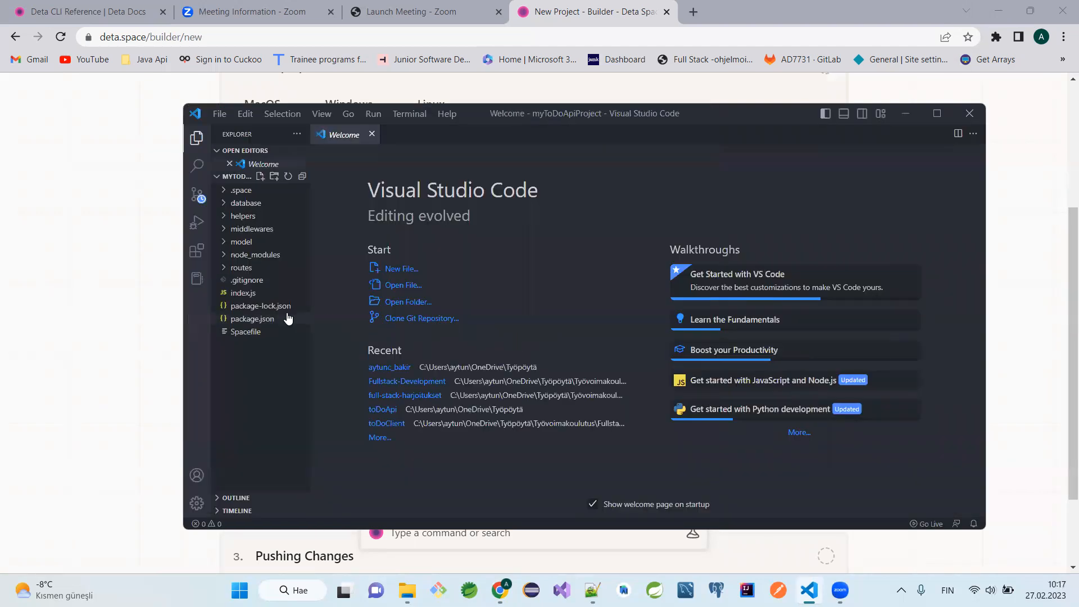
Delete the .space folder, moving it to the Recycle Bin
left_click(241, 189)
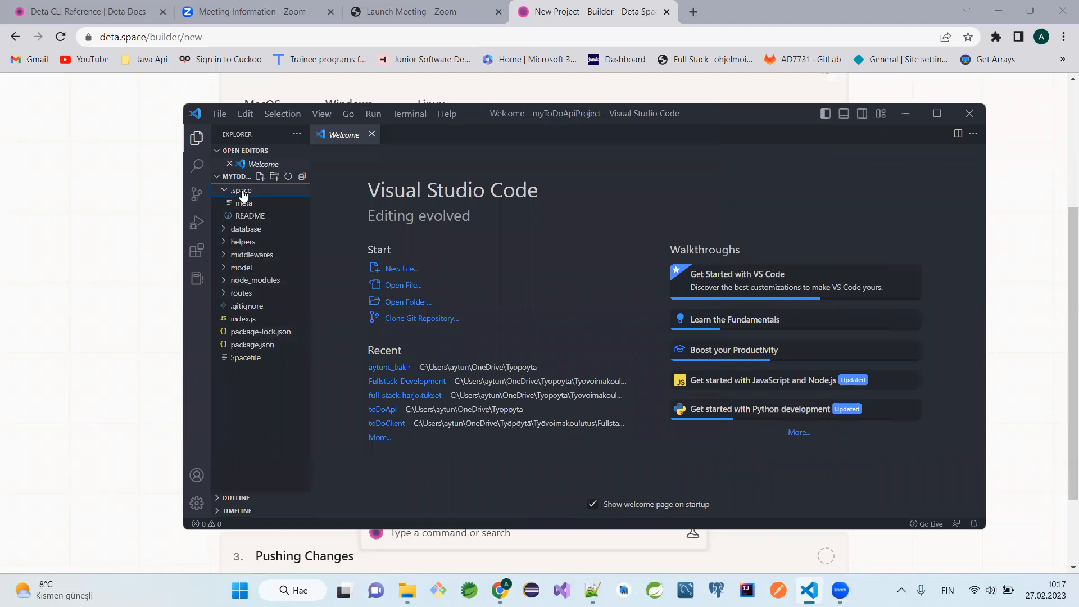
key("Delete")
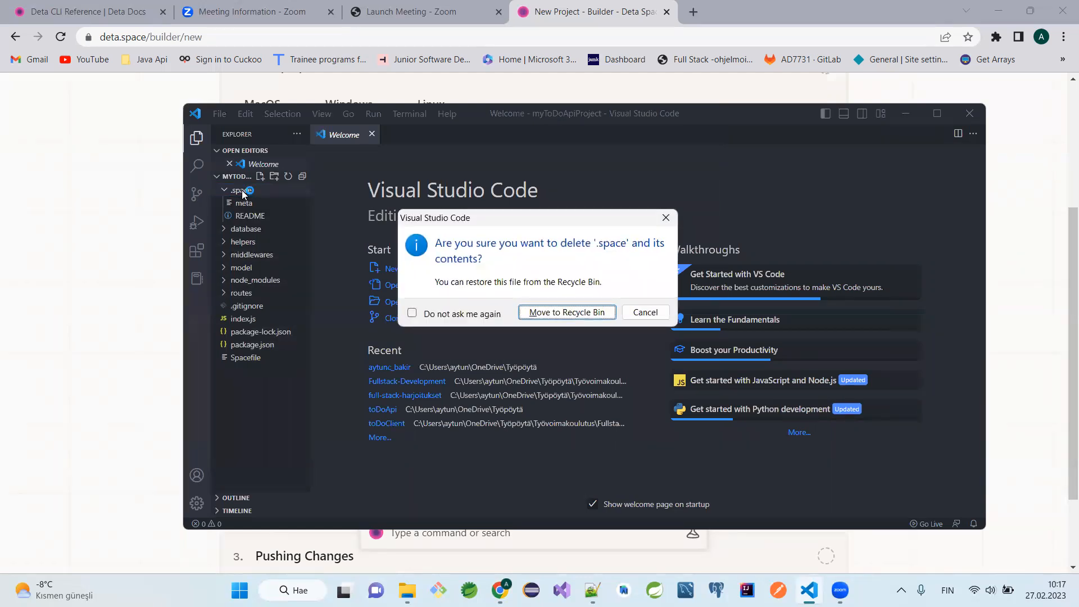
left_click(565, 311)
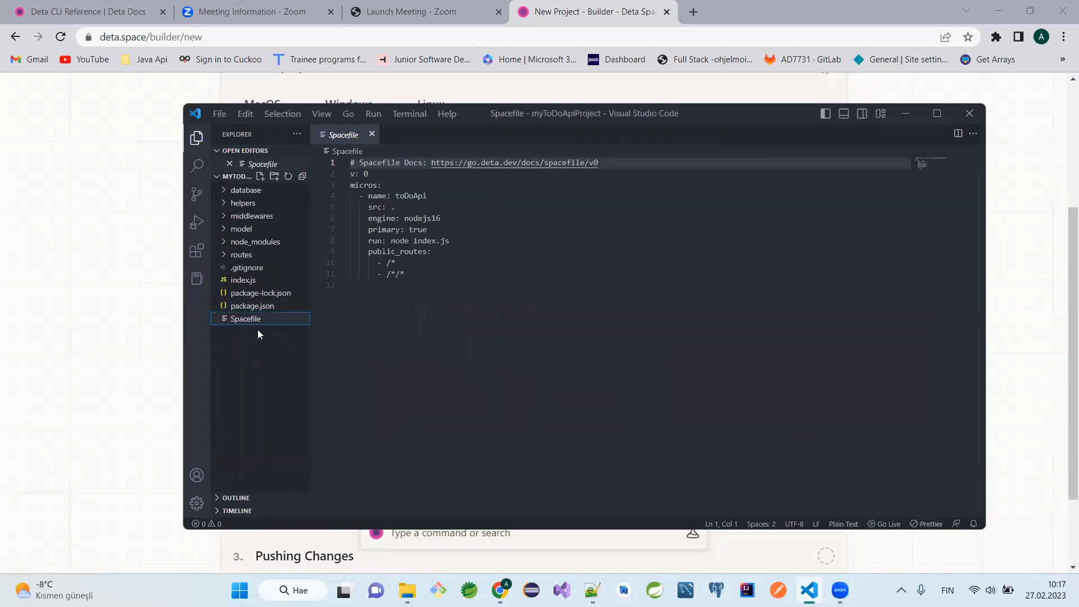
Copy the Spacefile's full text, then delete the Spacefile
key("ctrl+a")
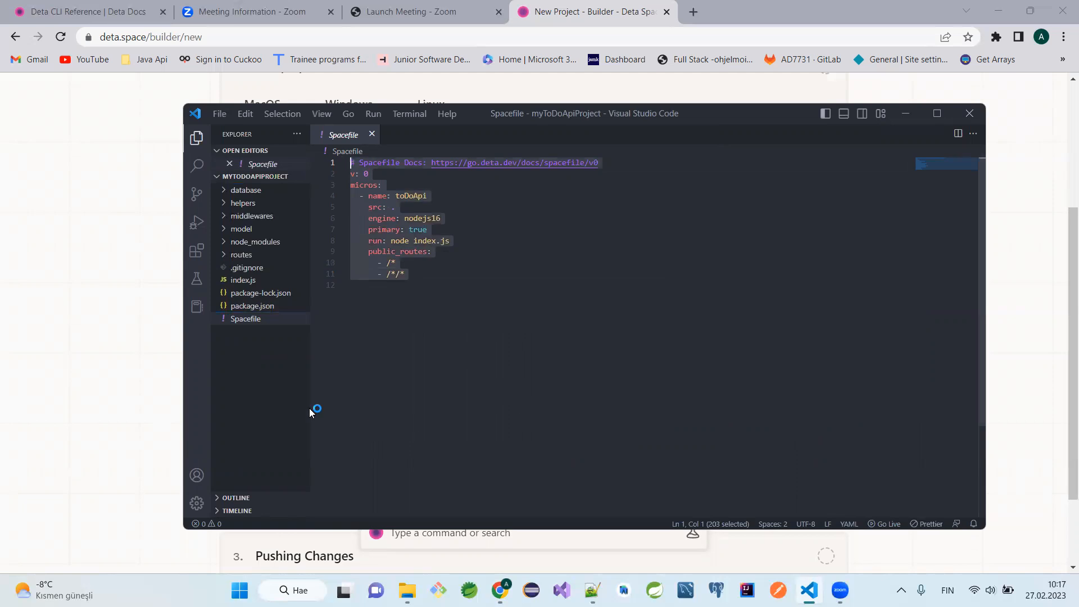
left_click(245, 318)
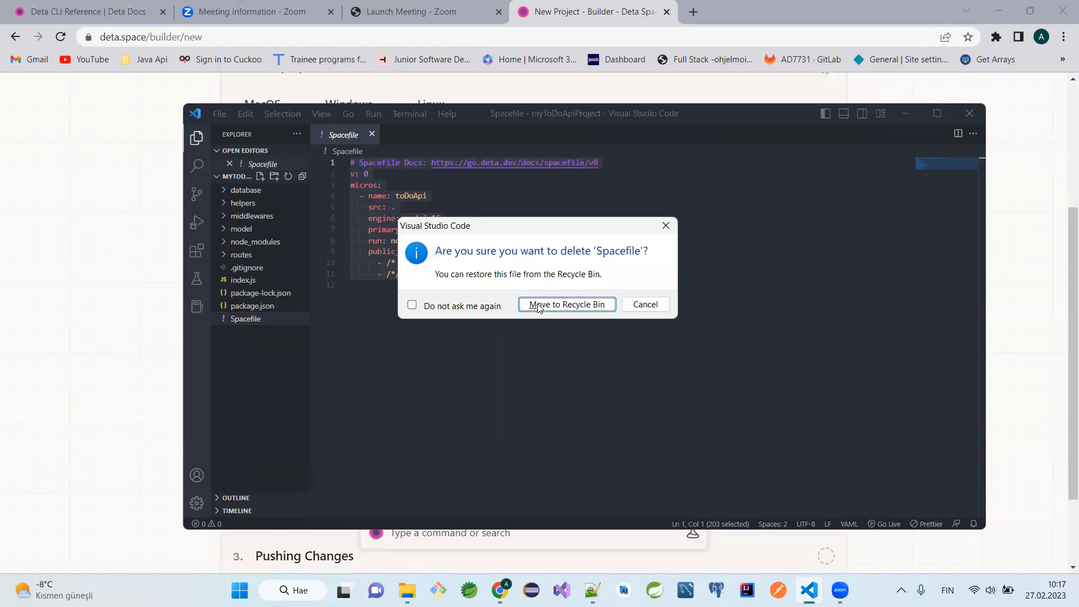
left_click(566, 304)
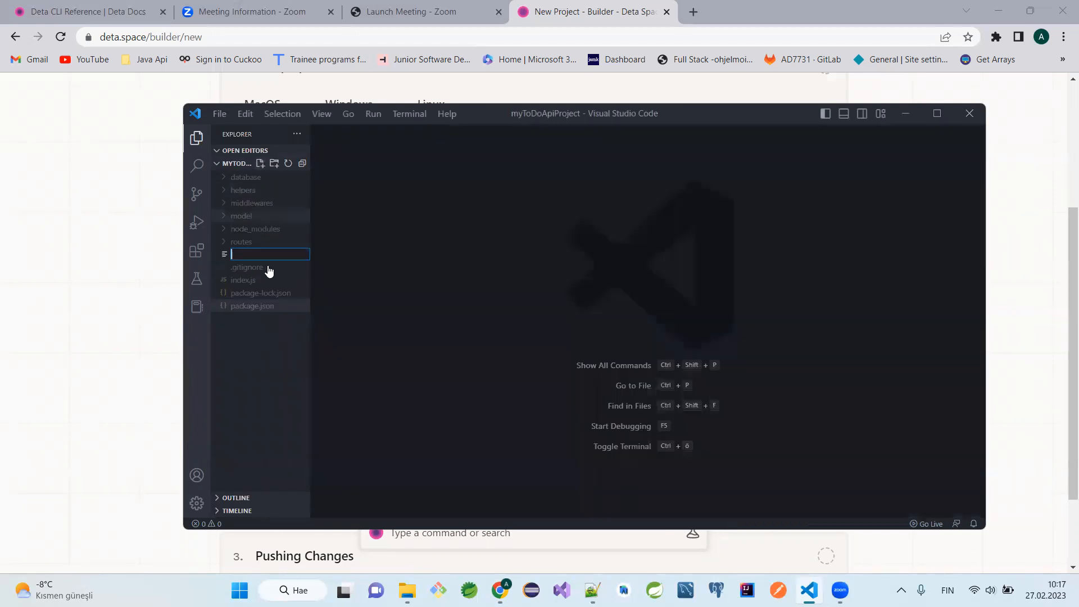
Create detaSpaceConfig.txt and paste the copied Spacefile configuration into it
type("de")
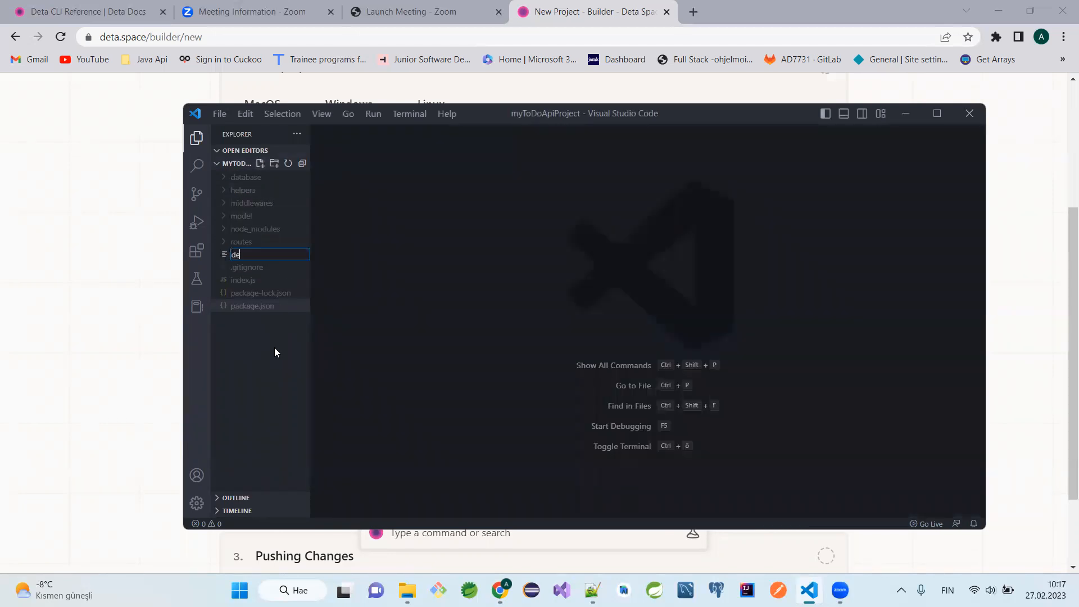
type("taSpace")
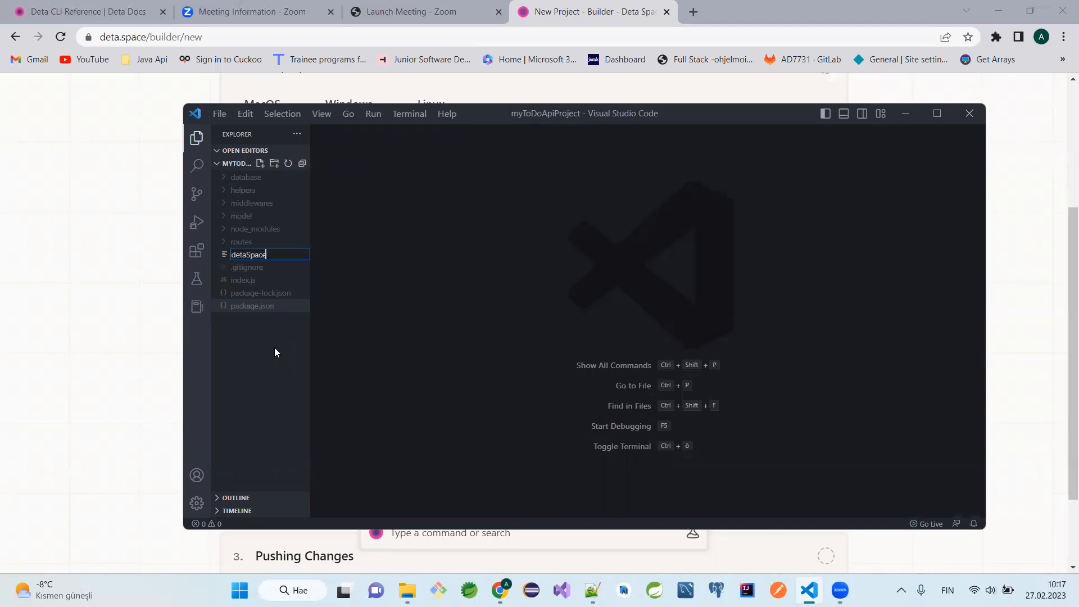
type("Confi")
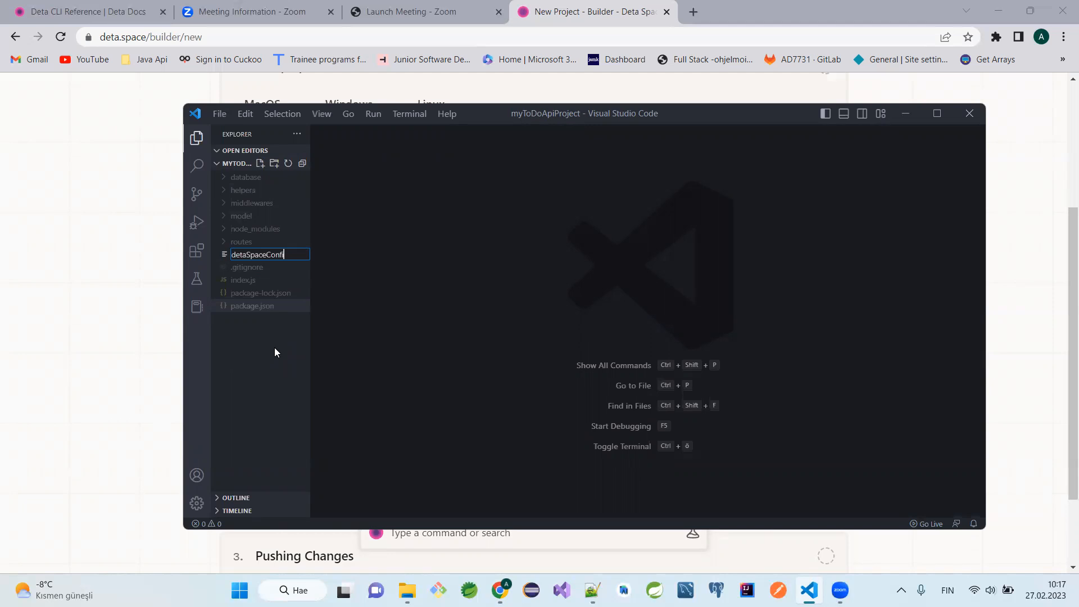
type(".")
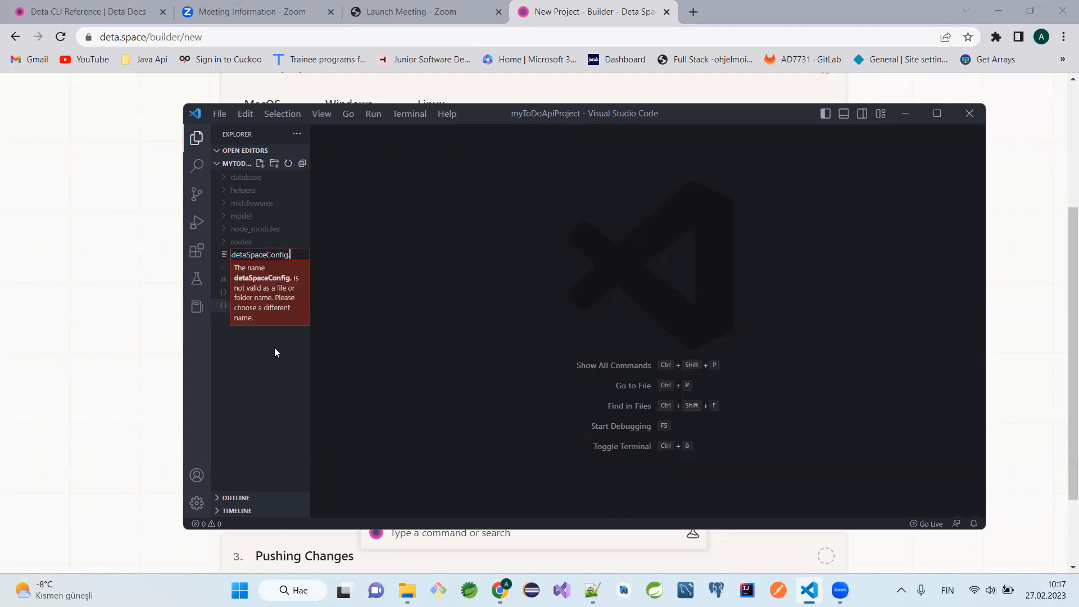
type(".txt")
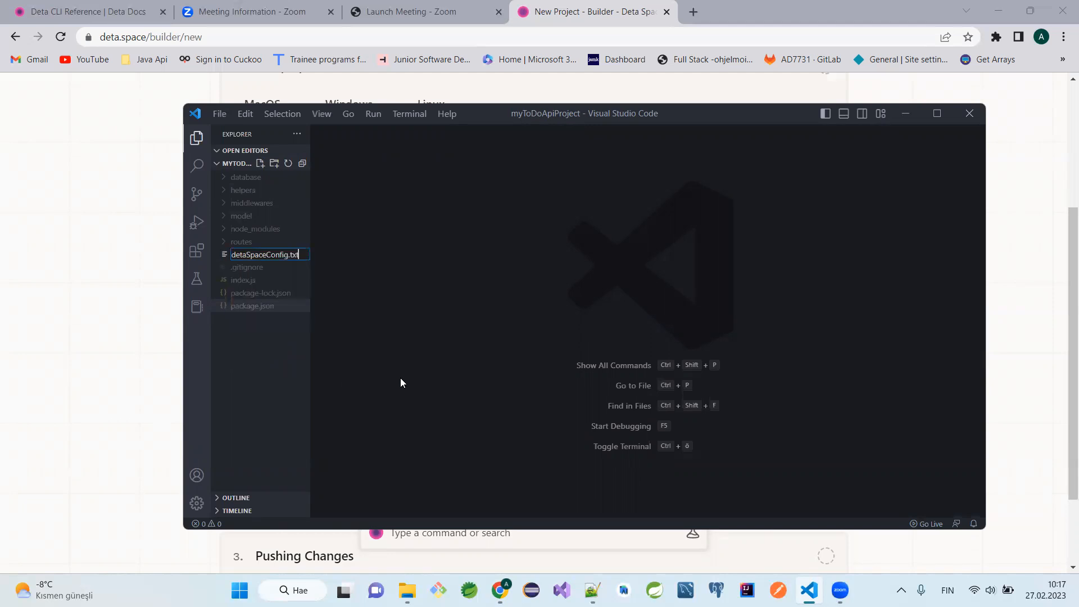
key("Return")
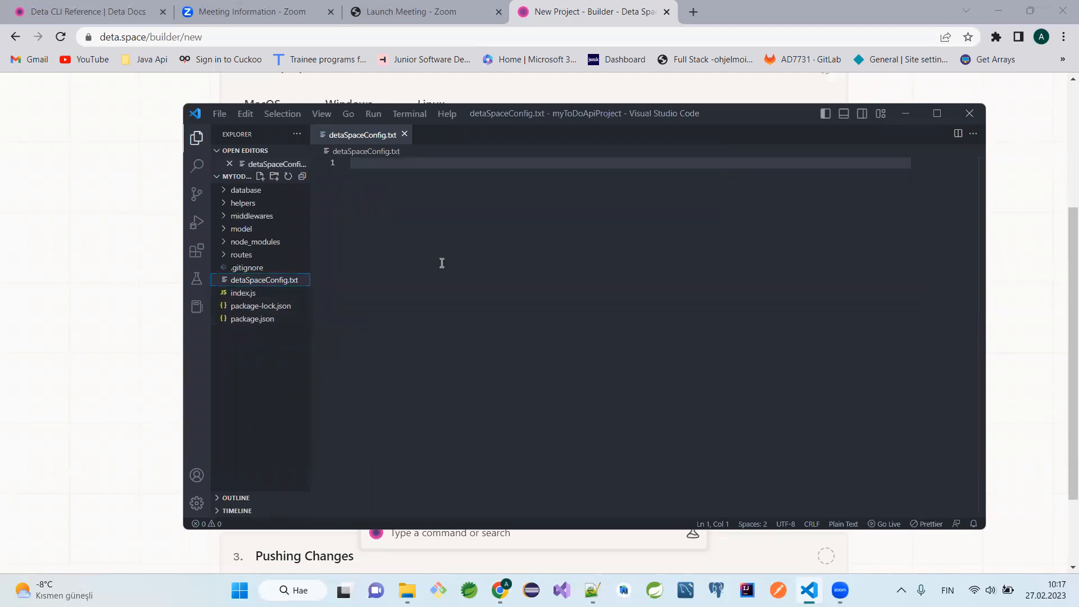
type("# Spacefile Docs: https://go.deta.dev/docs/spacefile/v0")
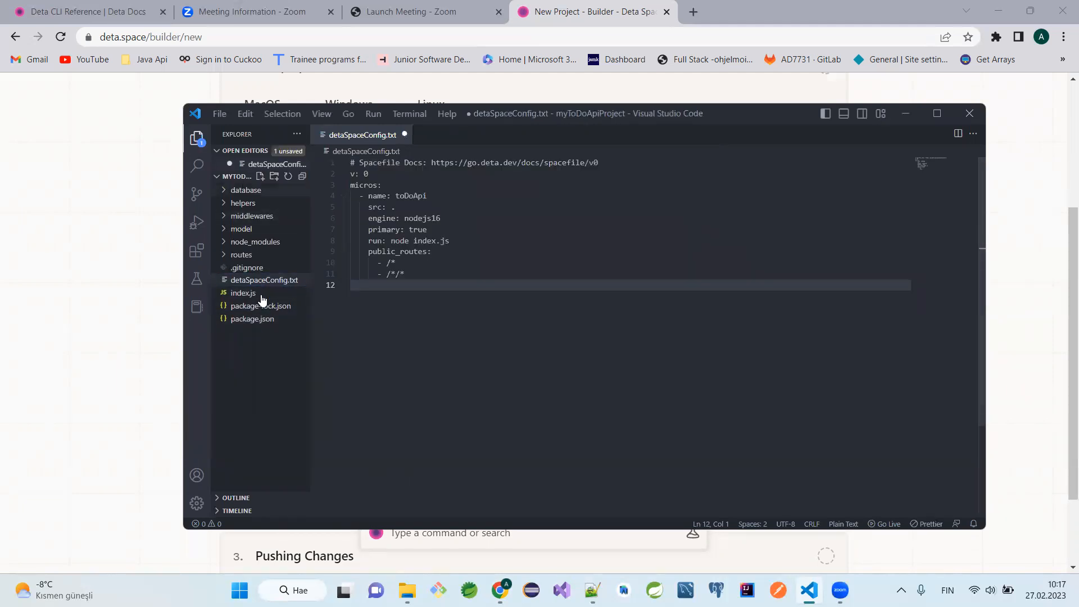
left_click(408, 113)
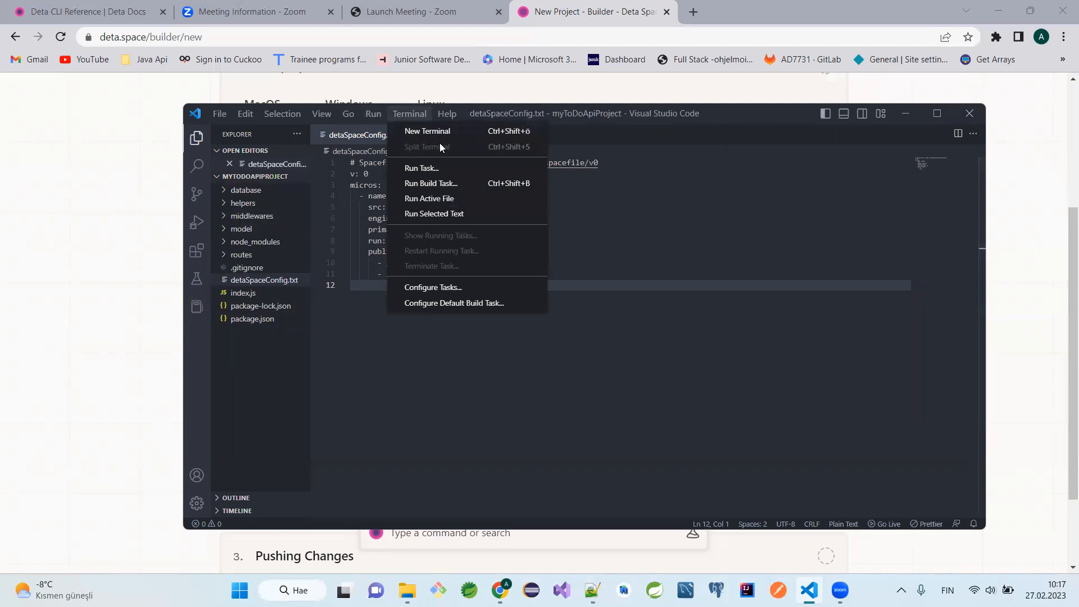
left_click(427, 131)
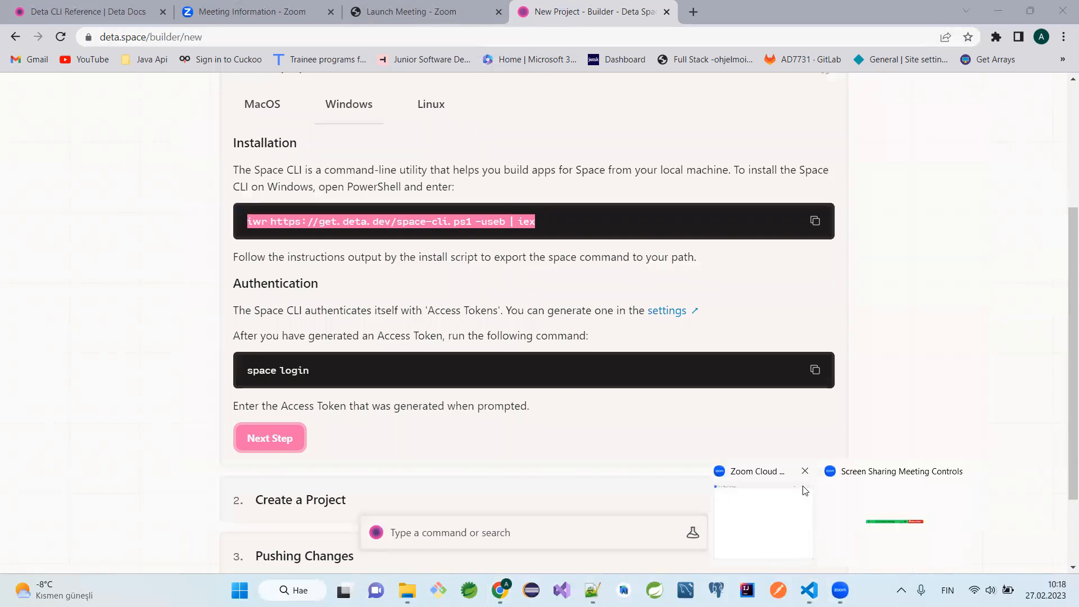
left_click(808, 589)
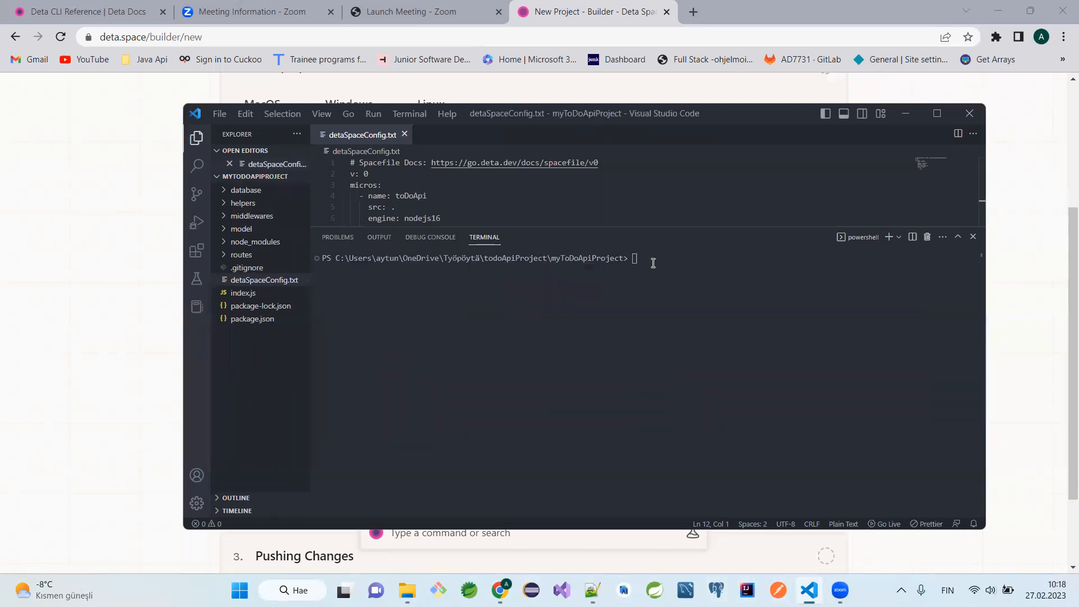
type("iwr https://get.deta.dev/space-cli.ps1 -useb | iex")
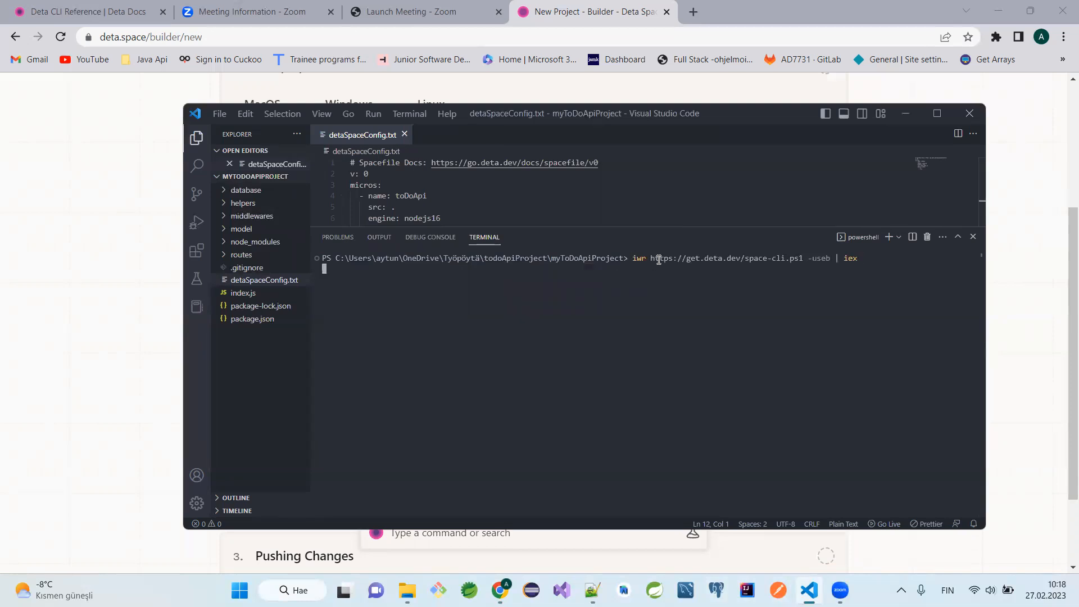
key("Return")
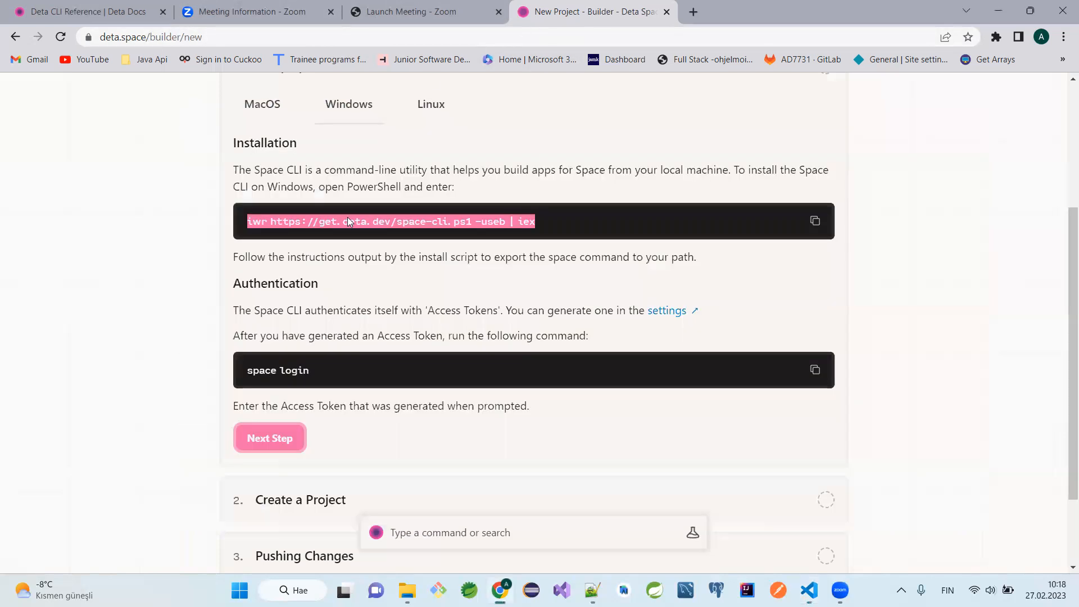
scroll("down", 3)
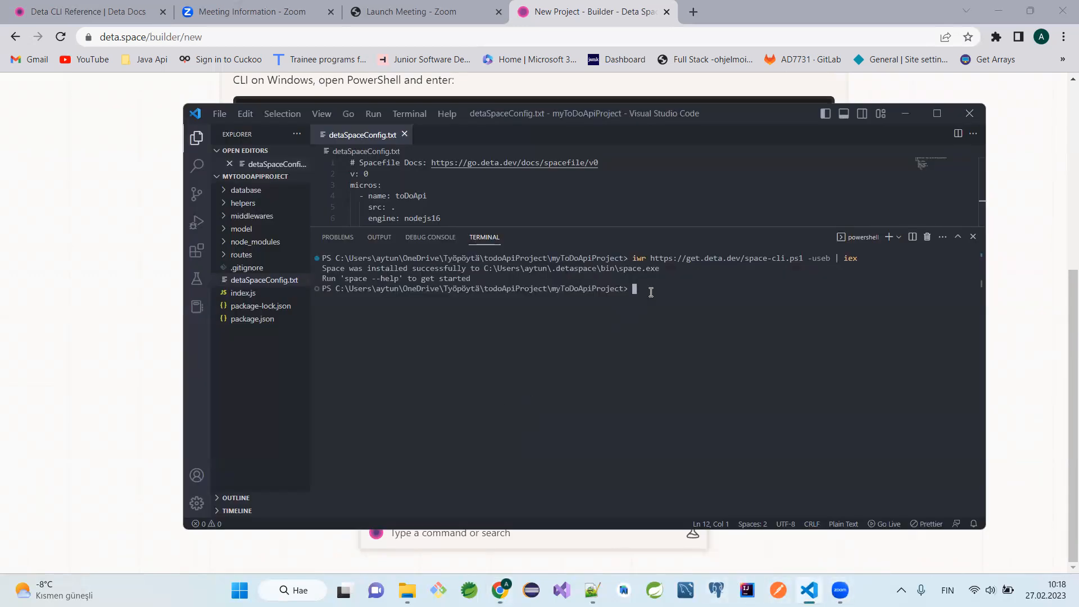
type("space login")
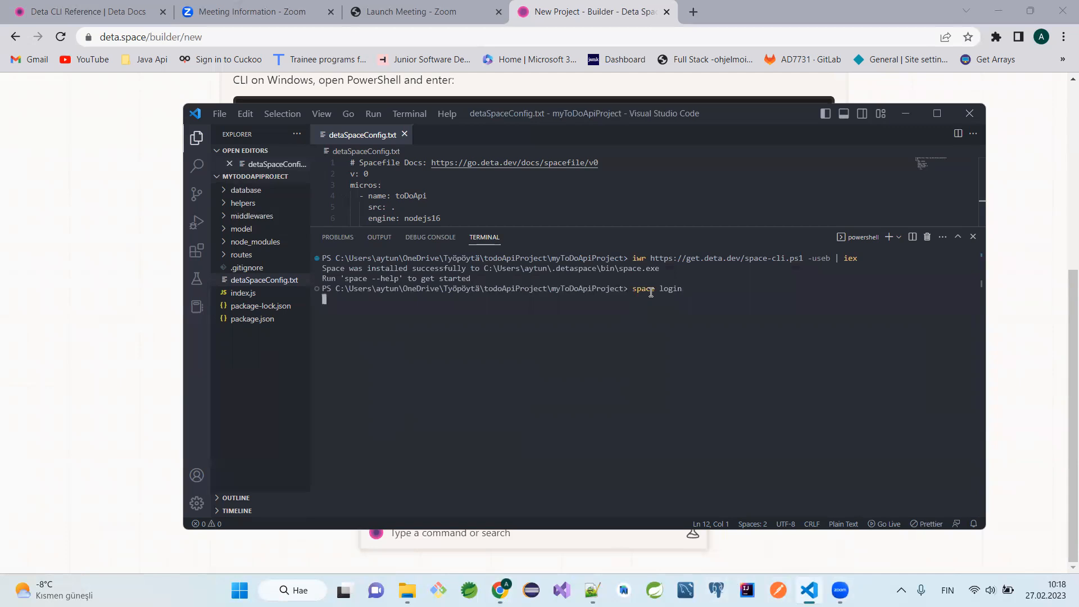
Generate a Deta Space access token and submit it to space login
key("Return")
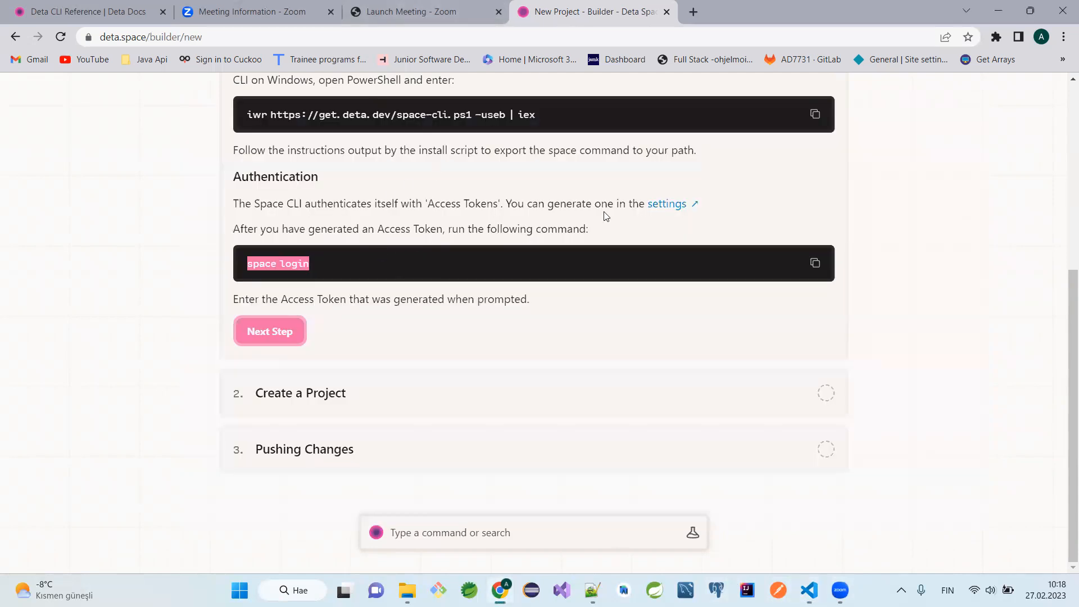
left_click(665, 203)
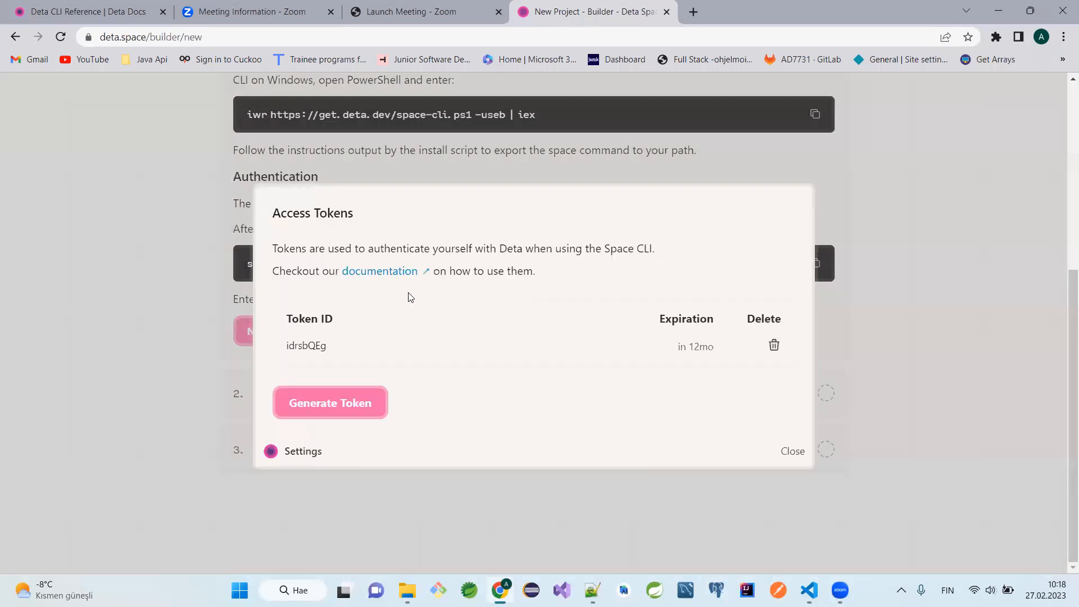
left_click(328, 403)
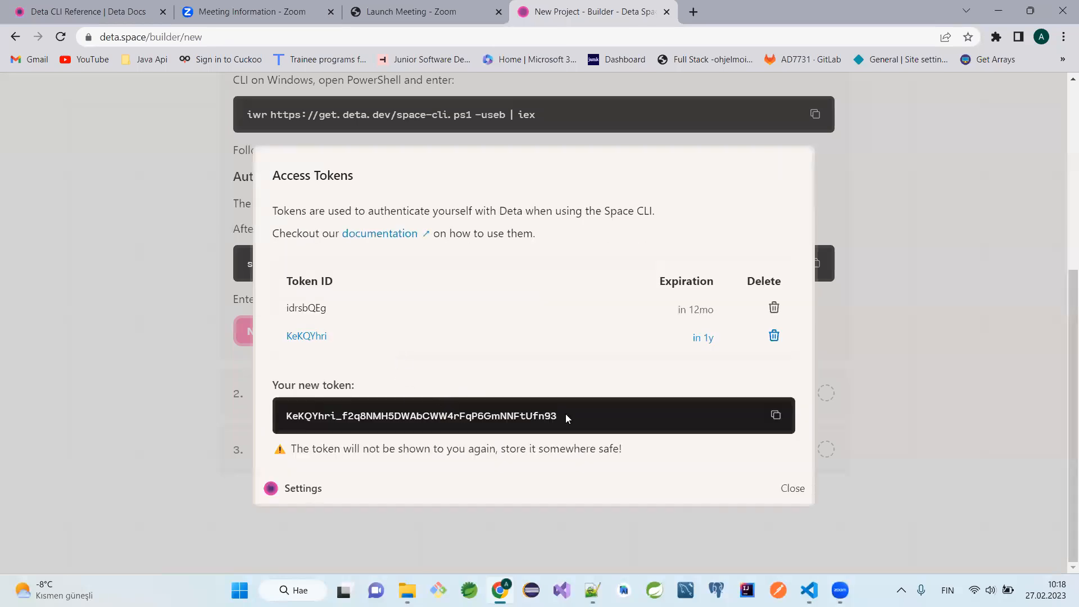
left_click(791, 487)
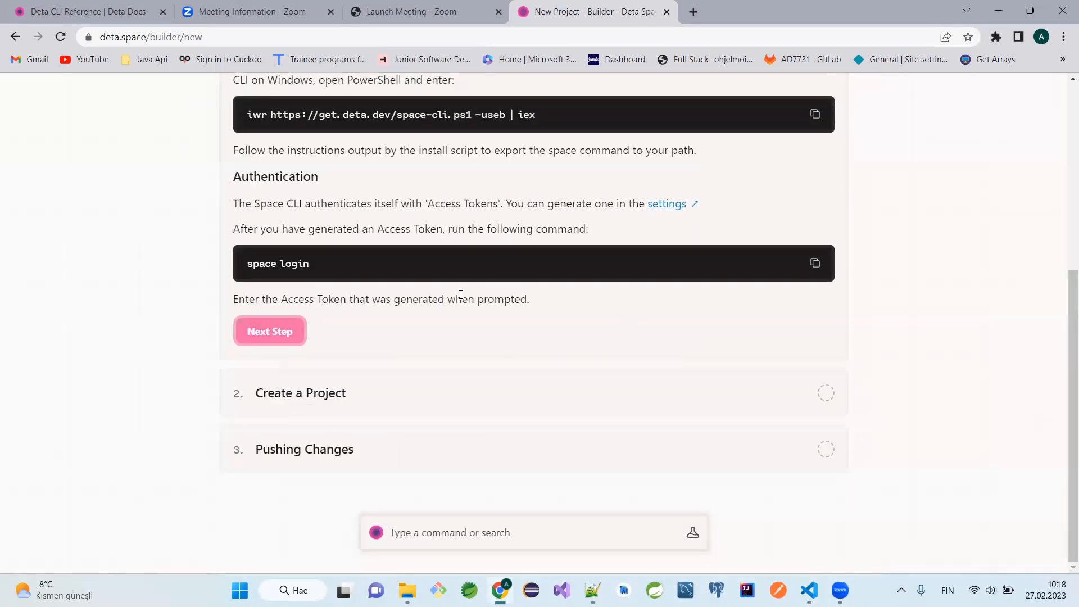
left_click(666, 204)
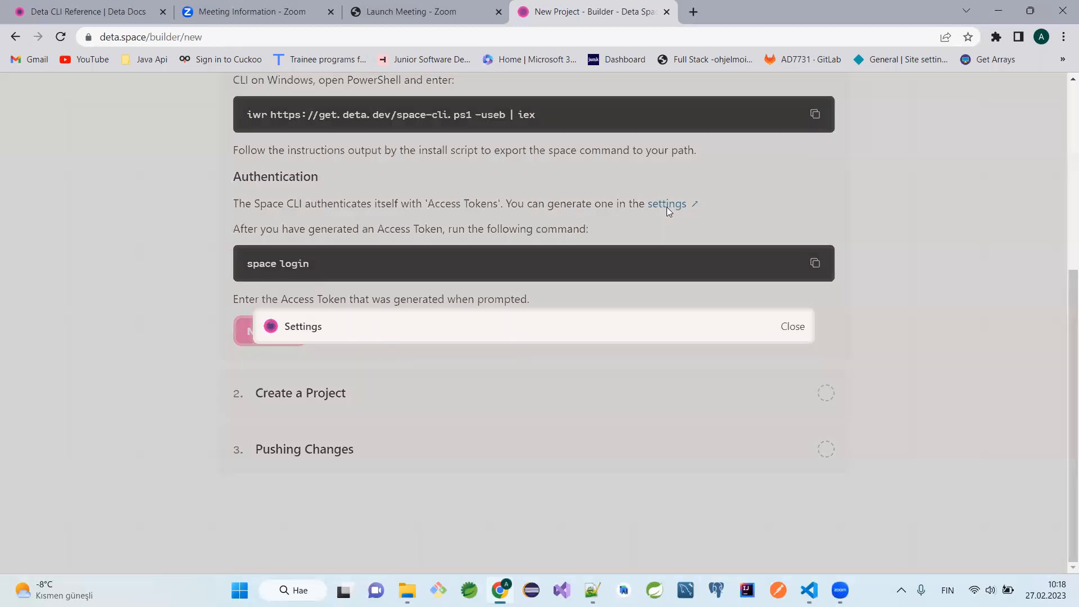
left_click(666, 203)
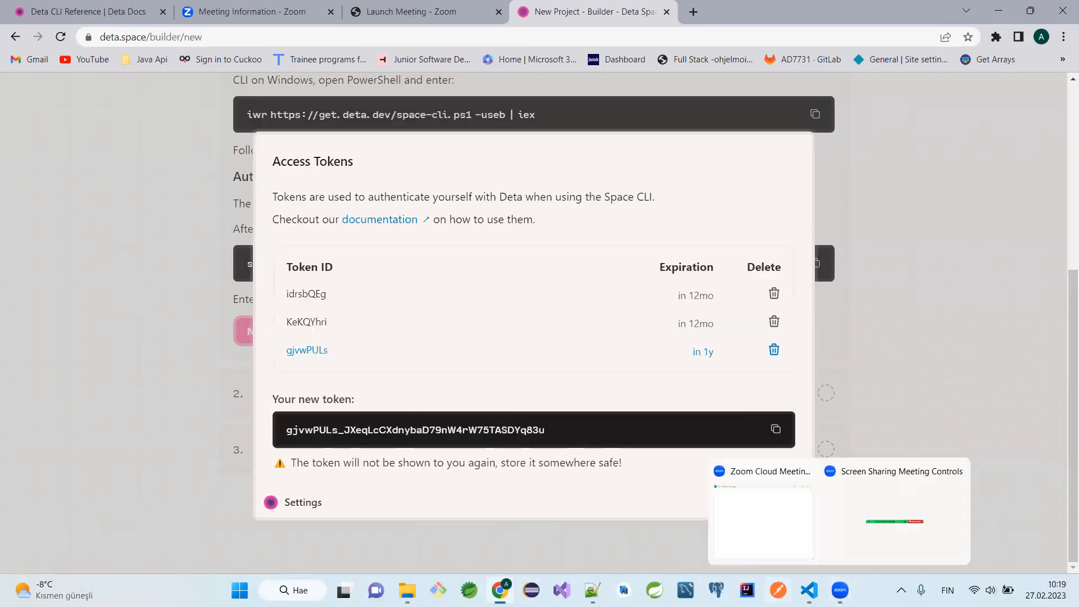
left_click(808, 590)
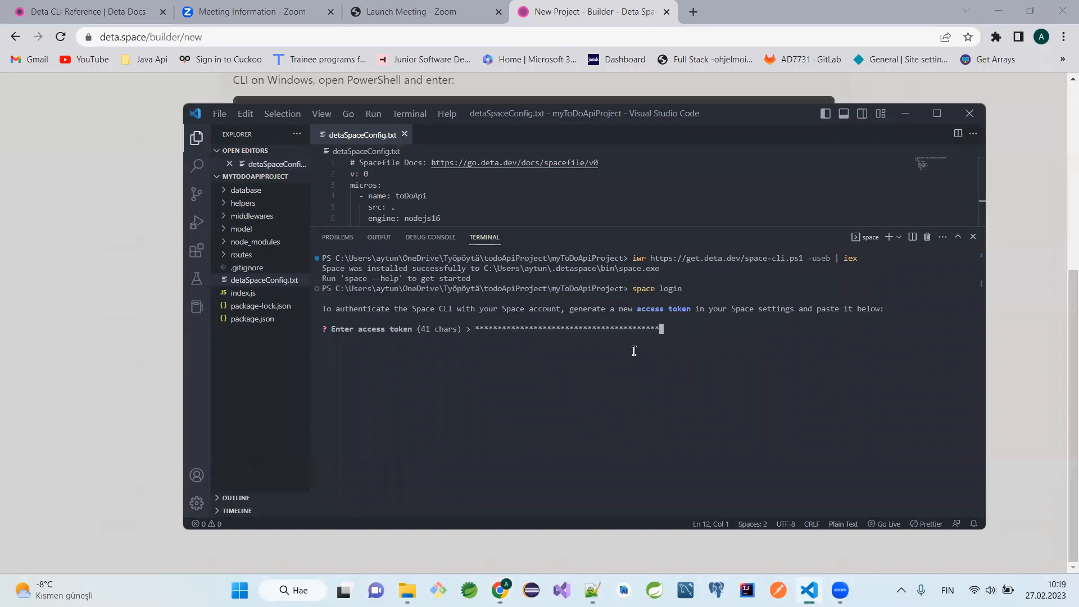
key("Return")
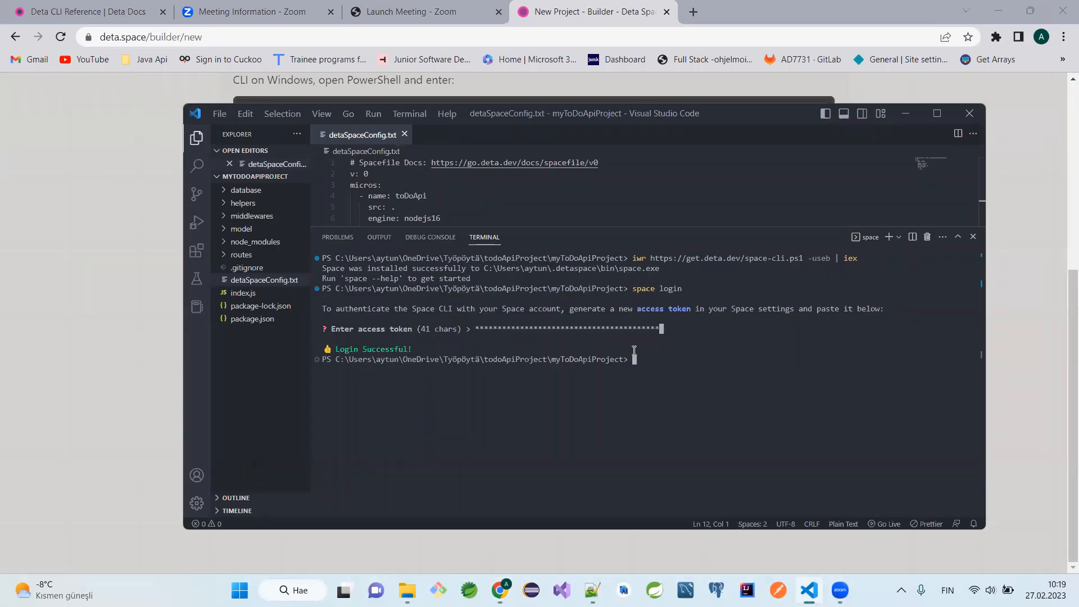
left_click(591, 12)
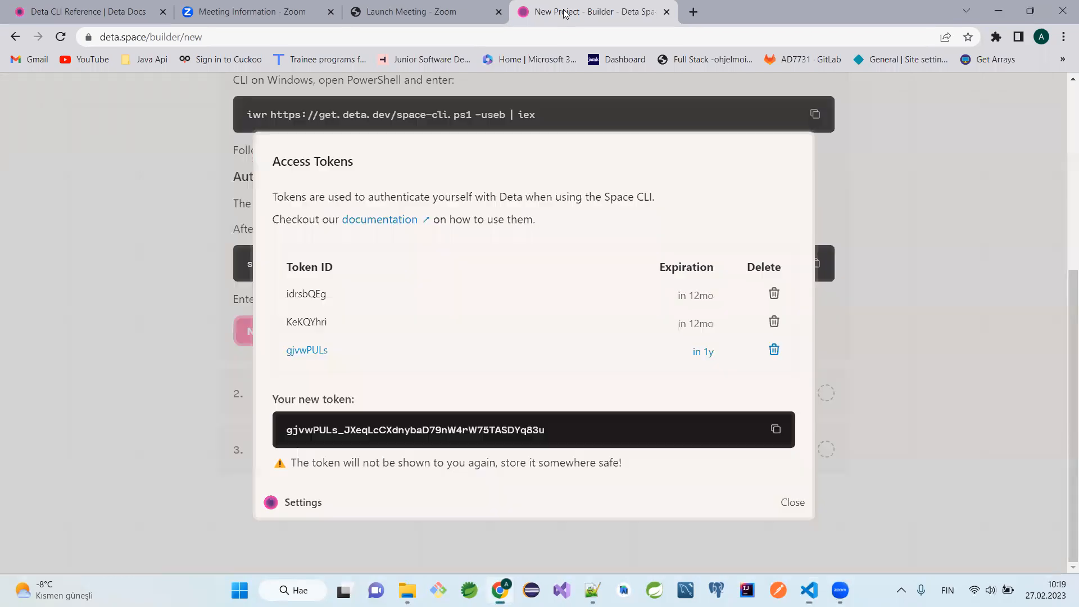
mouse_move(814, 509)
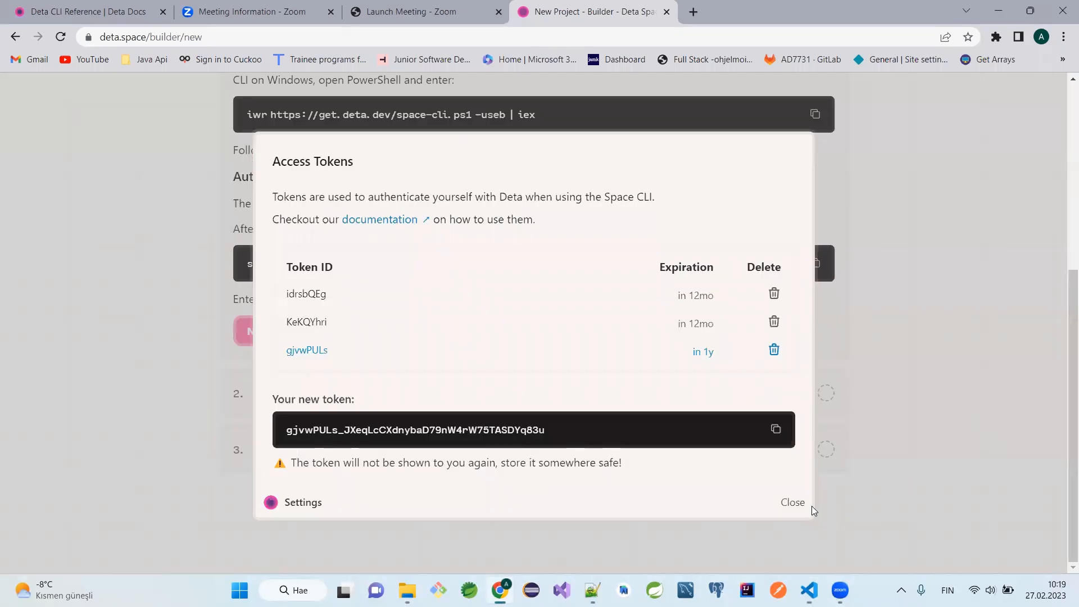
Run 'space new' and enter myToDoApiProject as the project name
left_click(791, 503)
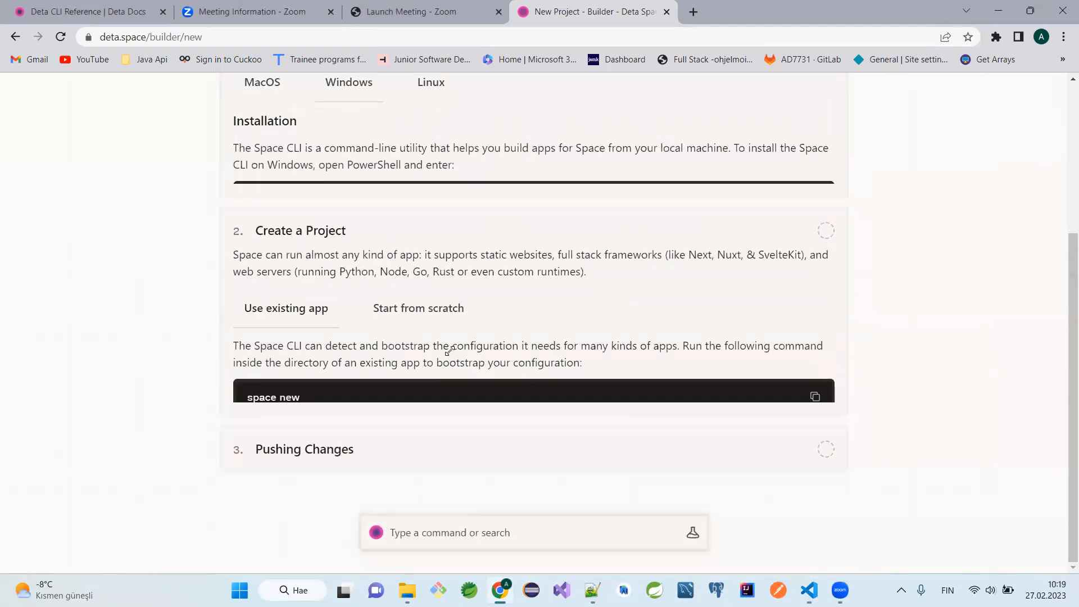
scroll("up", 3)
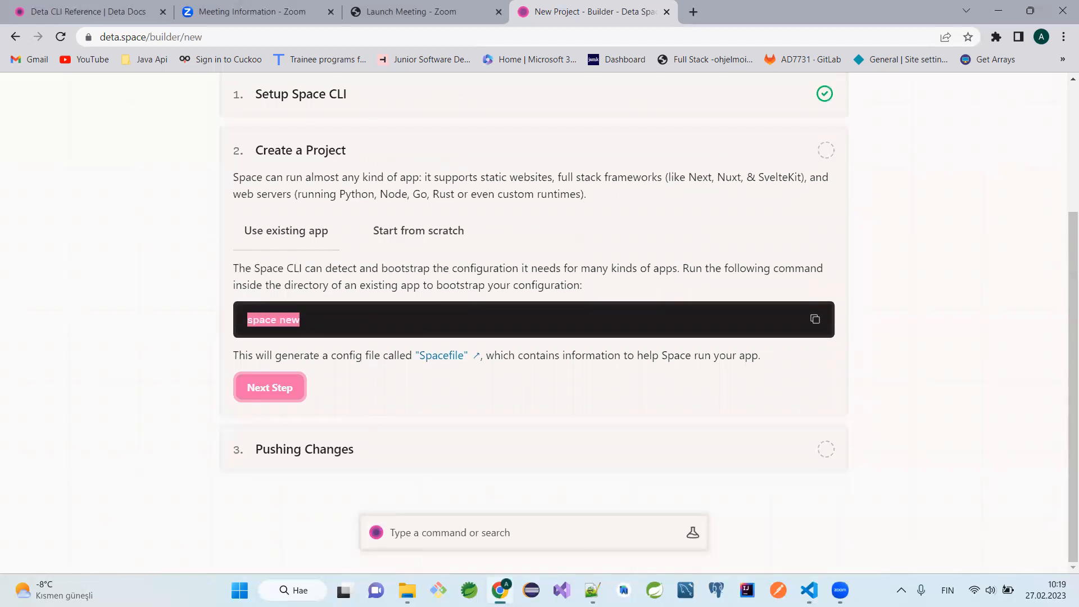
left_click(808, 589)
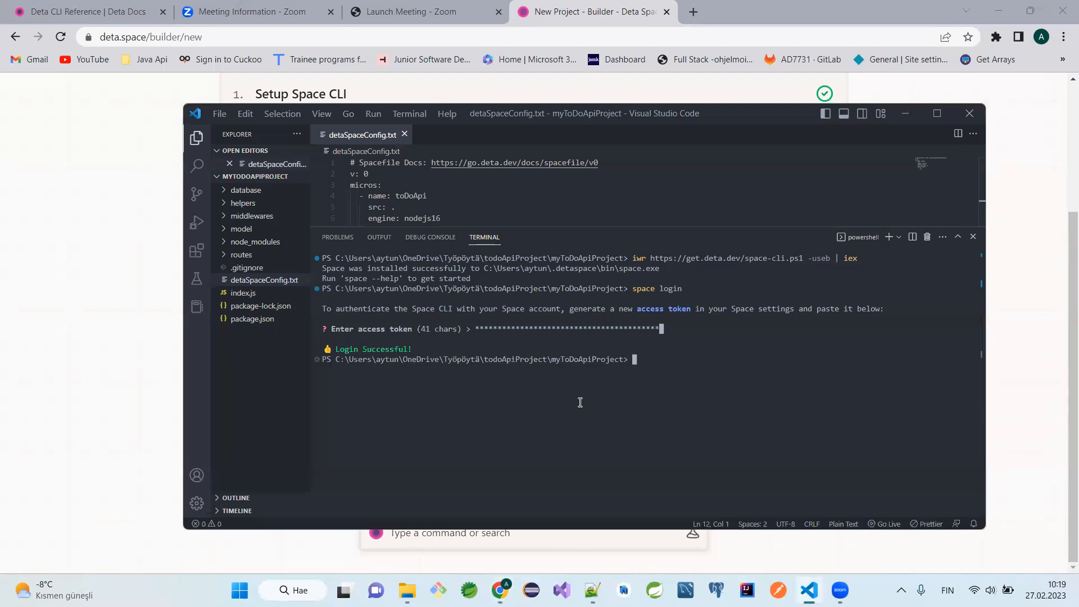
type("space new")
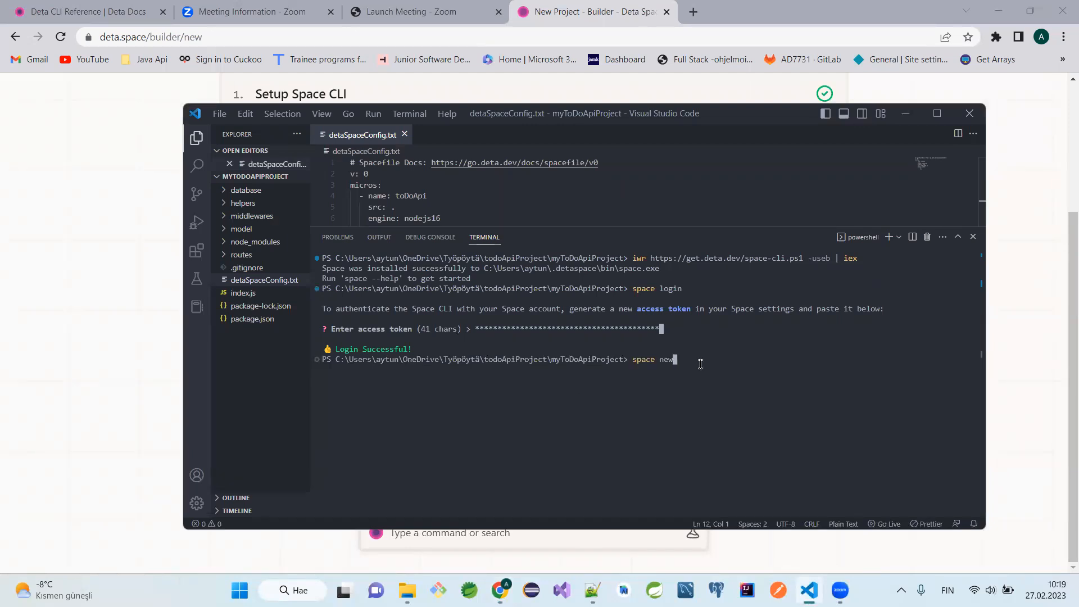
key("Return")
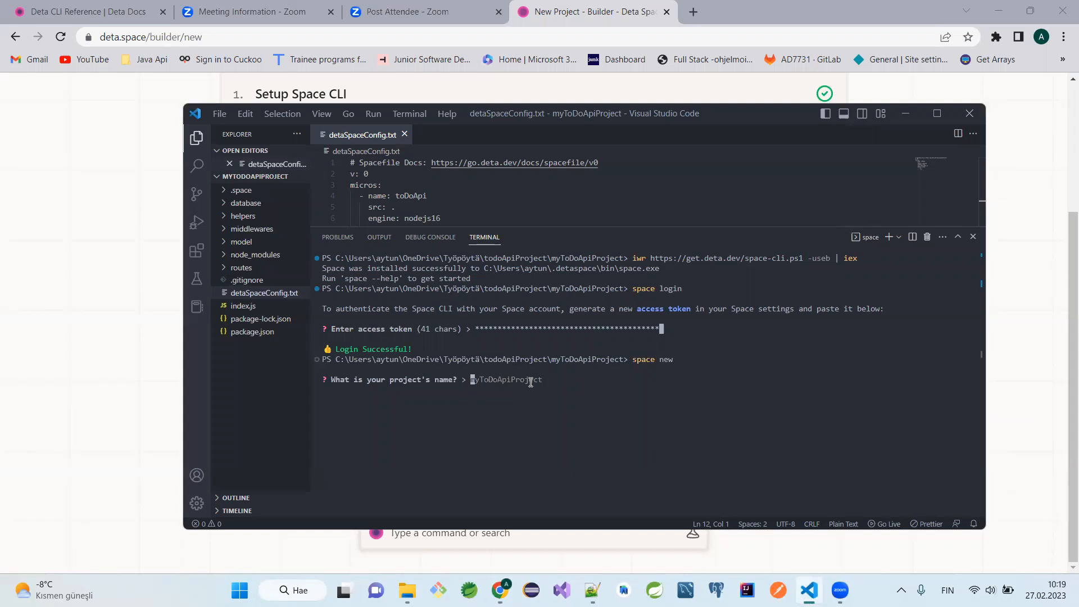
type("myT")
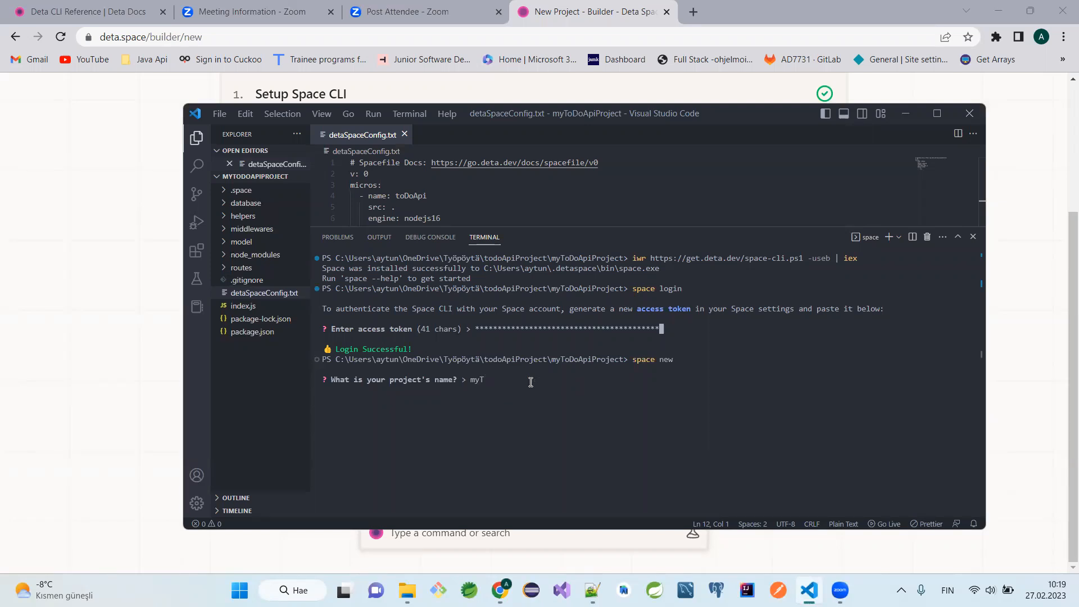
type("od")
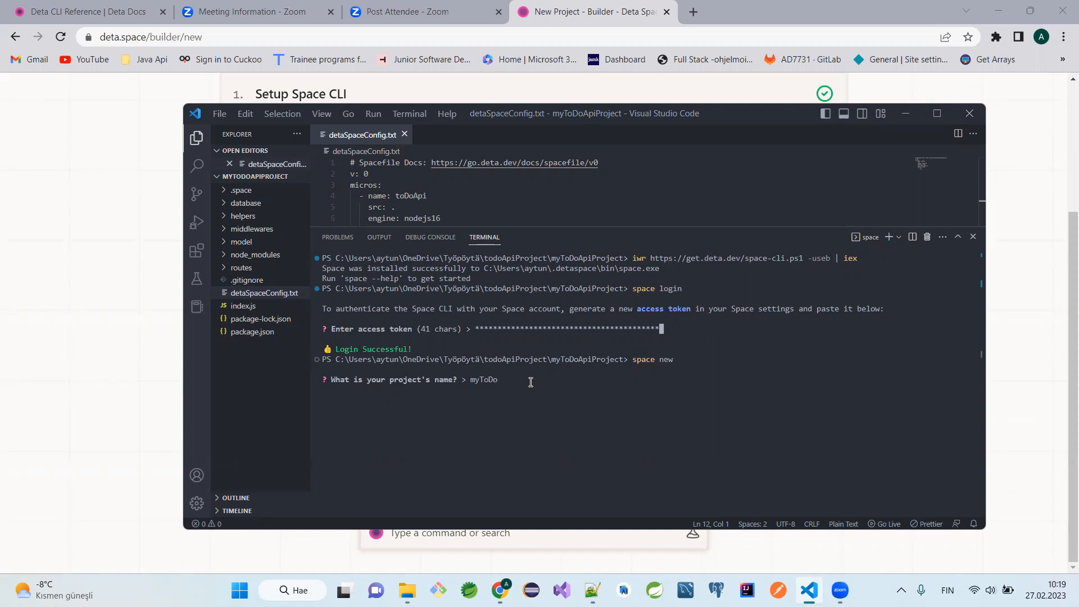
type("ApiProject")
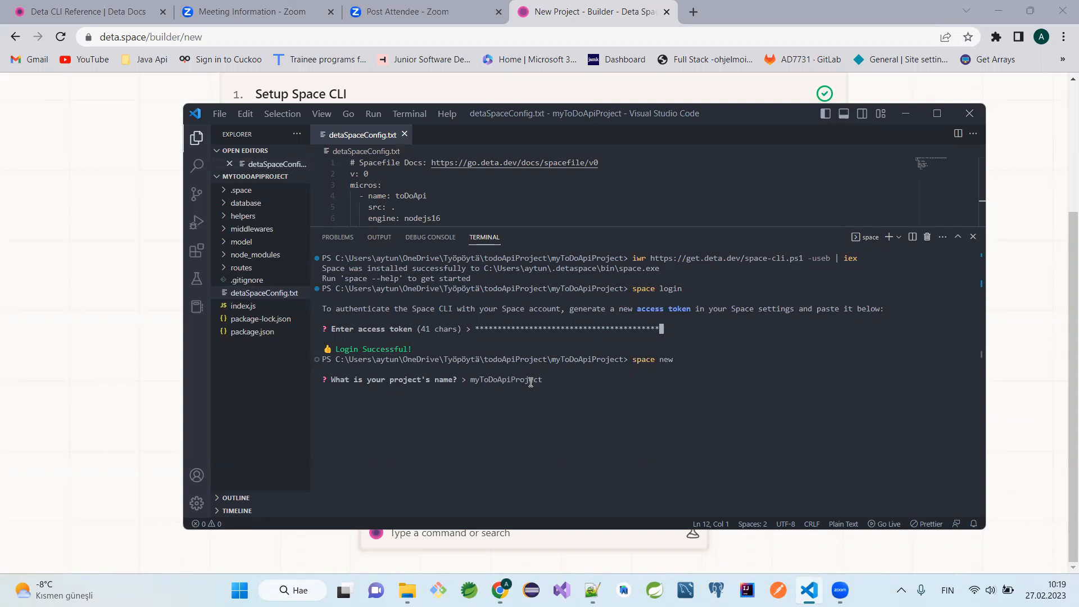
key("Return")
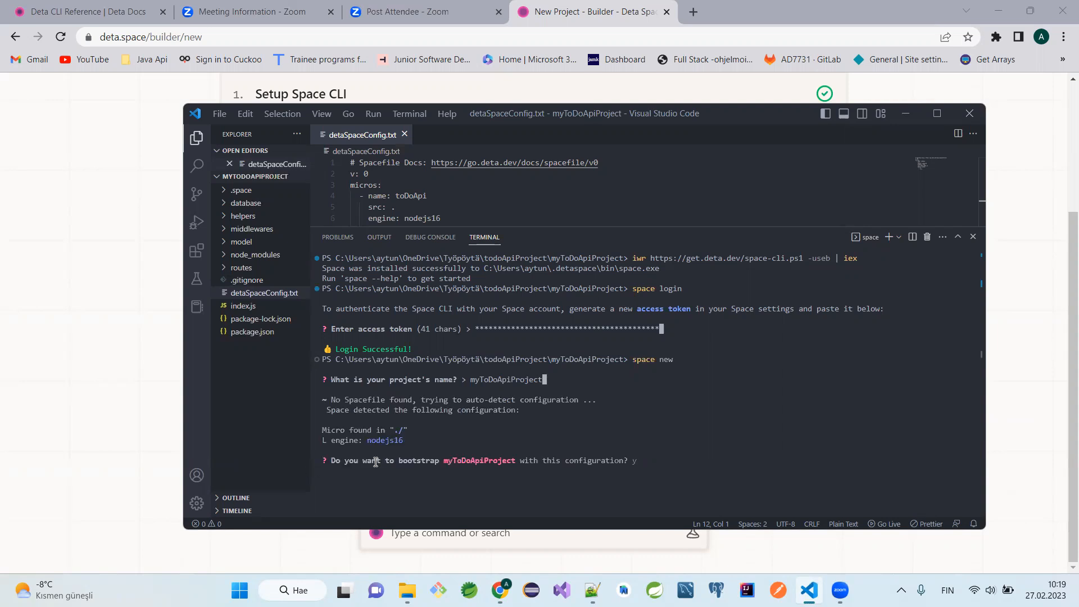
mouse_move(655, 460)
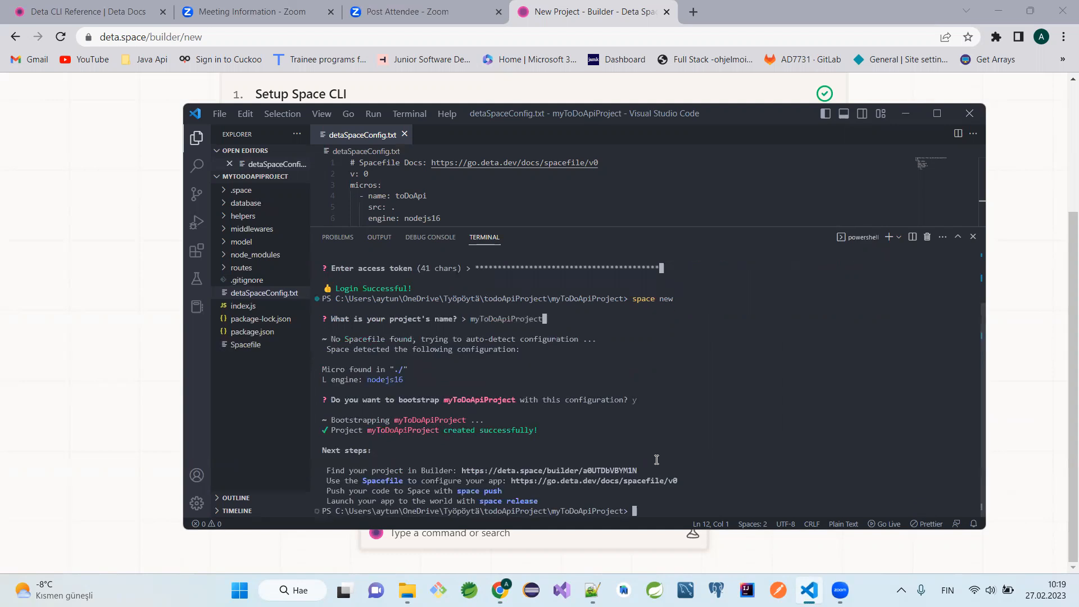
mouse_move(401, 474)
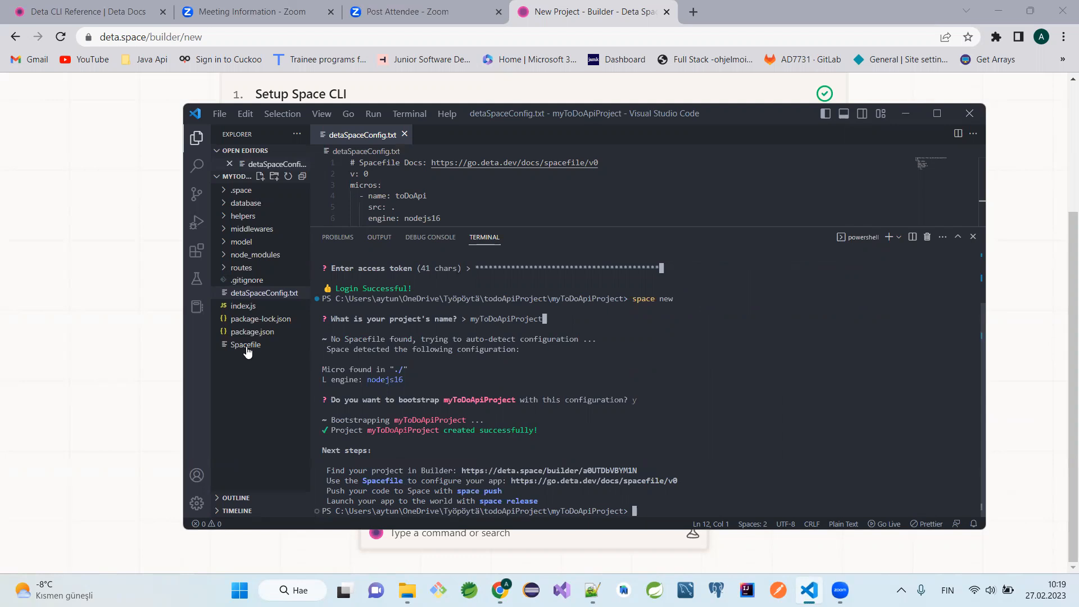
Add 'run: node index.js' and public_routes '/*' and '/*/*' to the generated Spacefile
left_click(245, 344)
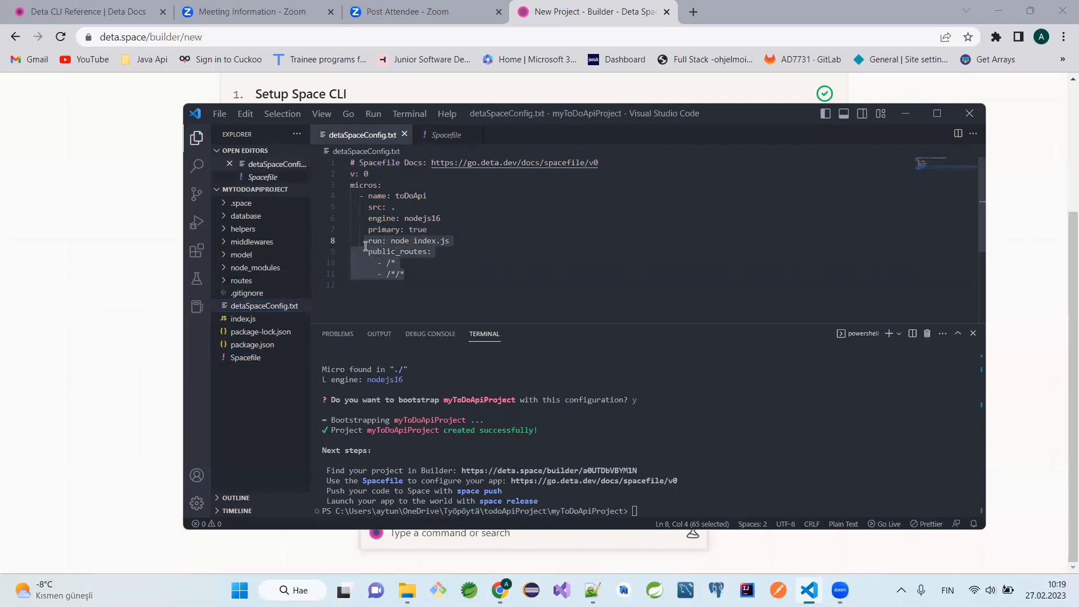
left_click(445, 134)
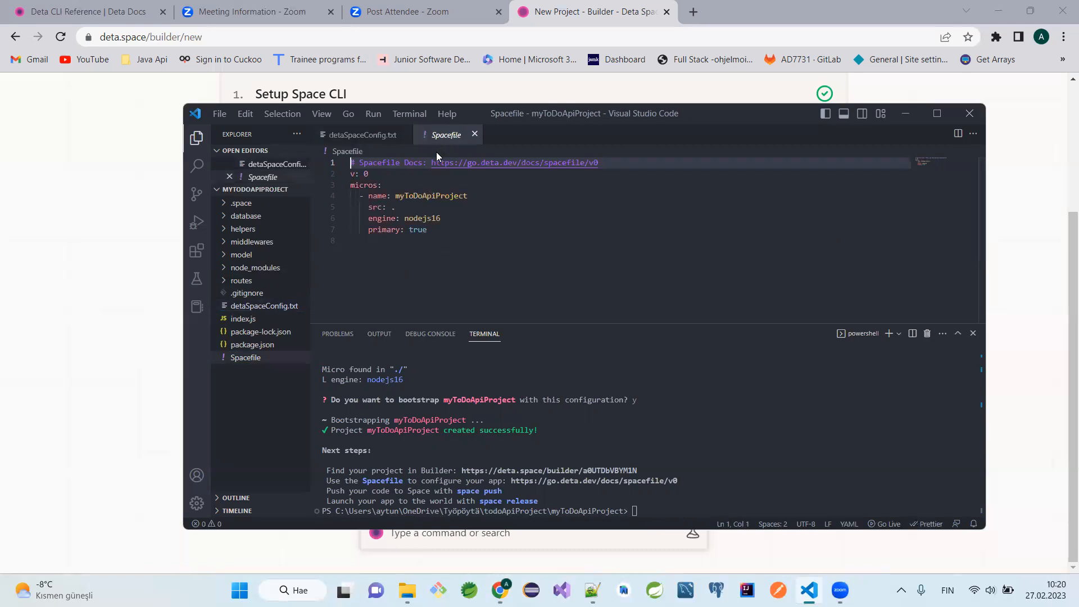
left_click(440, 240)
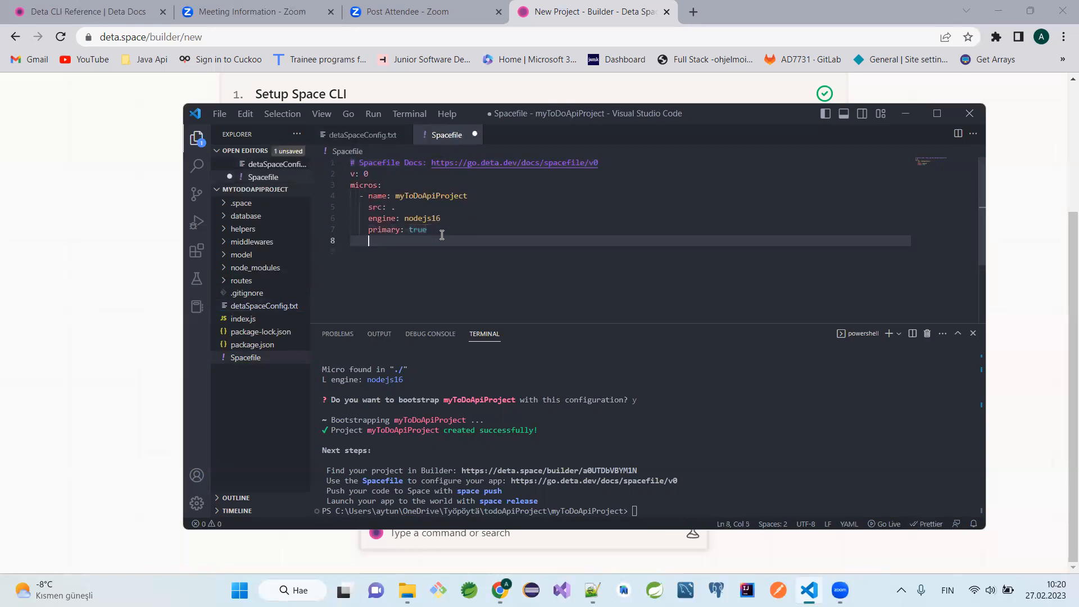
type("run: node index.js")
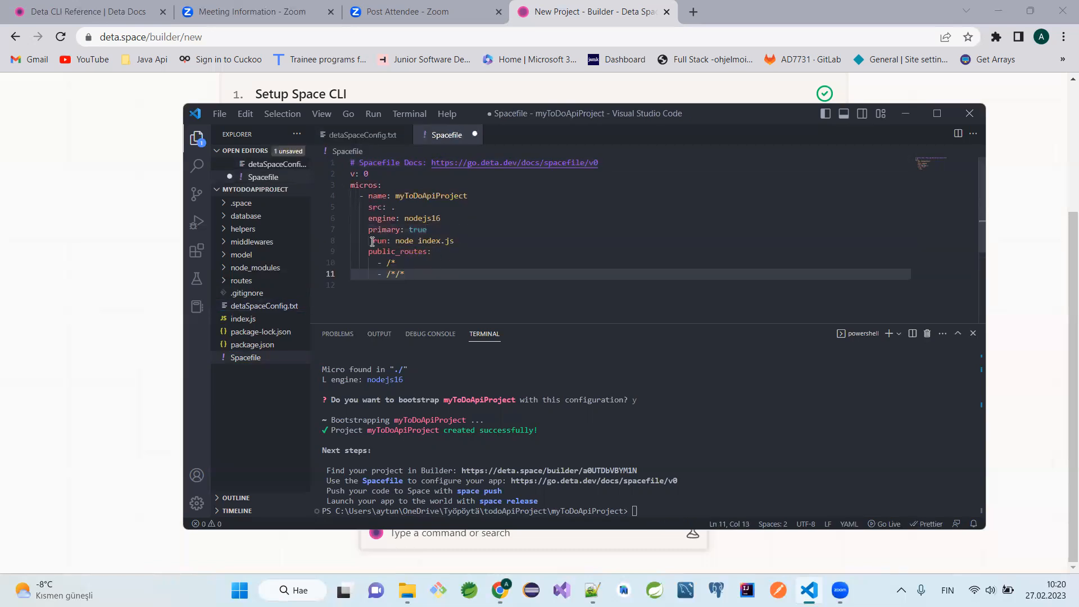
left_click(376, 241)
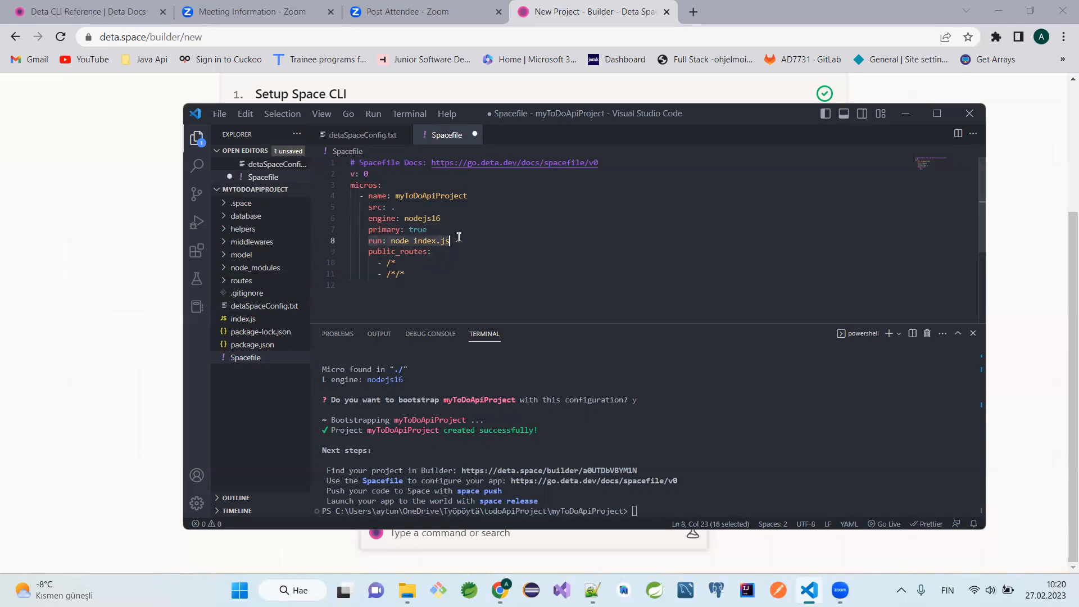
left_click(392, 262)
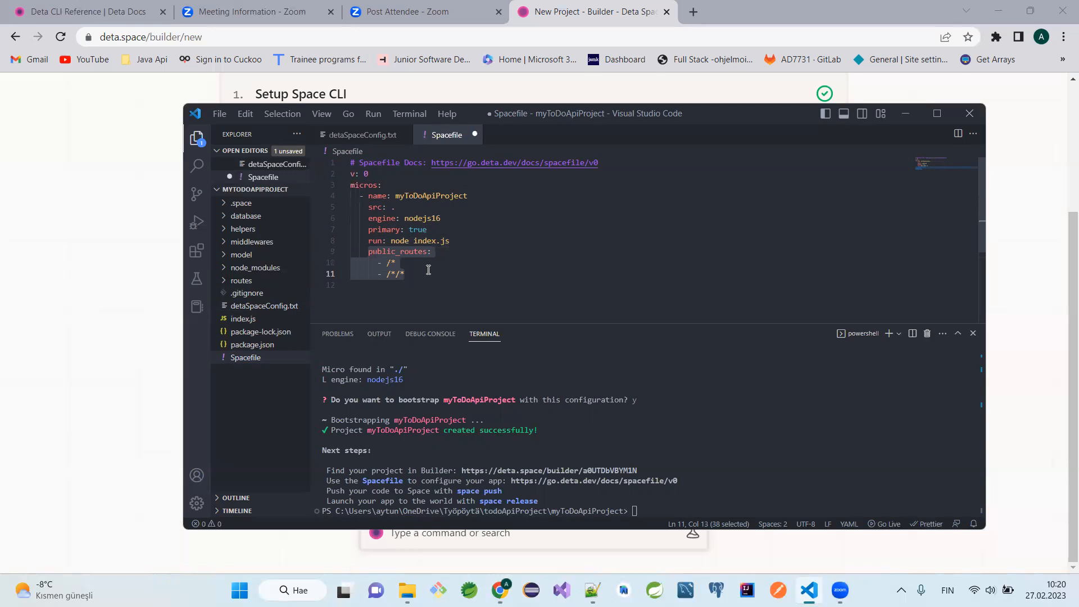
left_click(470, 274)
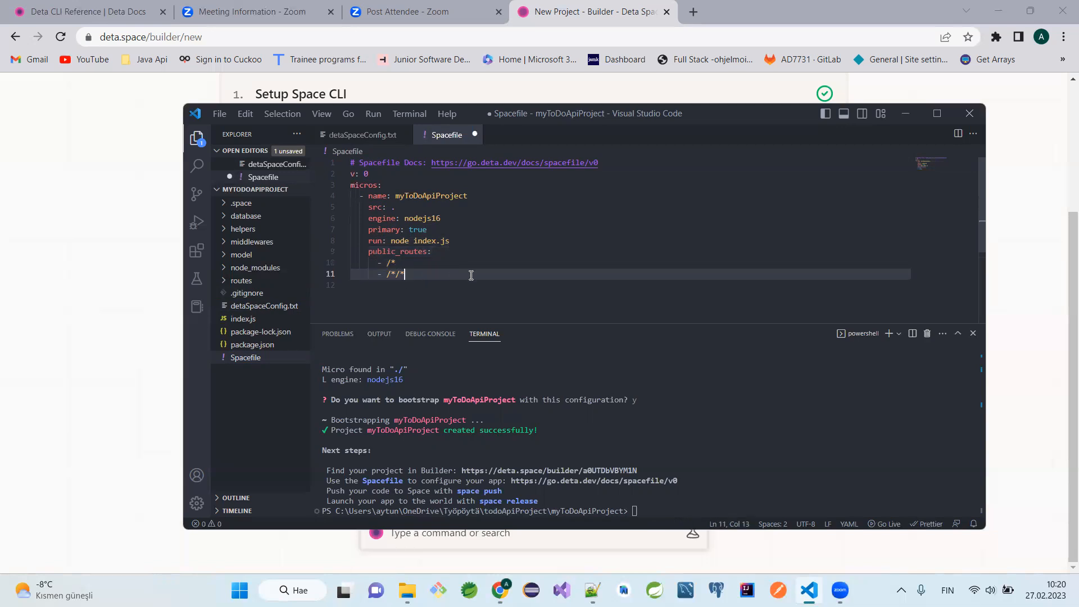
left_click(389, 262)
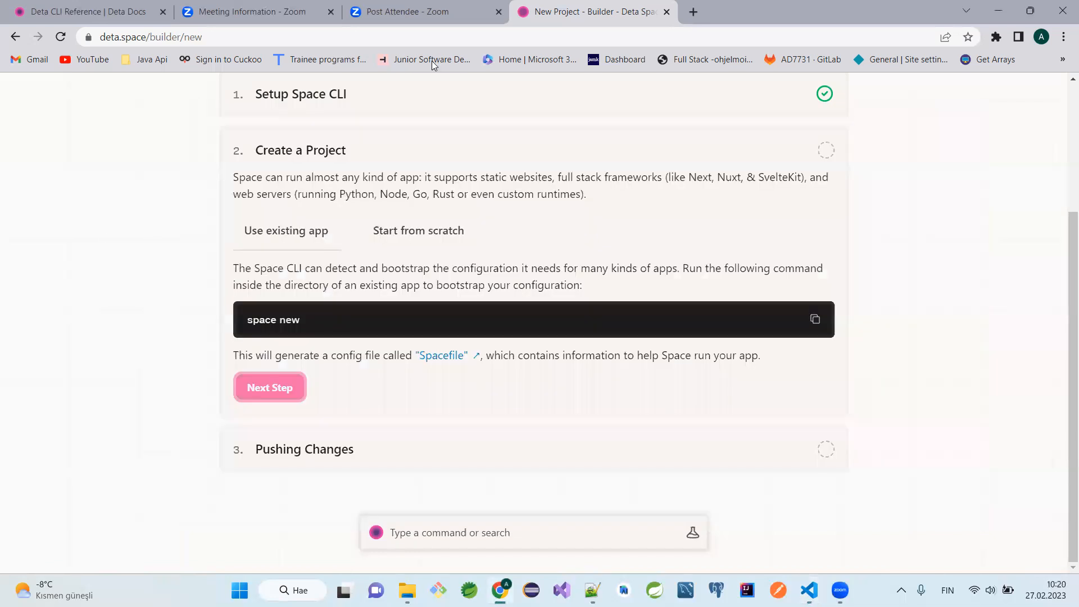
Finish the Builder step and run space push to build revision osprey-8v8y
left_click(269, 387)
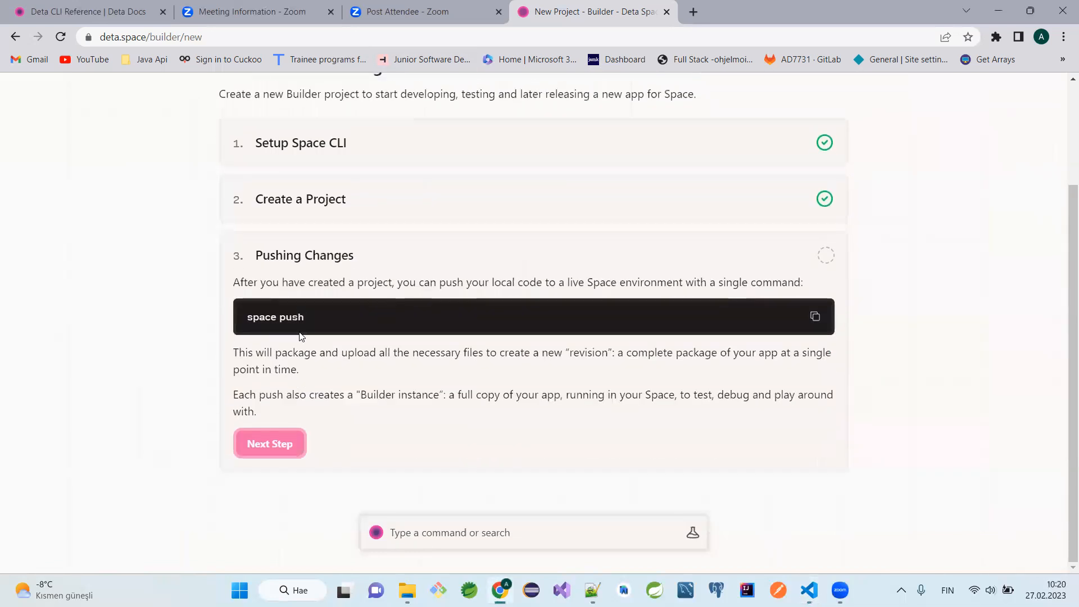
left_click(808, 589)
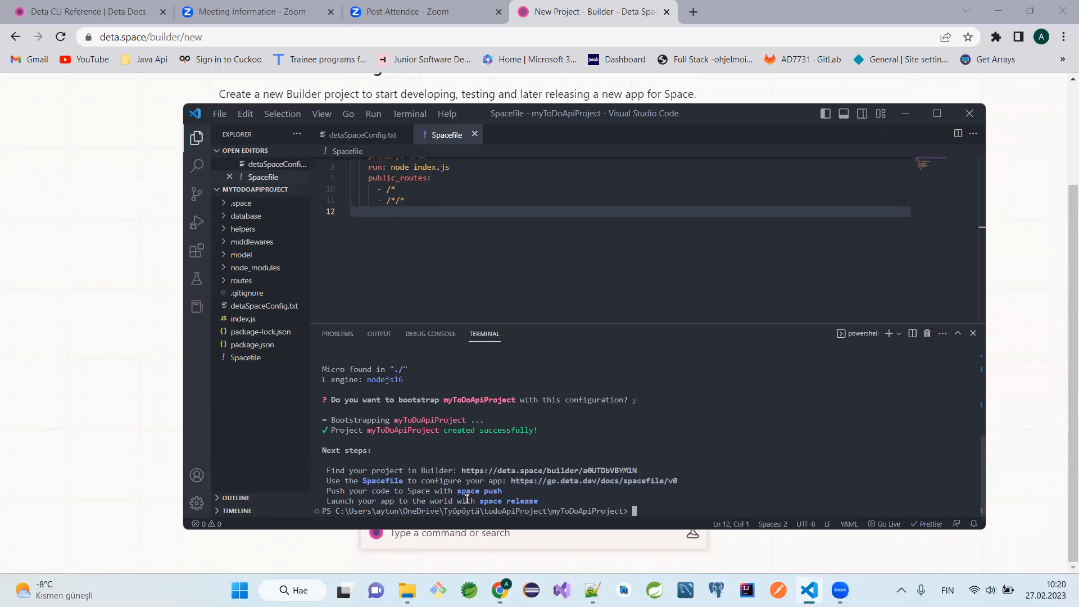
mouse_move(656, 509)
type("space push")
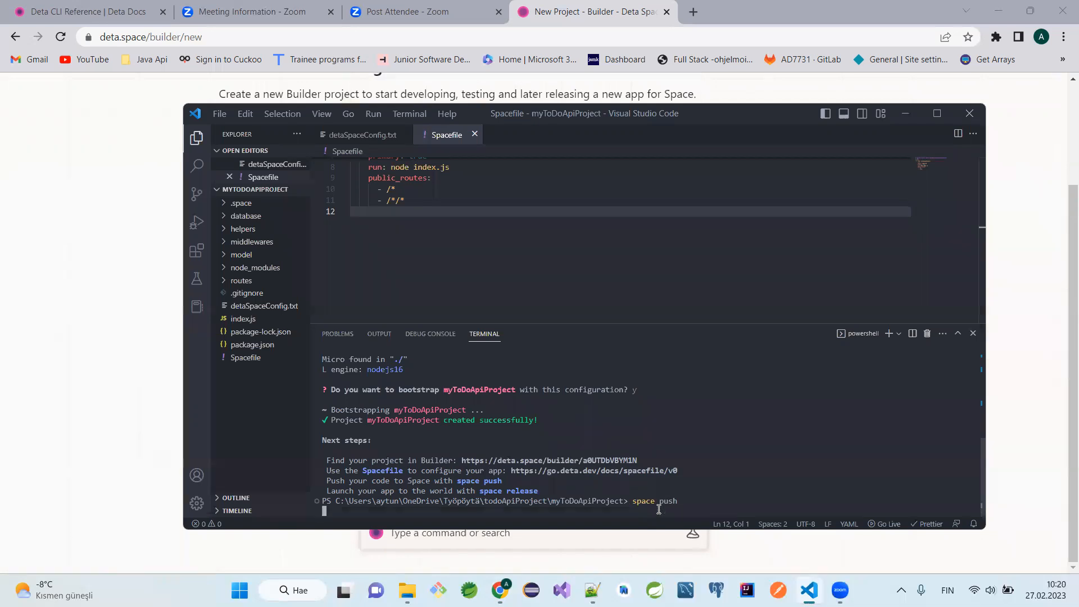
key("Return")
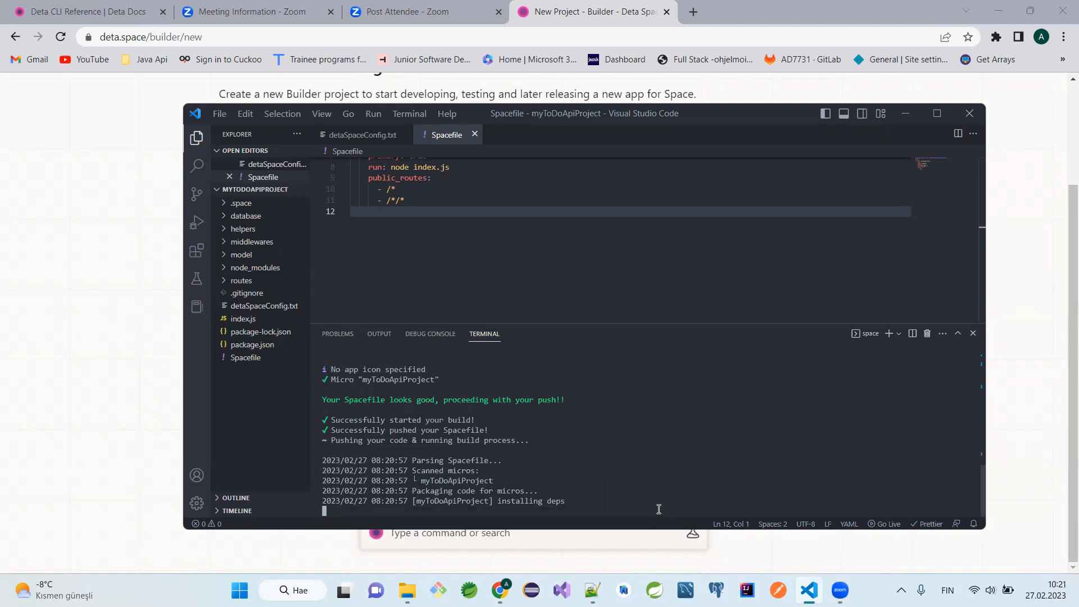
mouse_move(633, 459)
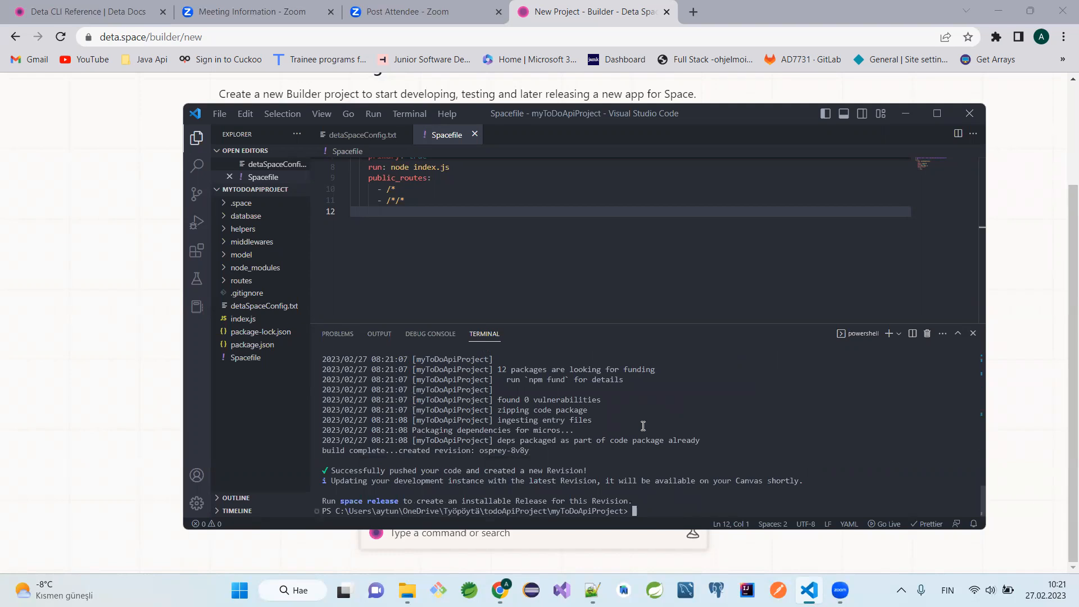
Run space release to publish revision osprey-8v8y with a Discovery link
type("spe")
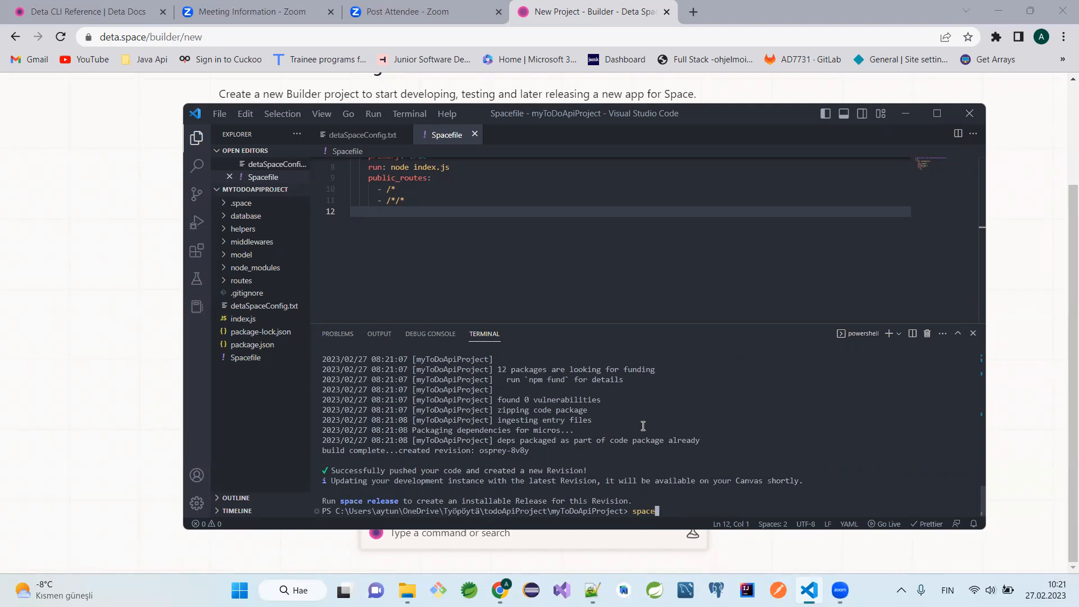
type("release")
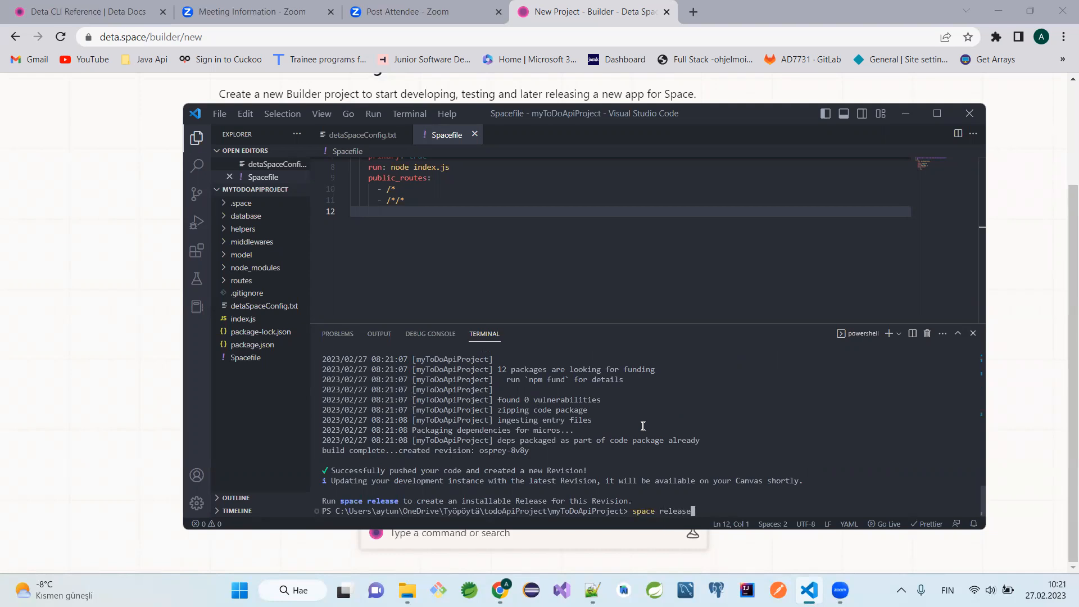
key("Return")
type("y")
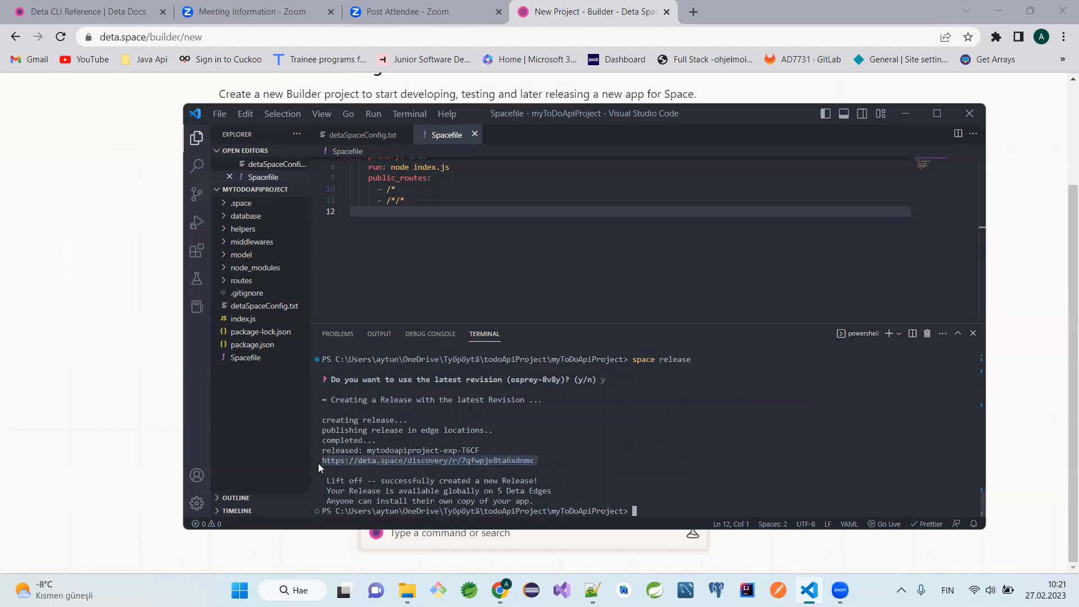
left_click(693, 12)
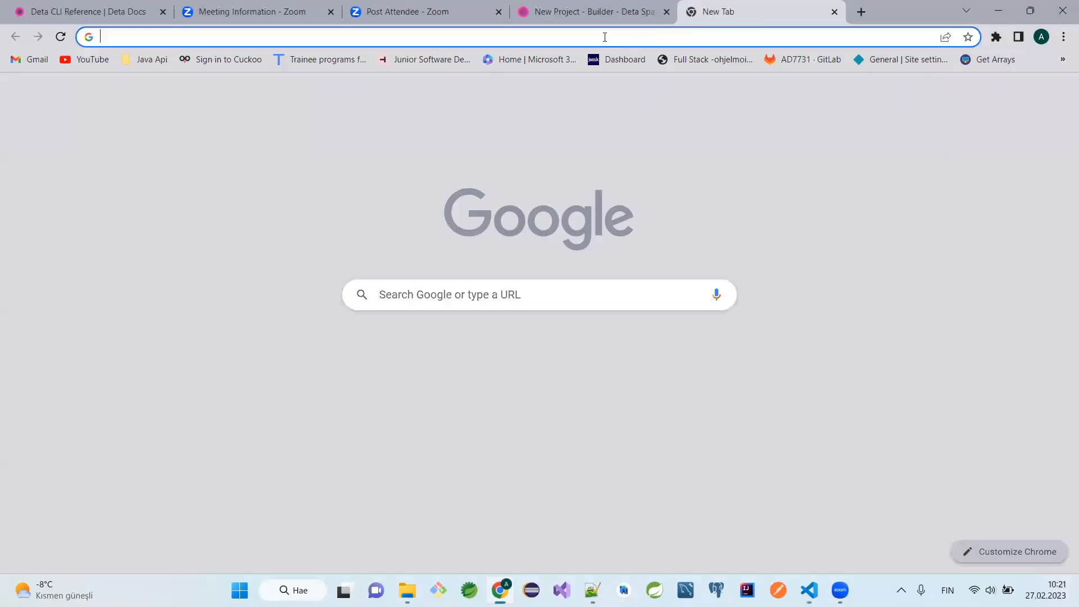
Install myToDoApiProject from deta.space/discovery/r/7qfwpje8ta6xdnmx and show it on the Canvas
type("deta.space/discovery/r/7qfwpje8ta6xdnmx")
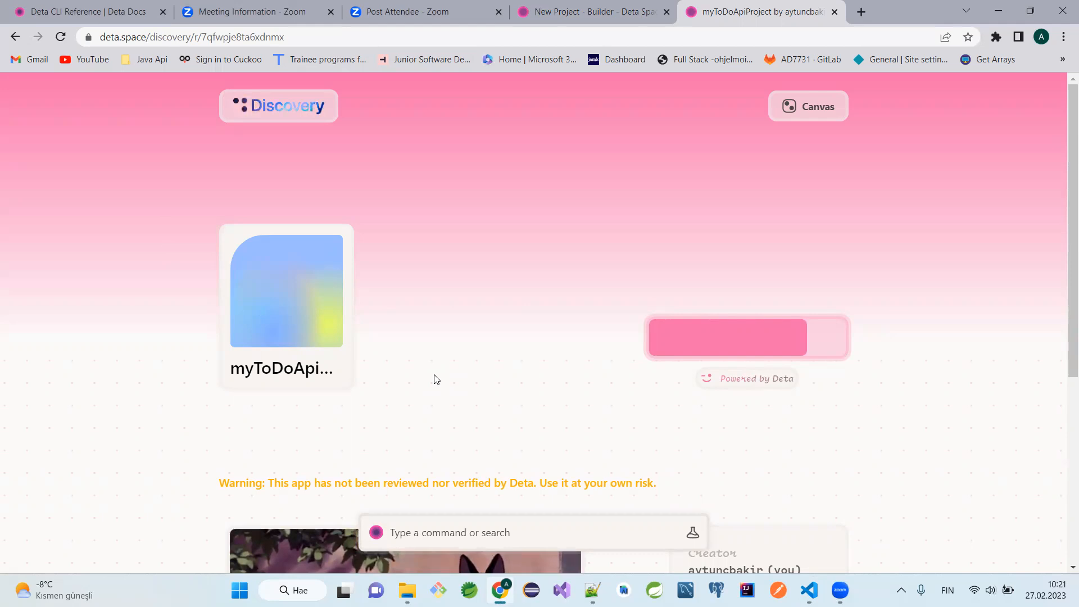
mouse_move(499, 376)
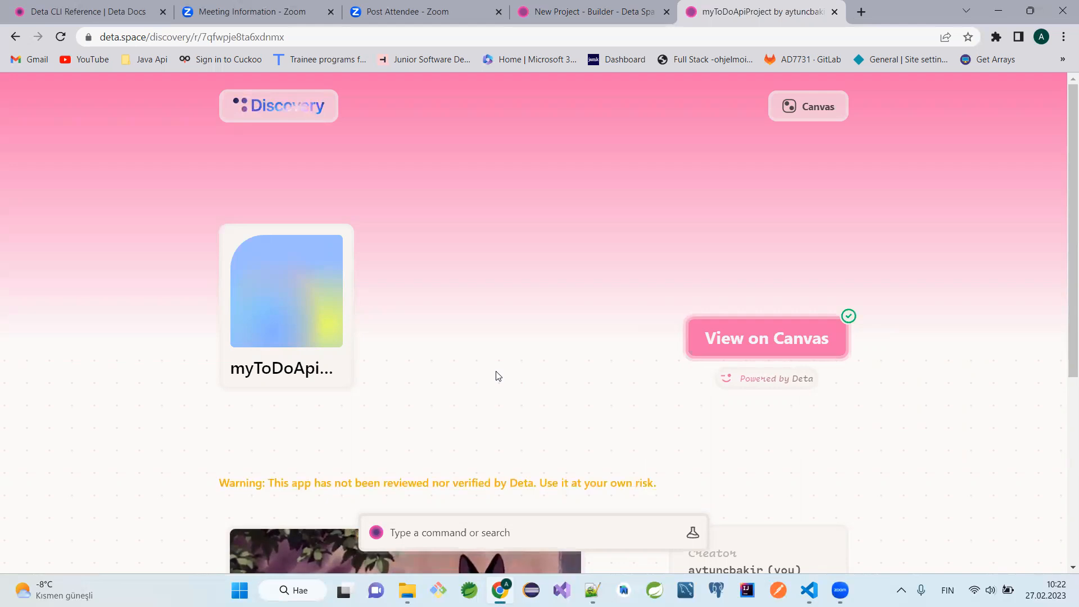
left_click(765, 338)
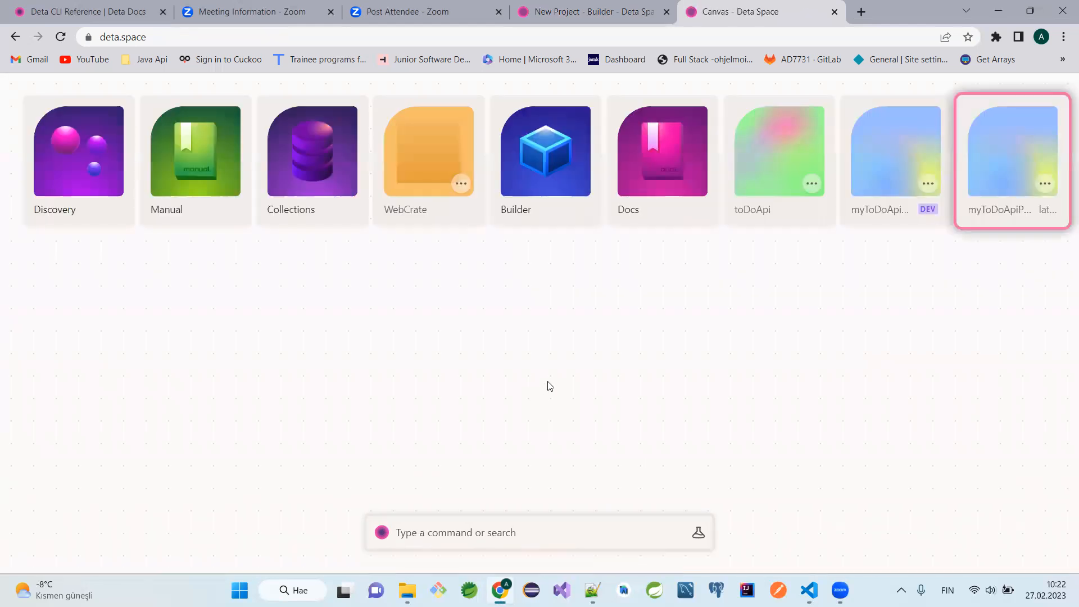
mouse_move(1004, 210)
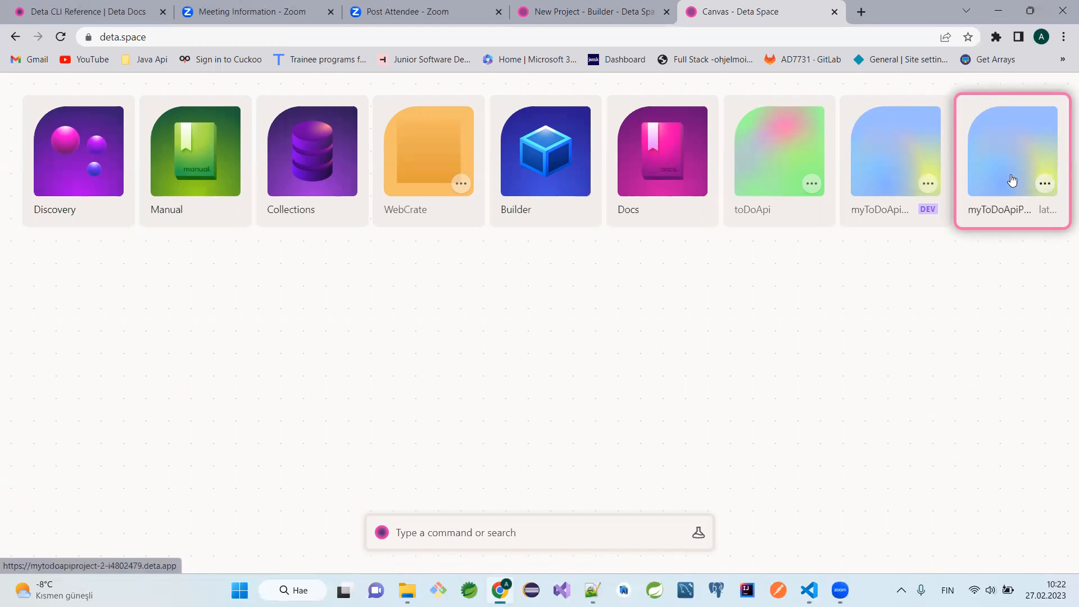
Launch the released myToDoApiProject app, whose root answers Cannot GET /
left_click(1012, 151)
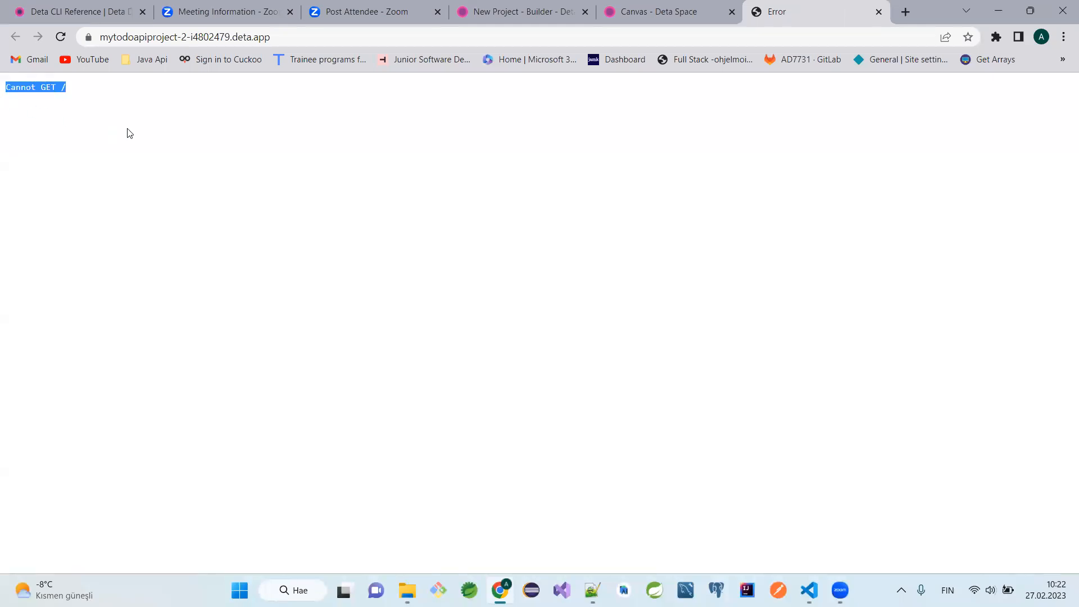
left_click(808, 589)
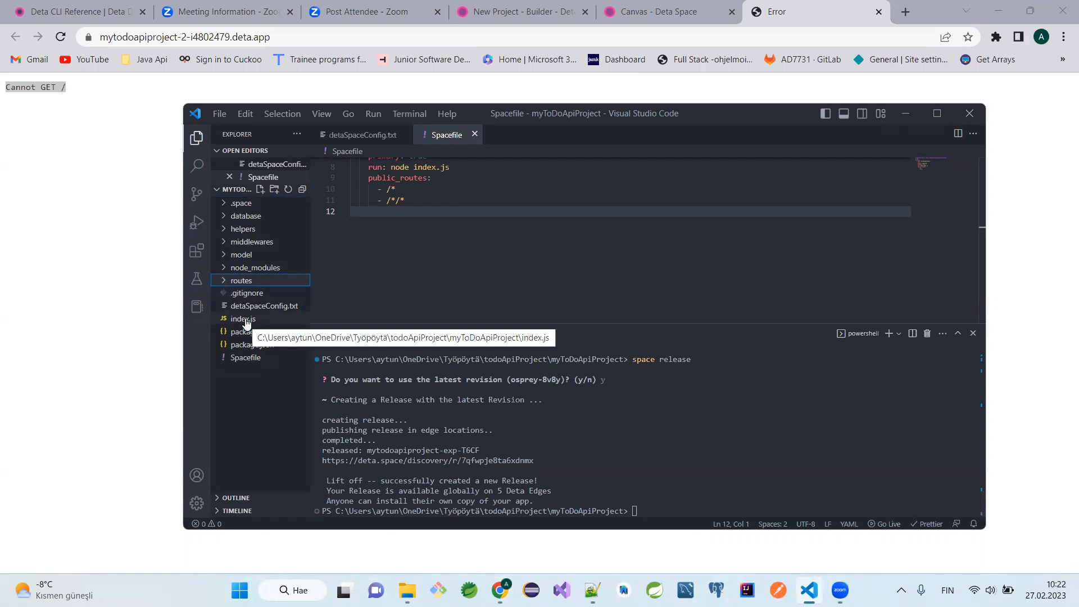
Find the /api route in routes/todo.js and load the deployed app's /api address
left_click(241, 280)
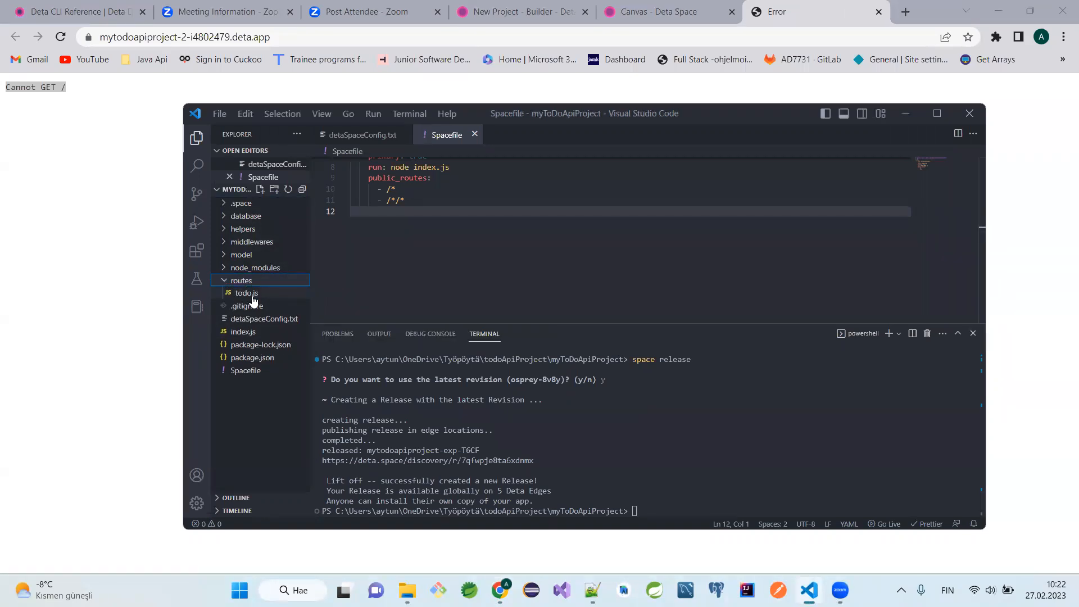
left_click(245, 292)
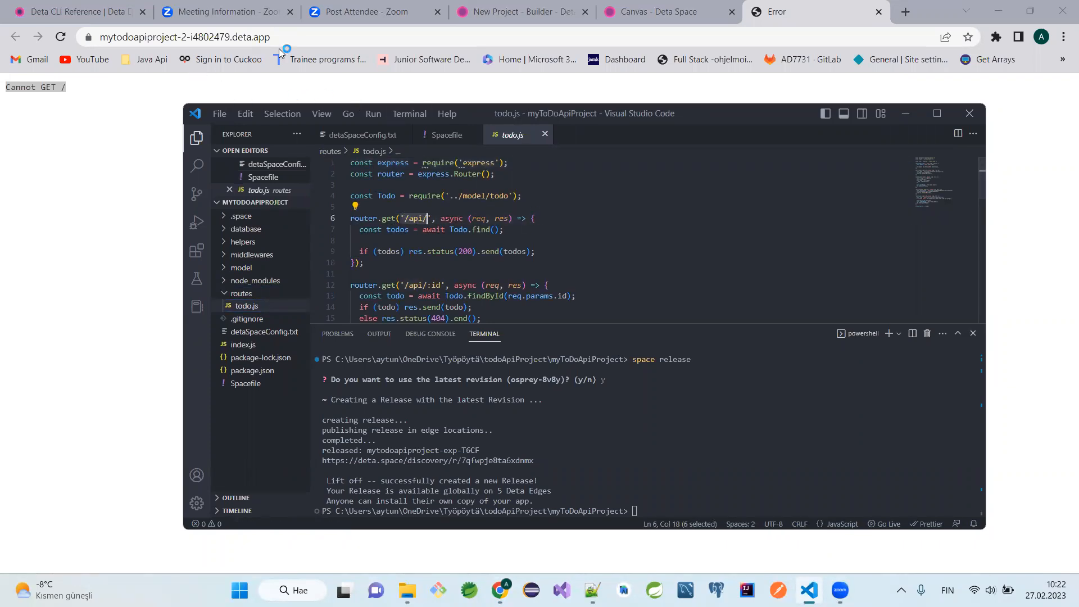
type("/api")
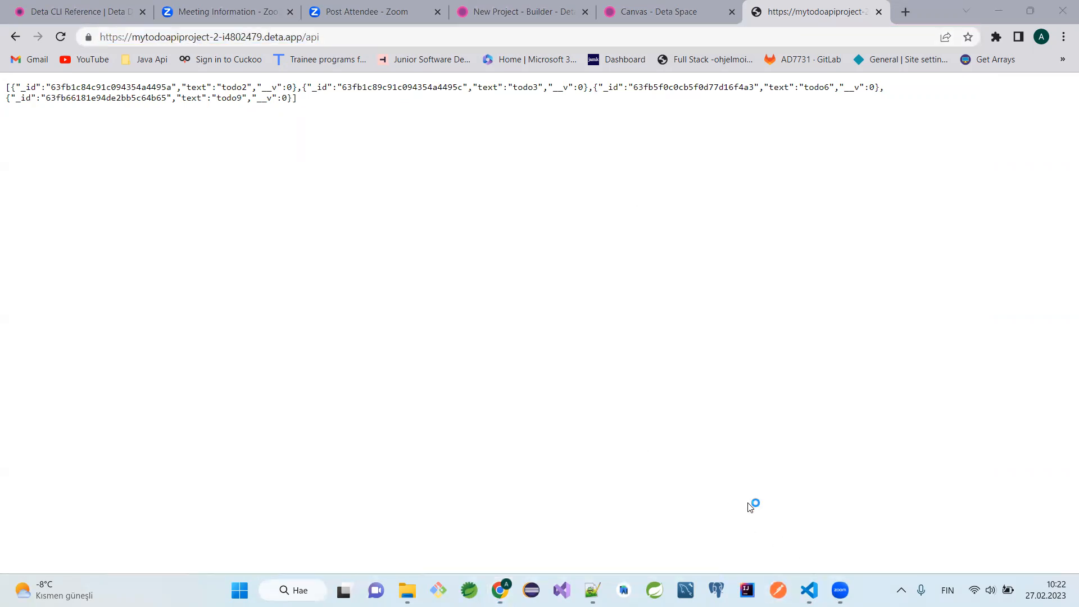
left_click(776, 595)
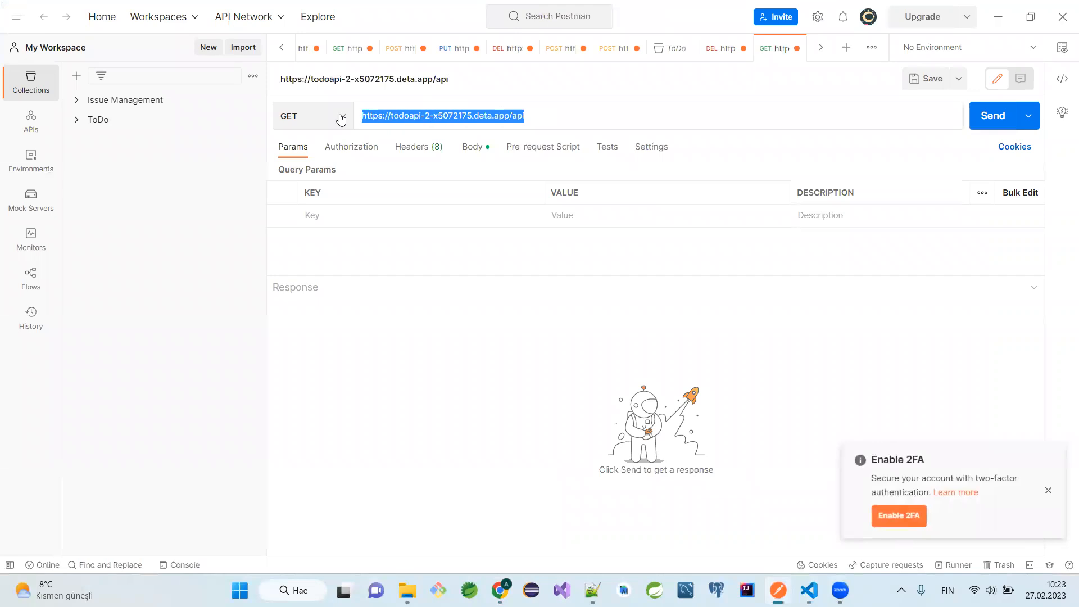
type("https://mytodoapiproject-2-i4802479.deta.app/api")
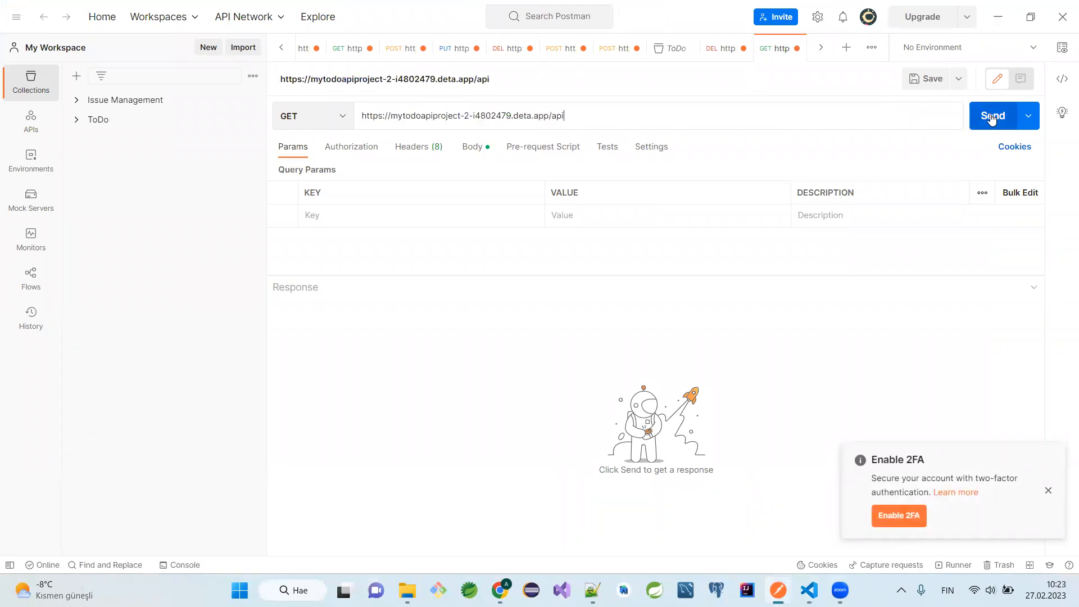
left_click(993, 116)
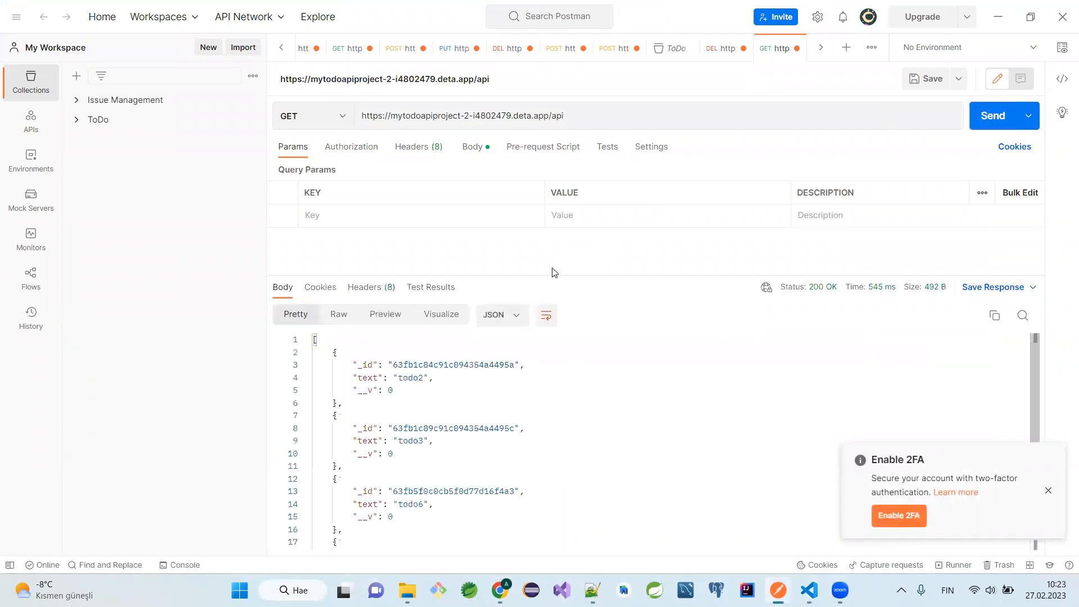
scroll("down", 3)
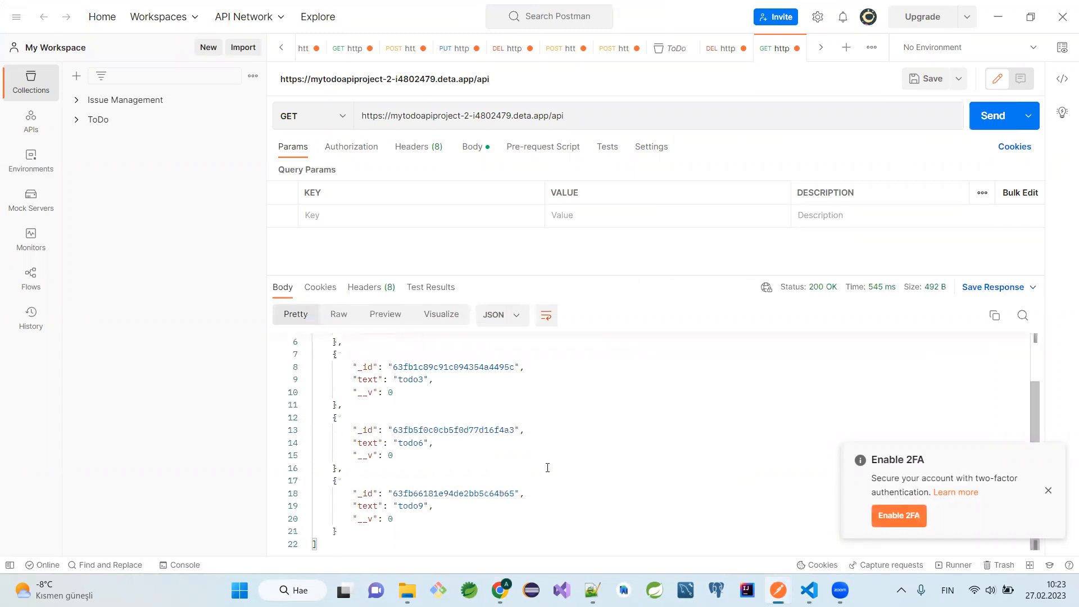
scroll("up", 3)
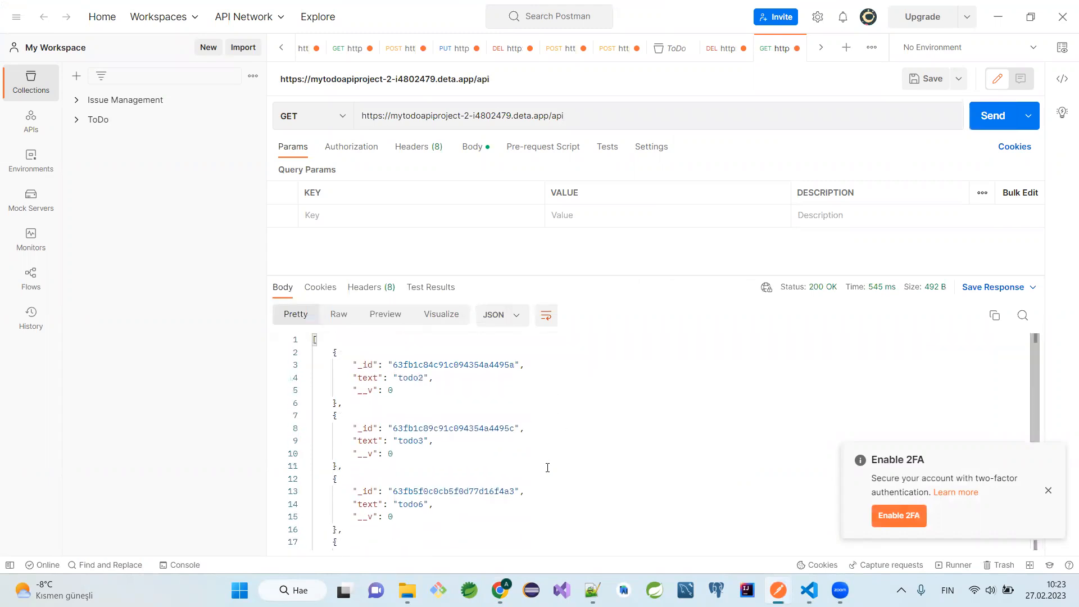
mouse_move(557, 465)
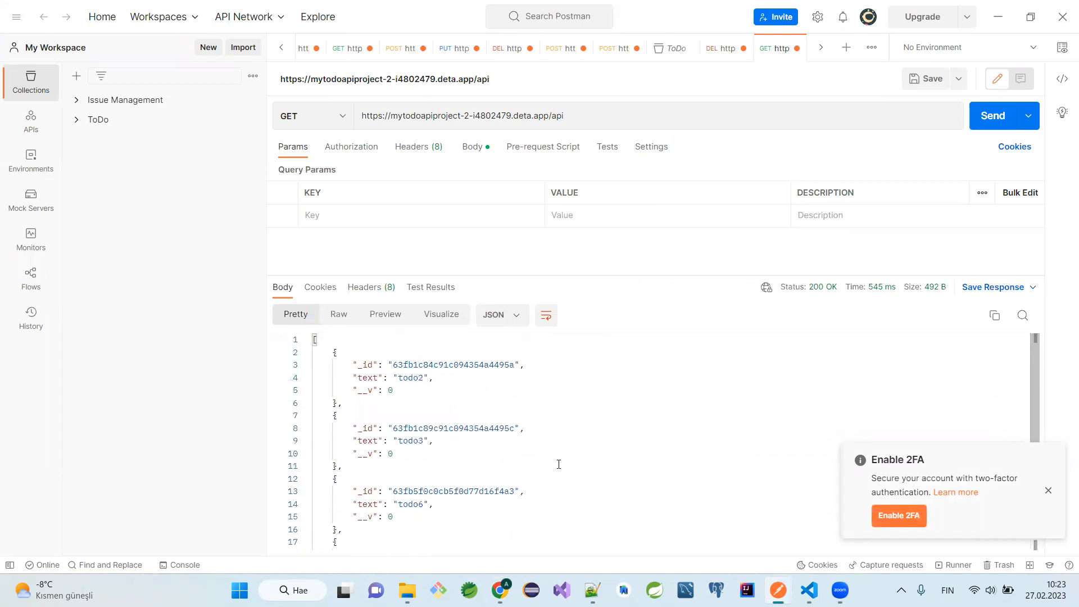
mouse_move(441, 375)
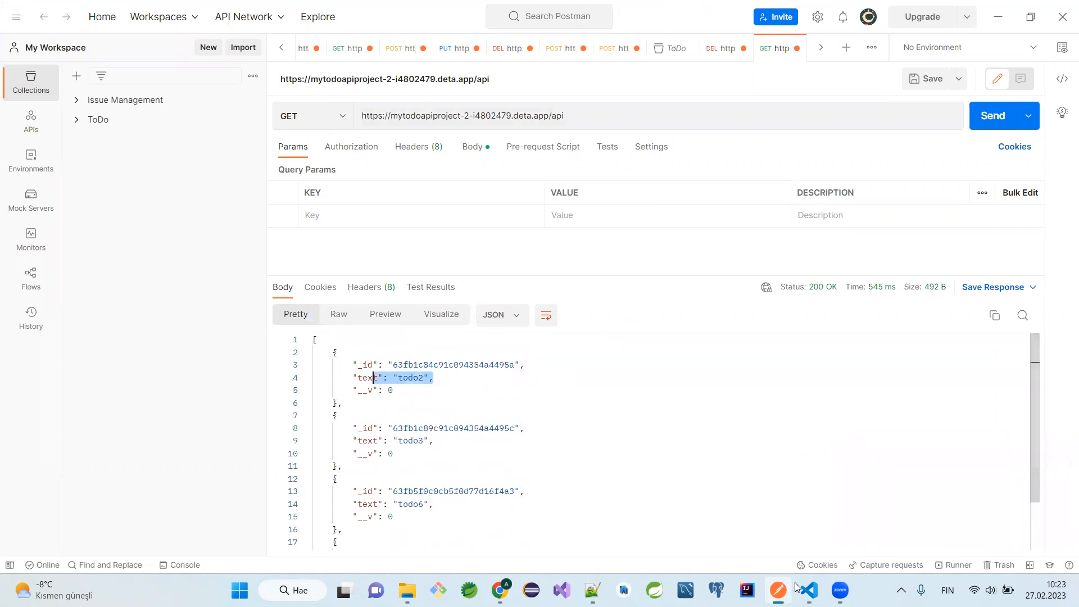
left_click(807, 589)
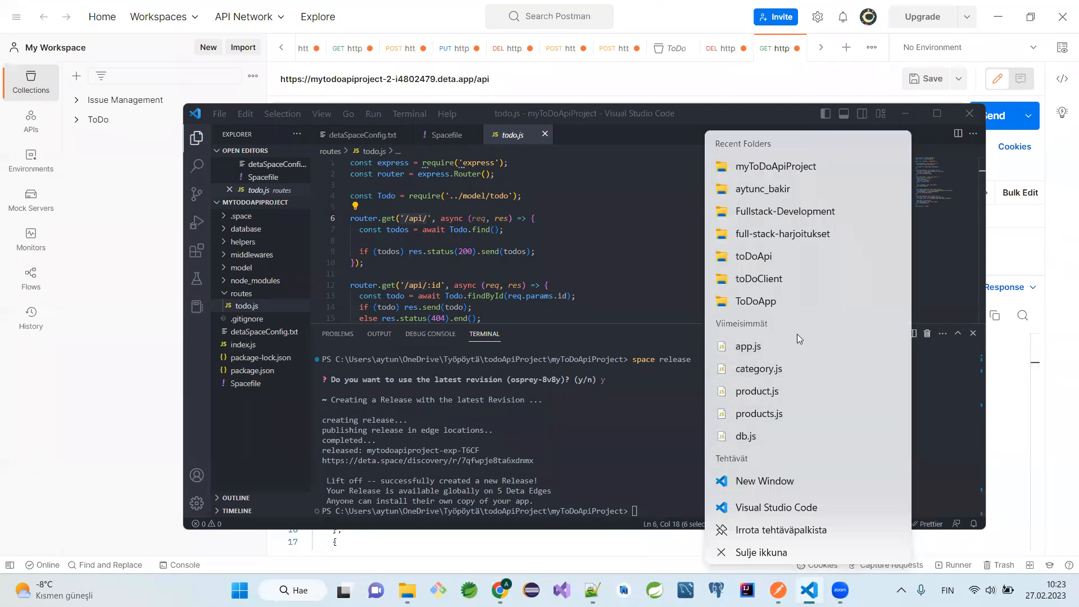
In a new VS Code window, open Työpöytä > todoApiProject > myToDoClient as the workspace
left_click(762, 481)
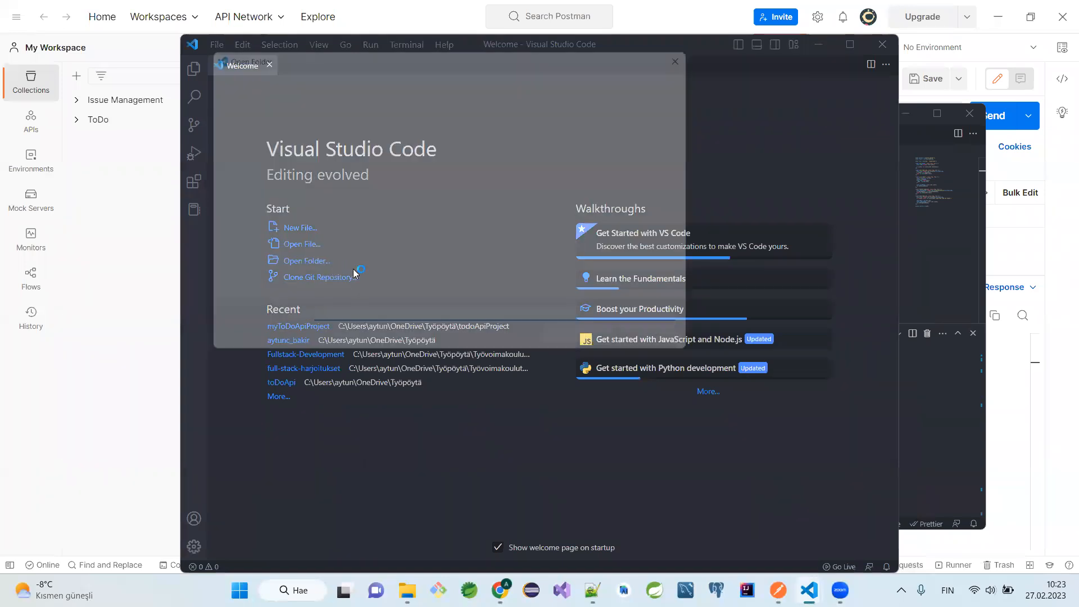
left_click(304, 260)
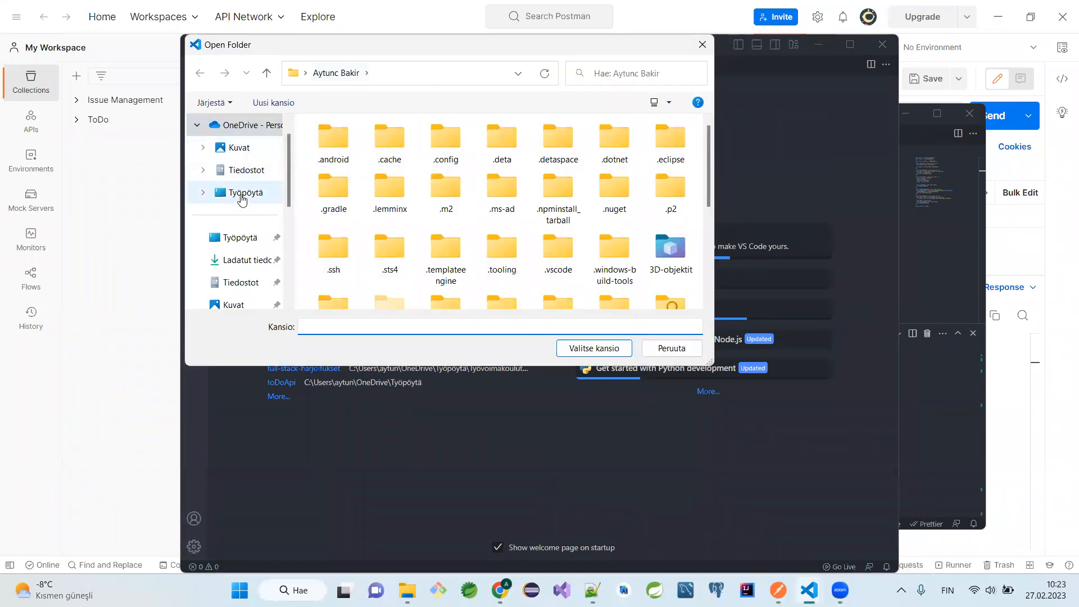
double_click(242, 192)
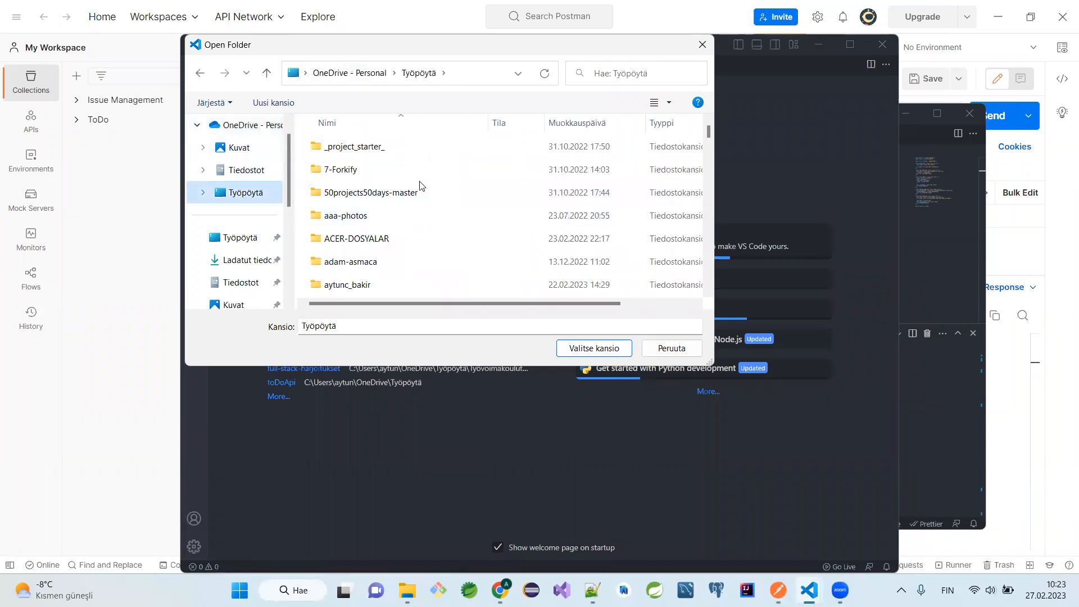
scroll("down", 3)
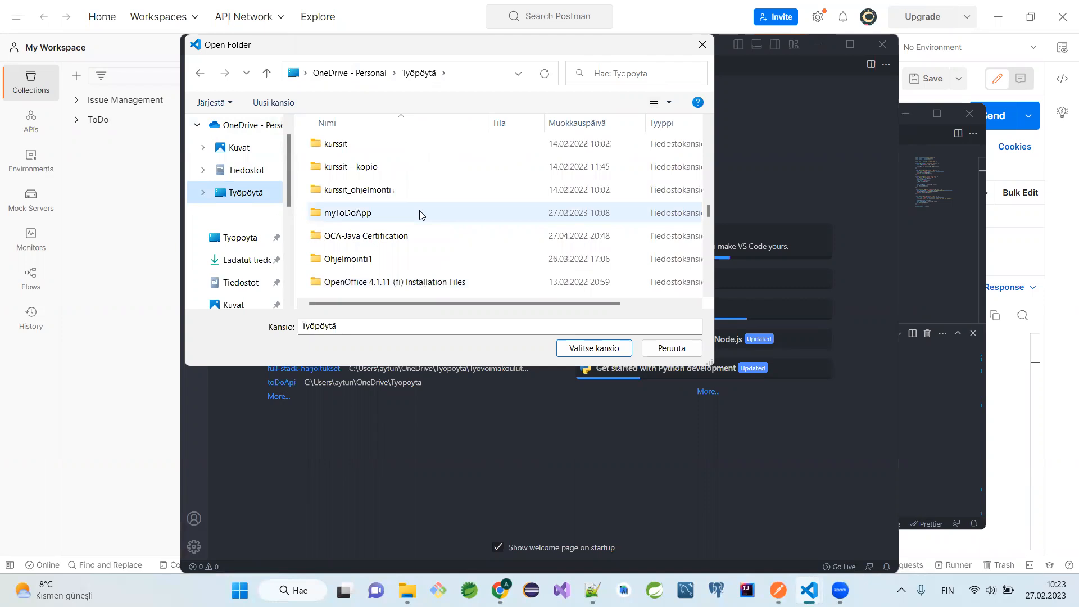
scroll("down", 3)
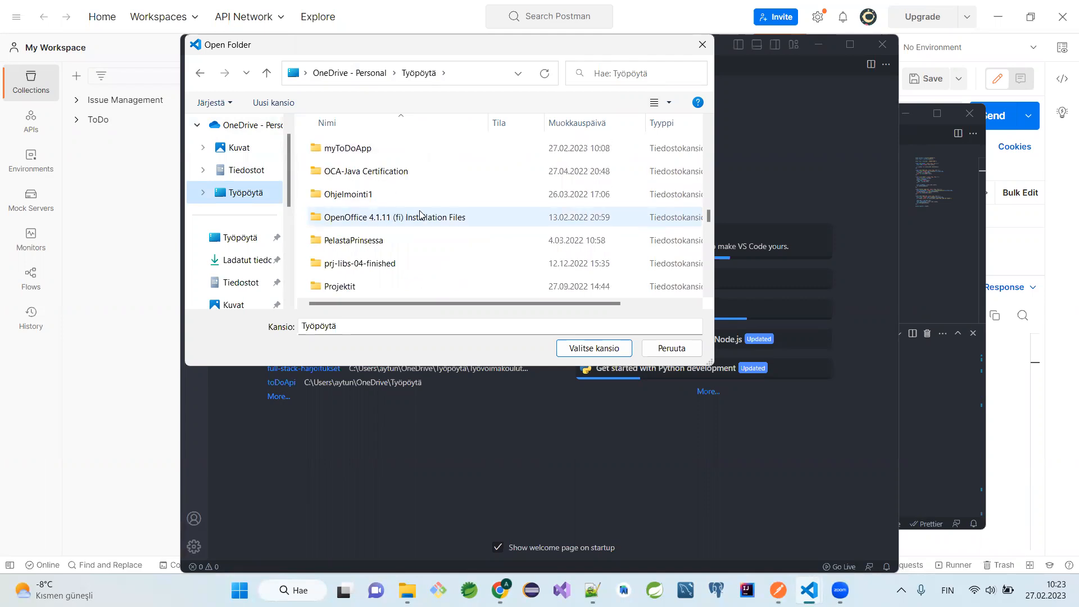
scroll("down", 3)
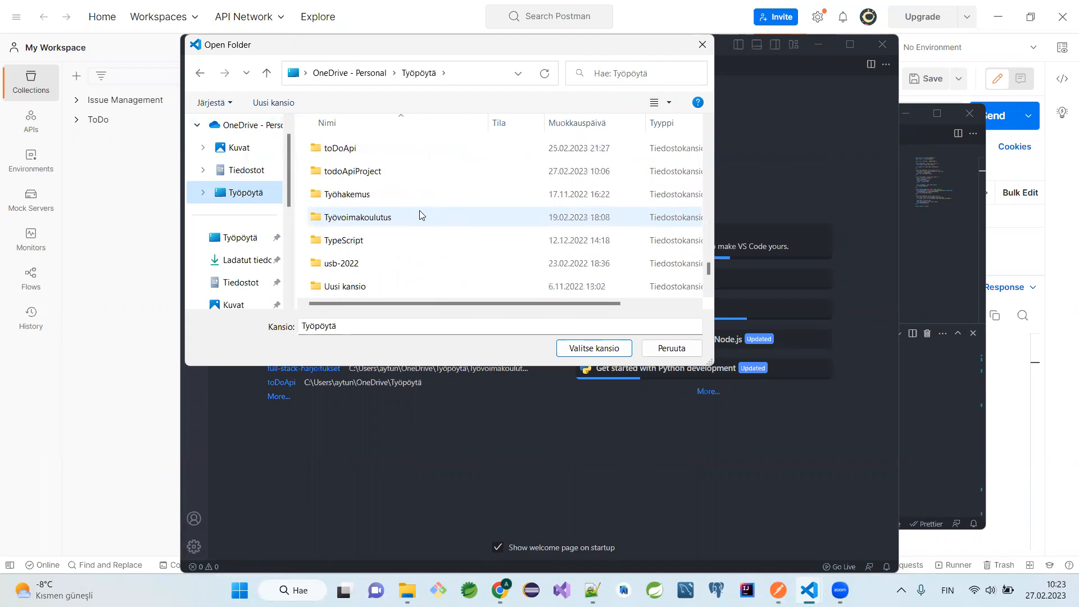
left_click(351, 170)
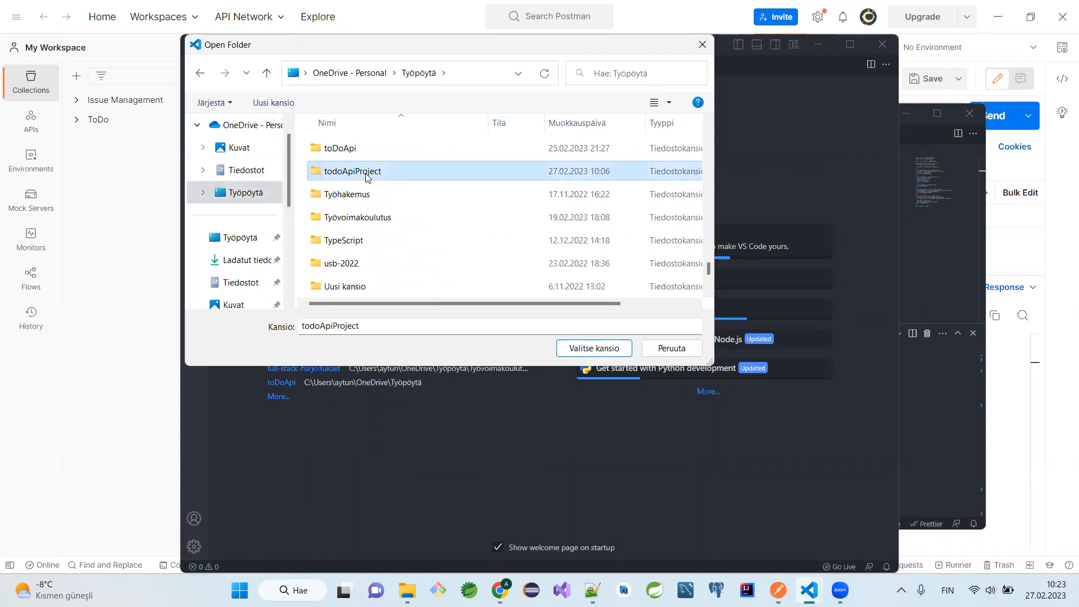
double_click(350, 170)
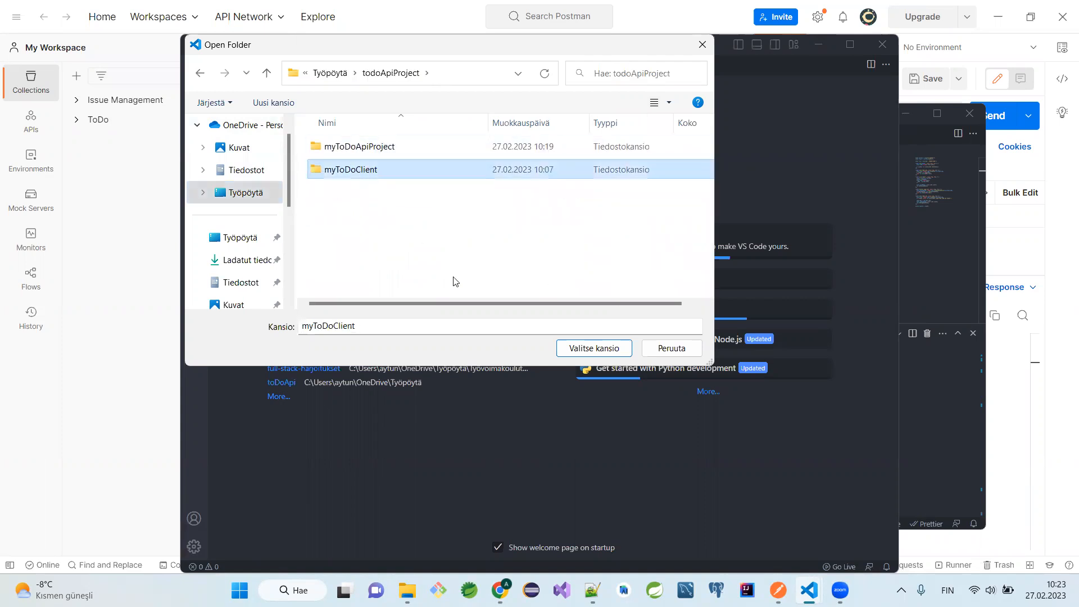
left_click(593, 347)
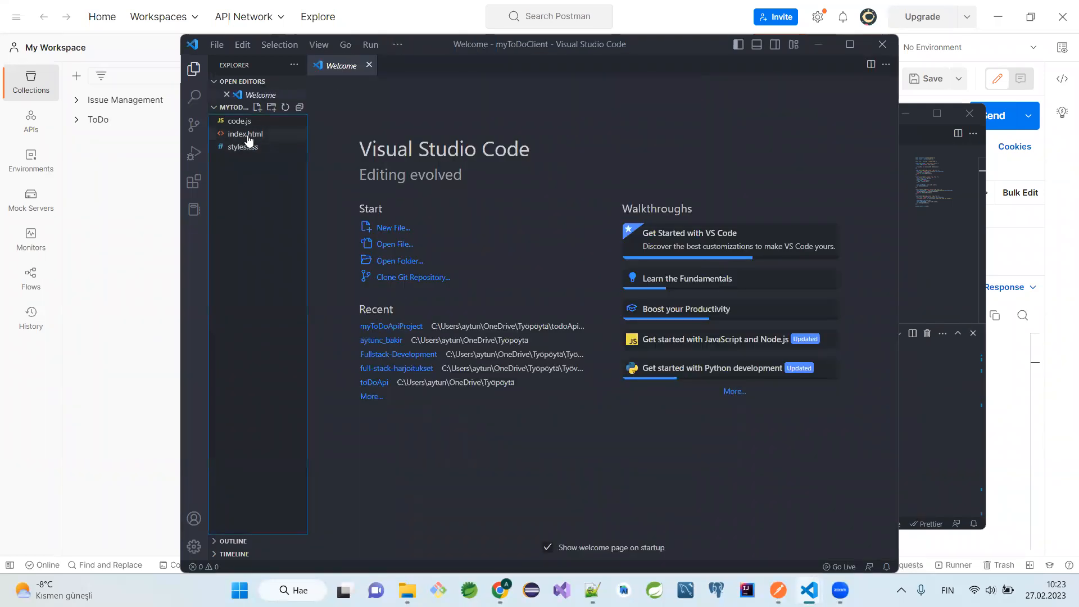
left_click(239, 120)
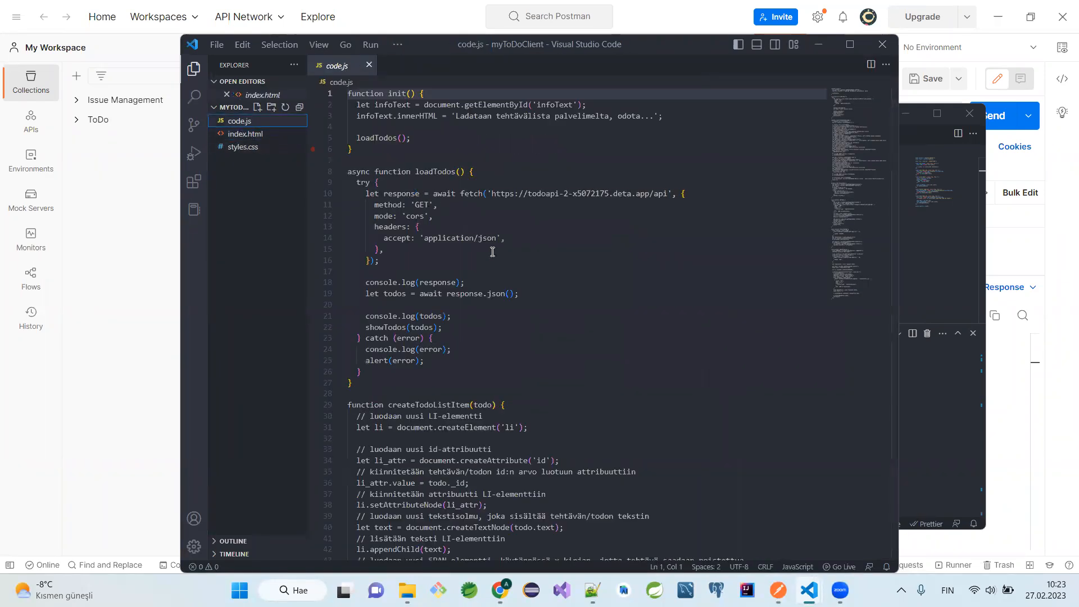
left_click(519, 172)
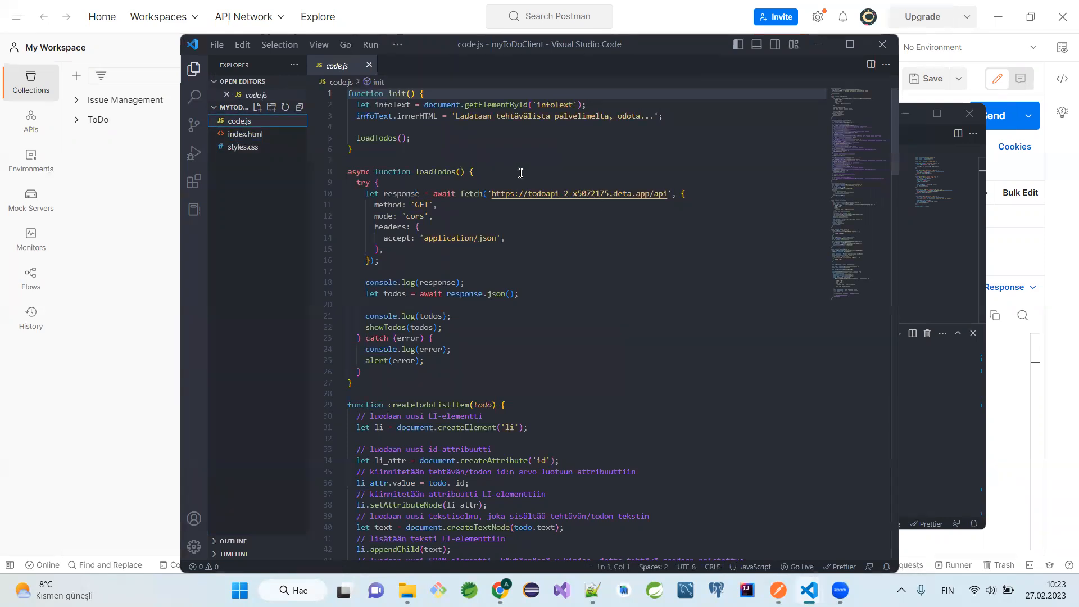
mouse_move(512, 217)
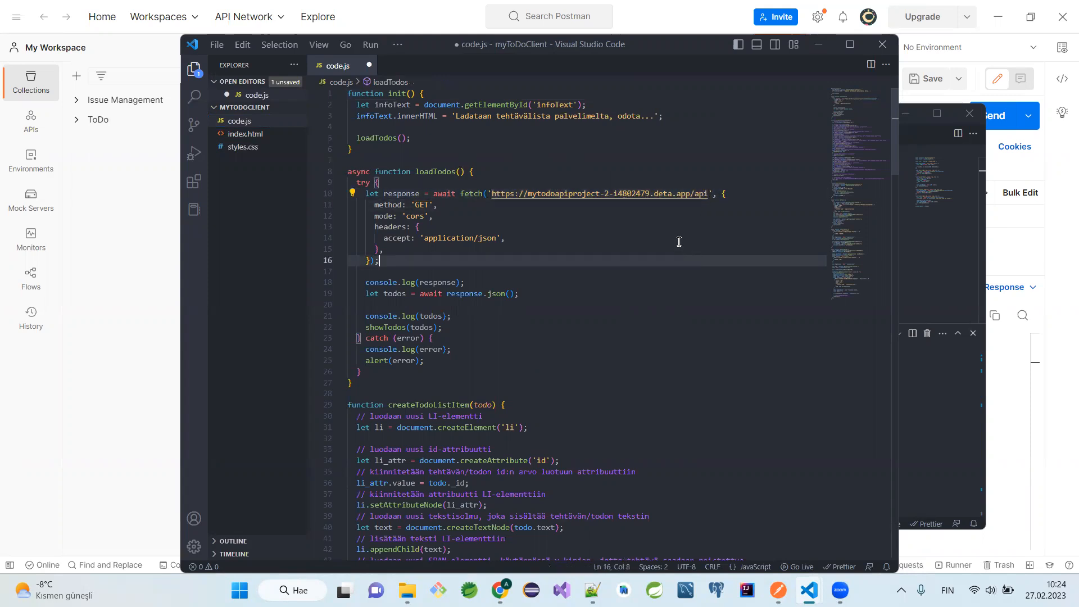
mouse_move(643, 214)
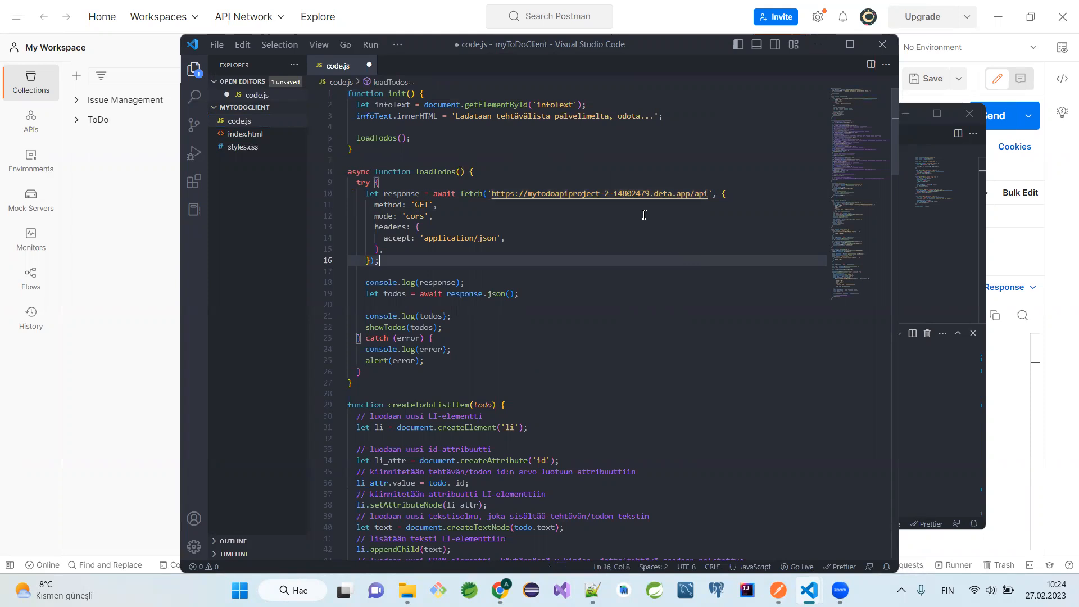
mouse_move(626, 254)
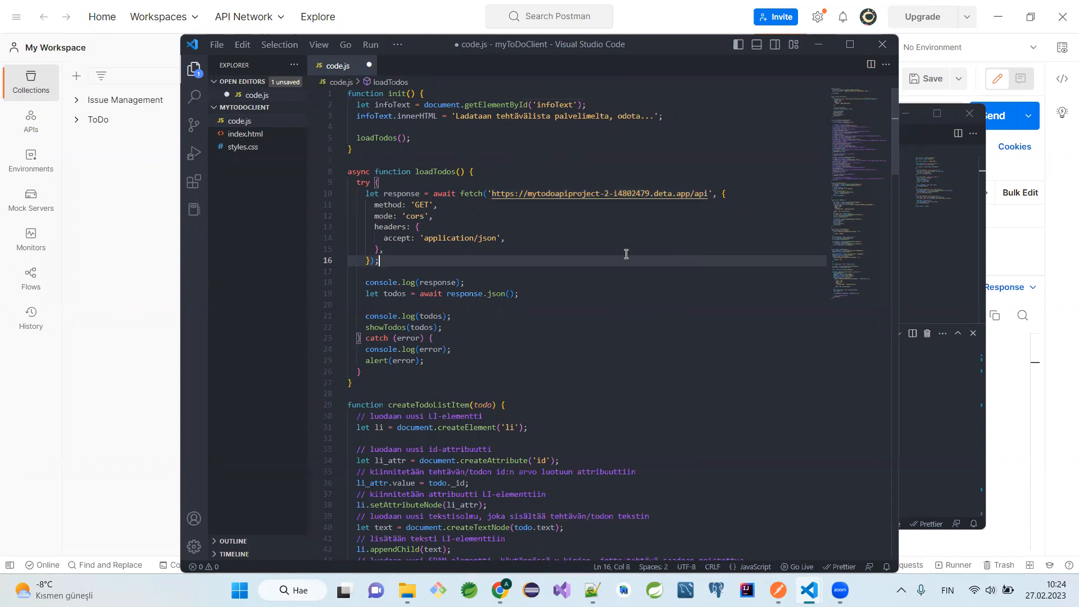
mouse_move(580, 255)
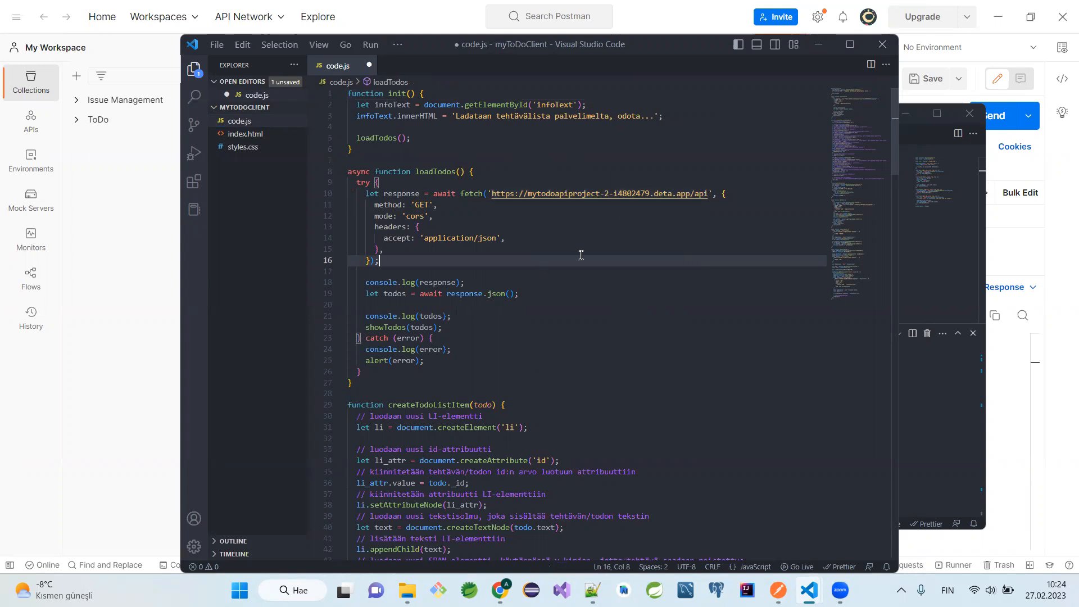
left_click(245, 147)
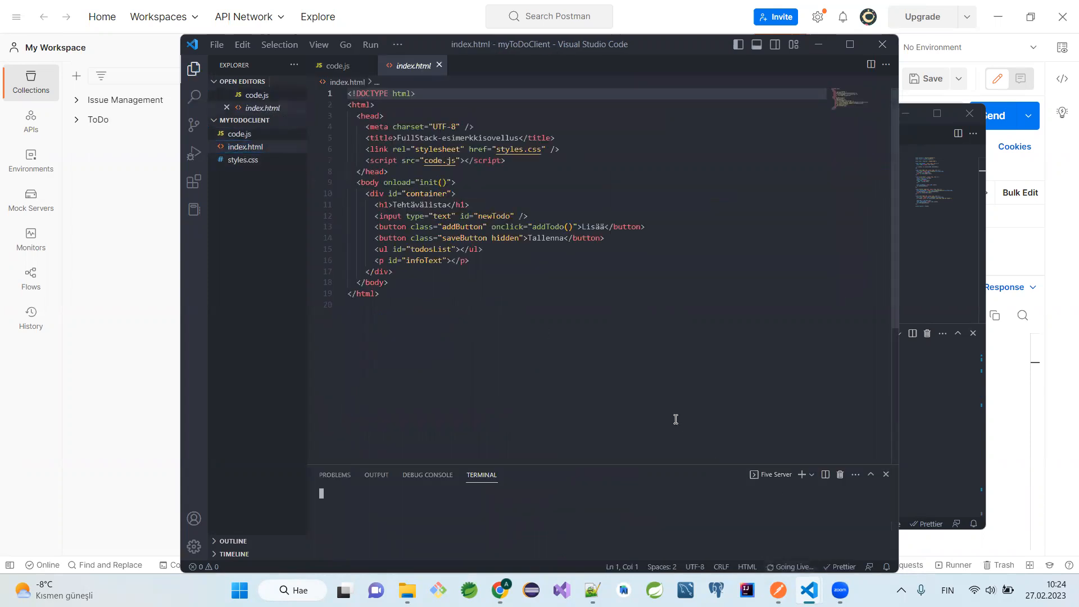
Confirm 127.0.0.1:5555/index.html lists todo2, todo3, todo6, todo9, then view the raw API JSON
left_click(500, 590)
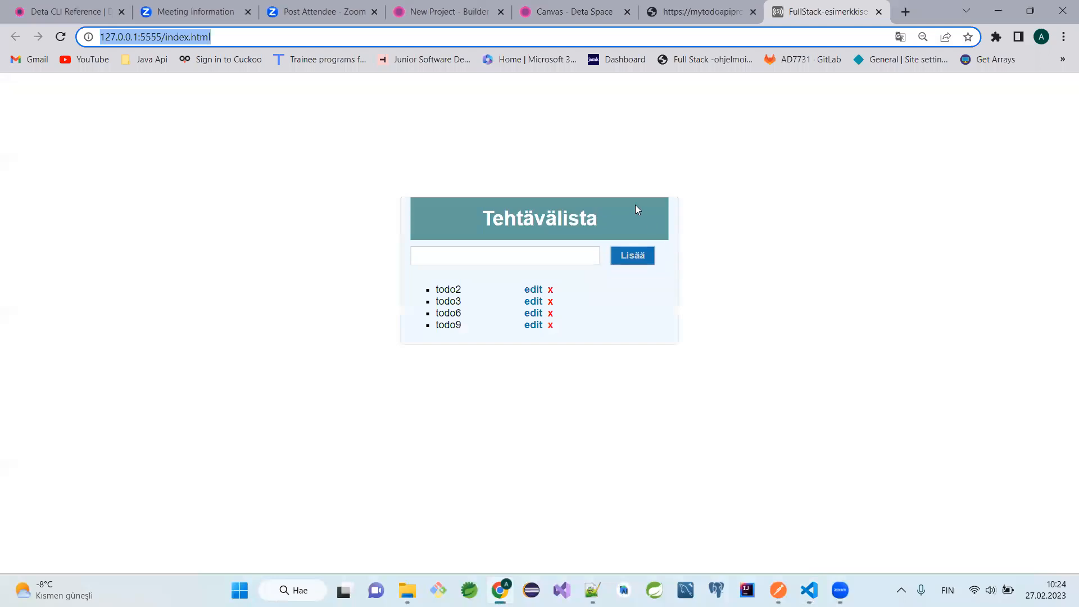
mouse_move(272, 214)
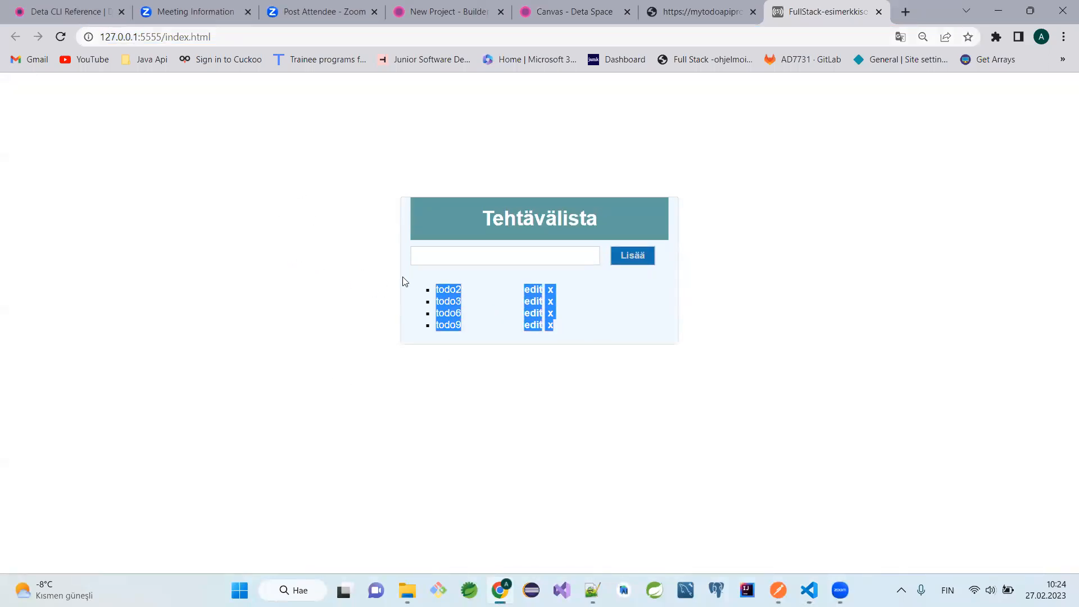
mouse_move(586, 80)
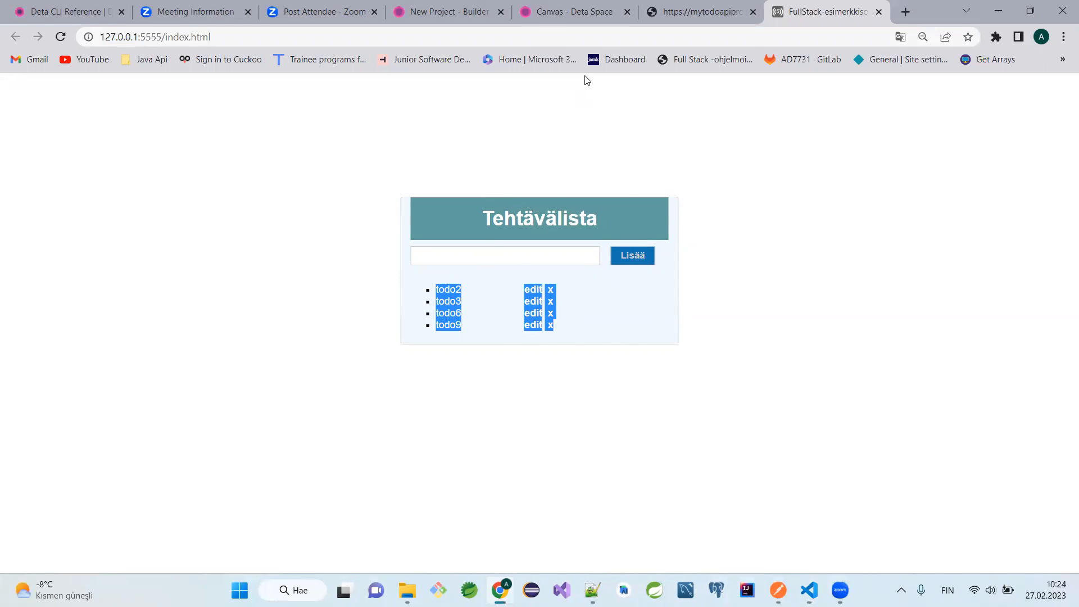
left_click(573, 12)
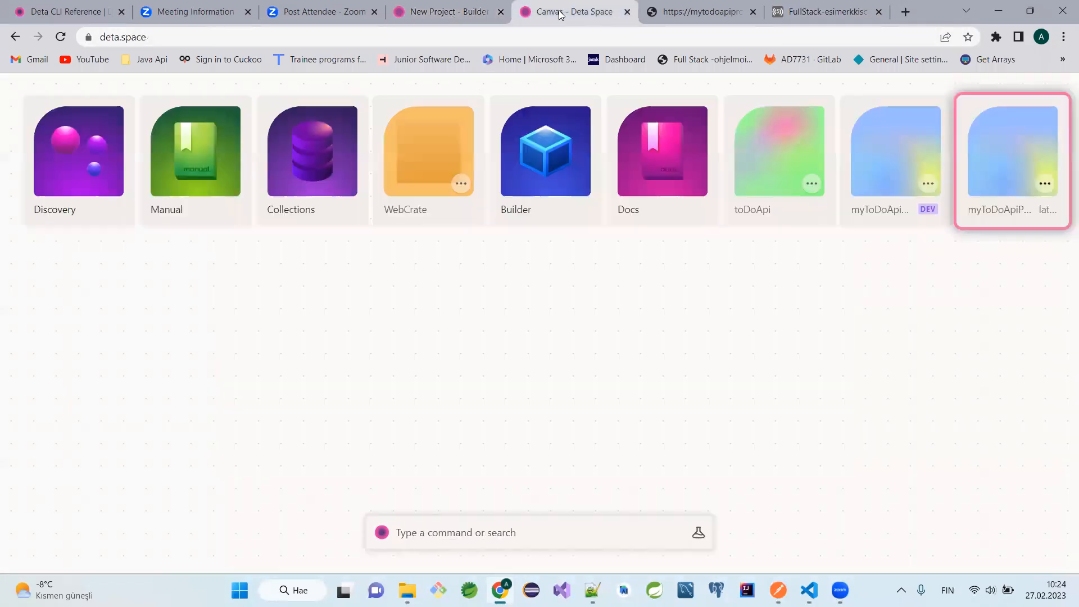
left_click(701, 12)
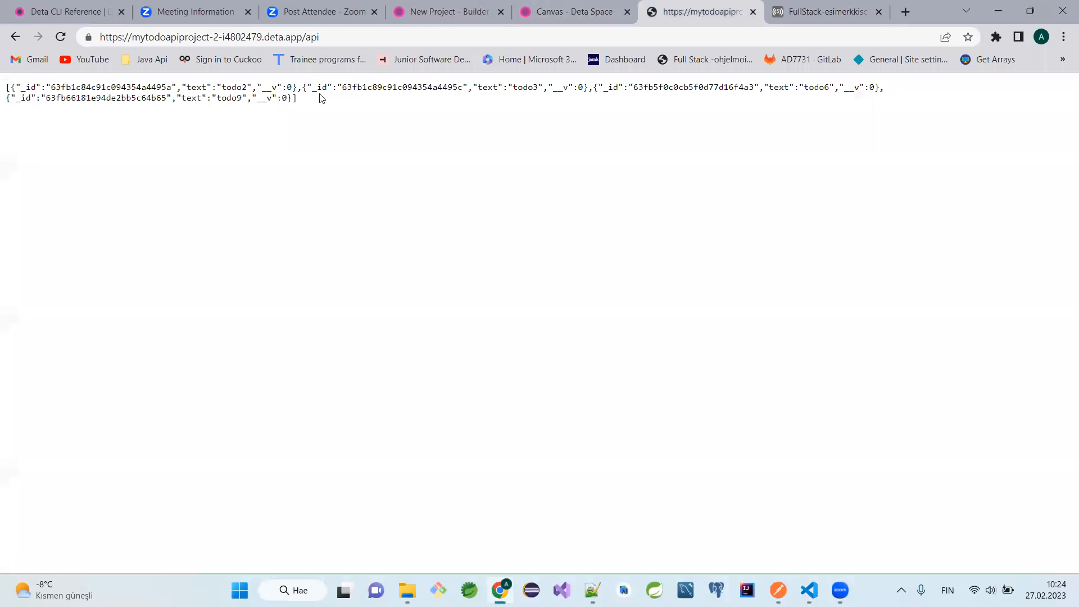
double_click(227, 97)
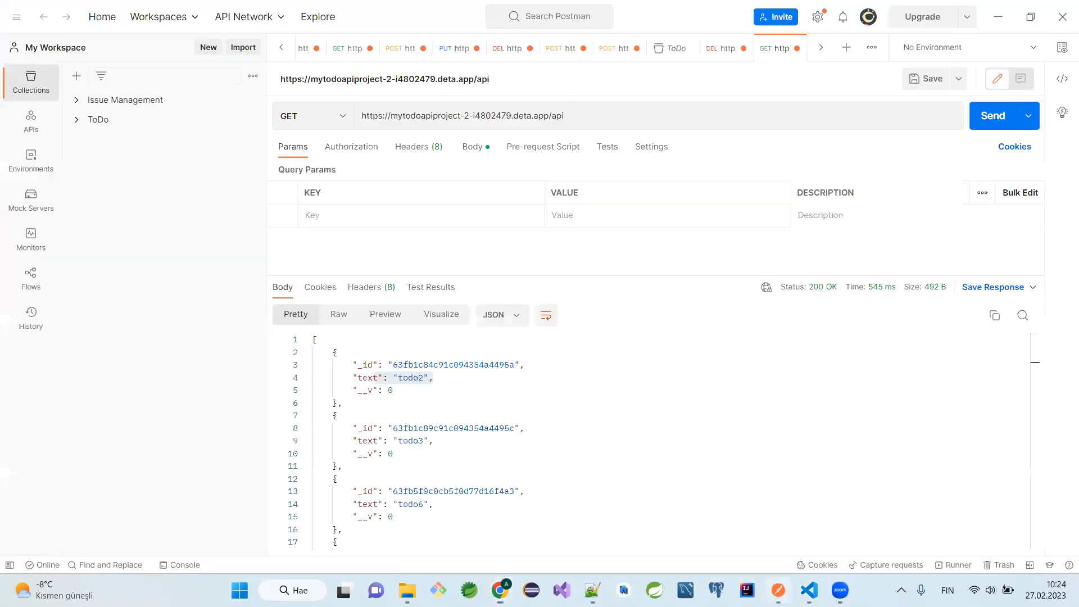
scroll("down", 3)
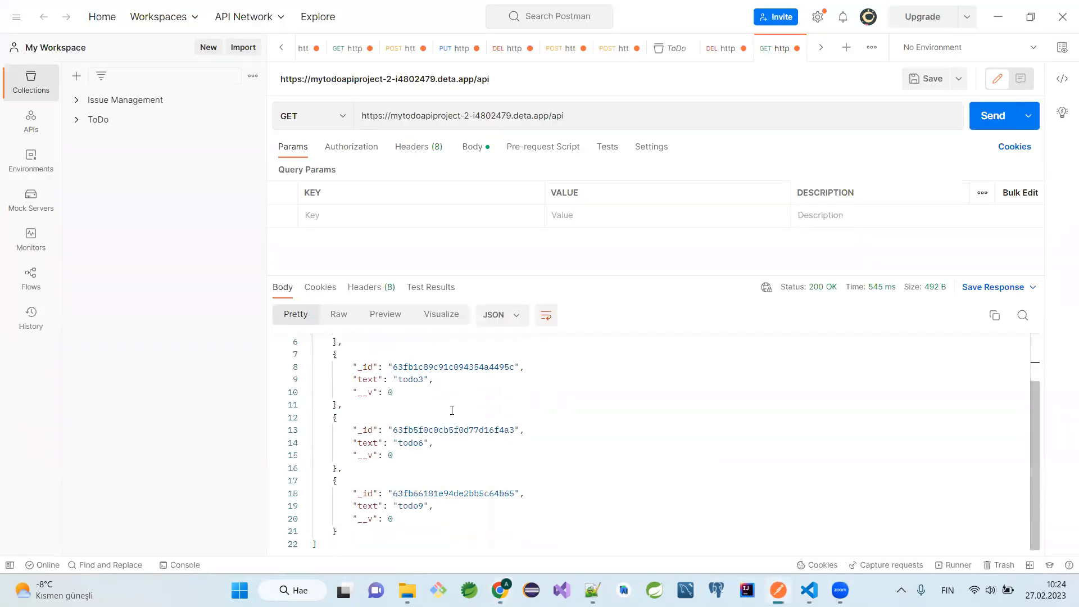
mouse_move(753, 508)
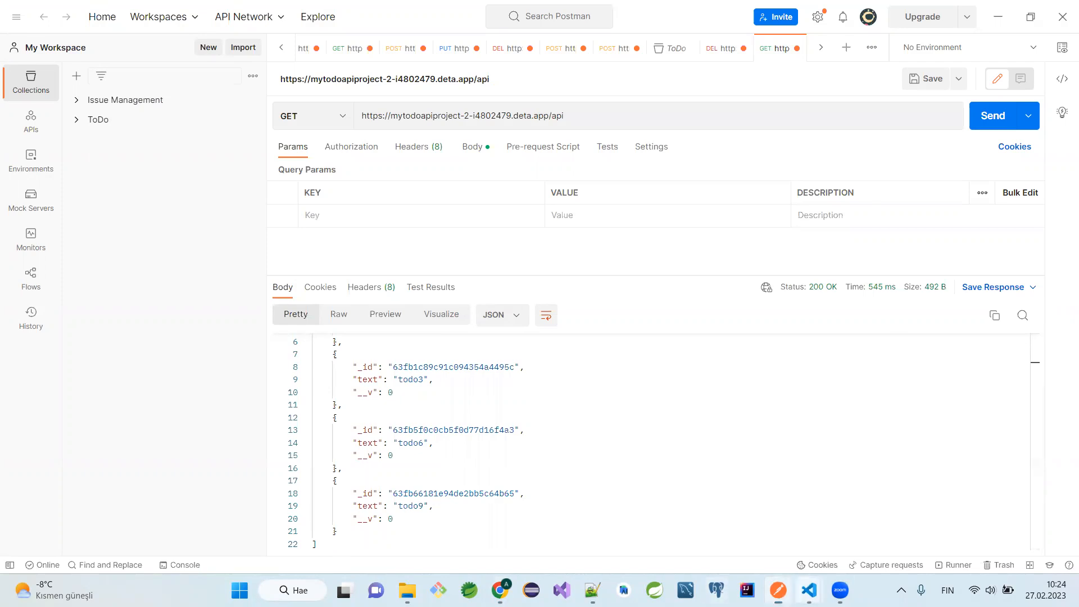
mouse_move(808, 589)
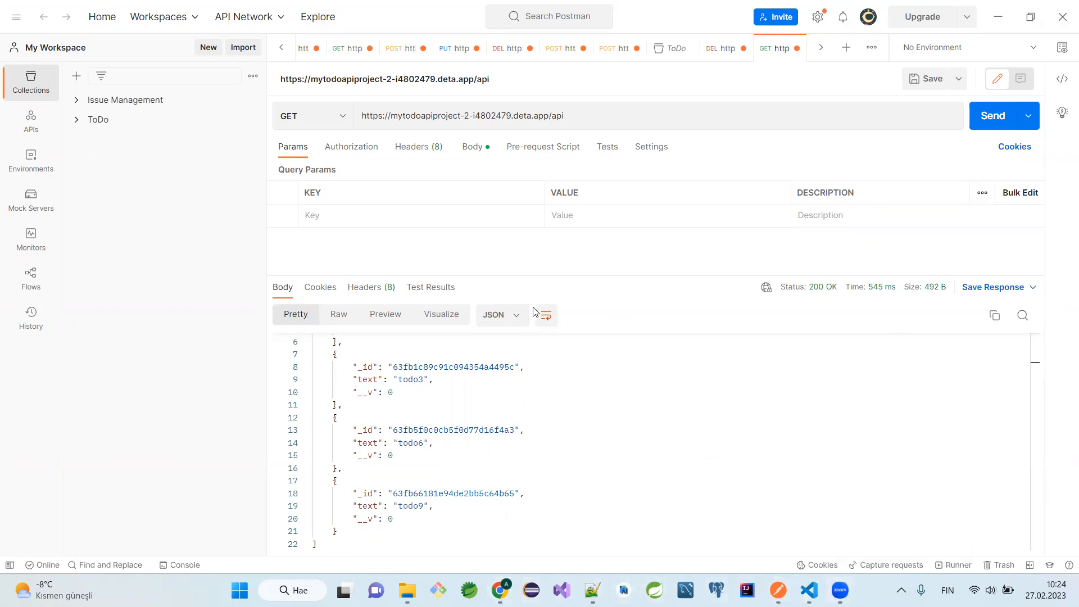
mouse_move(808, 398)
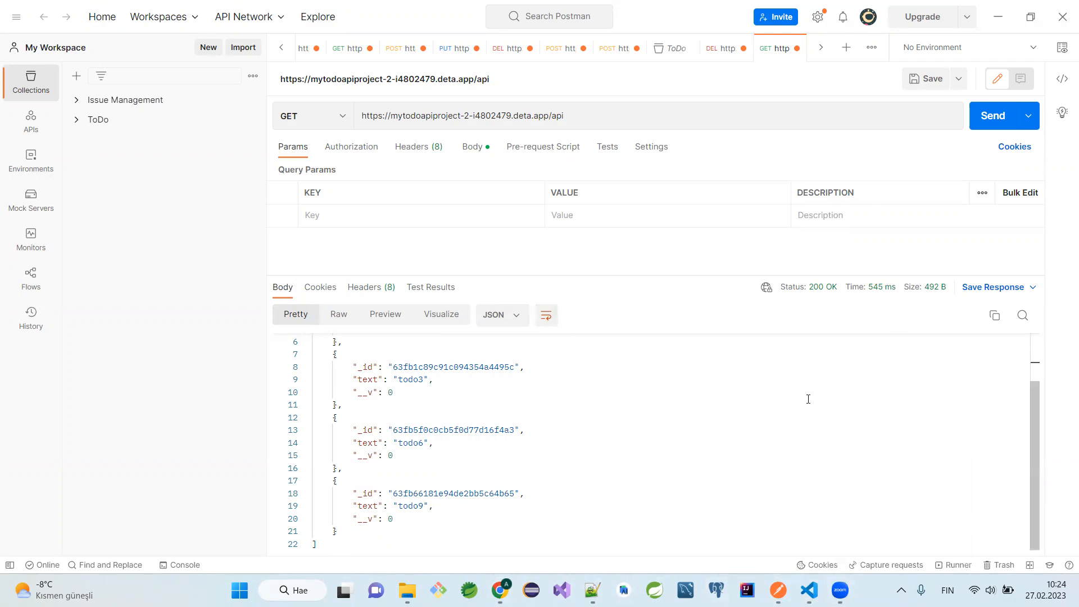